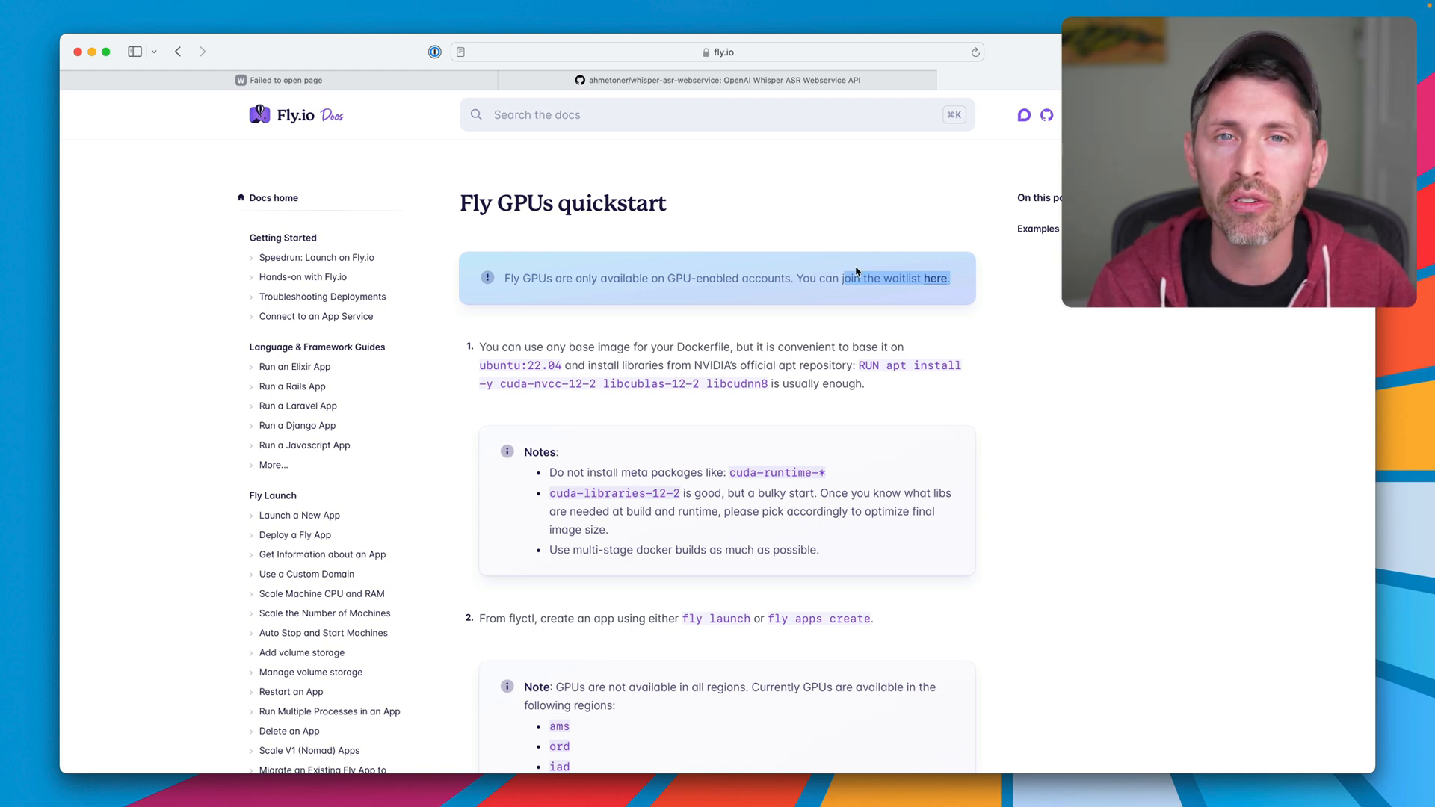
mouse_move(980, 348)
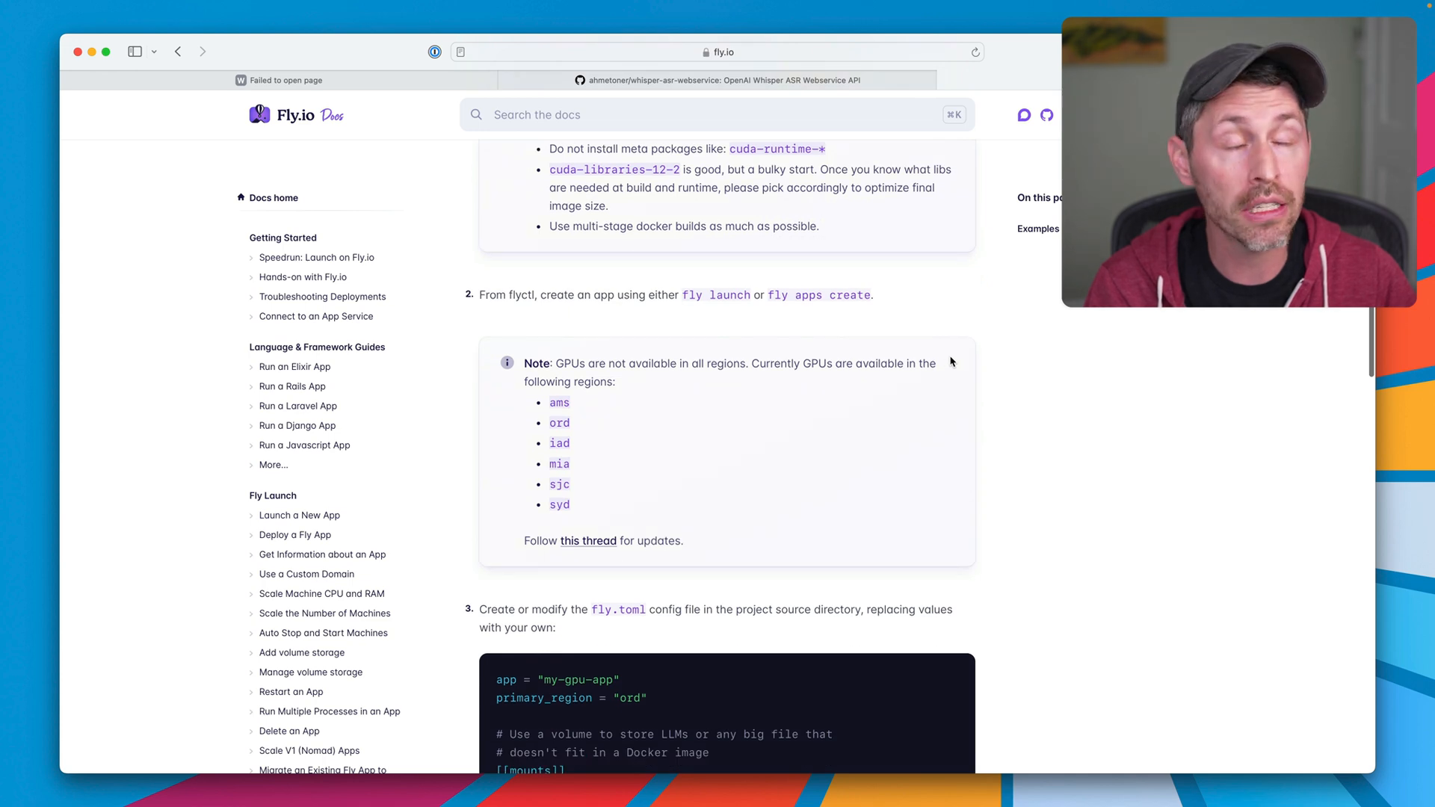
- Review the ord region note and fly.toml sample, then move to the whisper-asr-webservice GitHub repository
left_click_drag(547, 401, 592, 507)
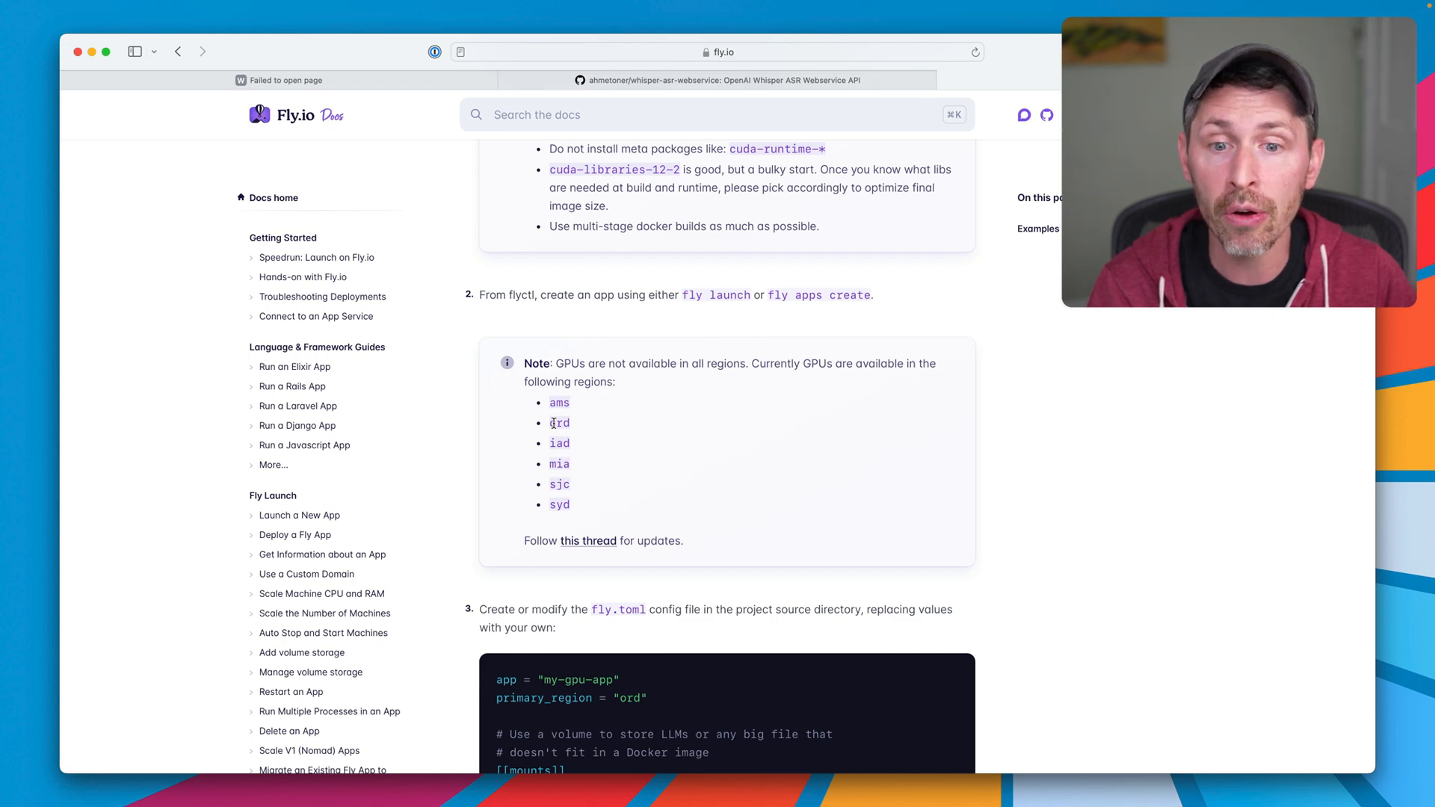
double_click(558, 423)
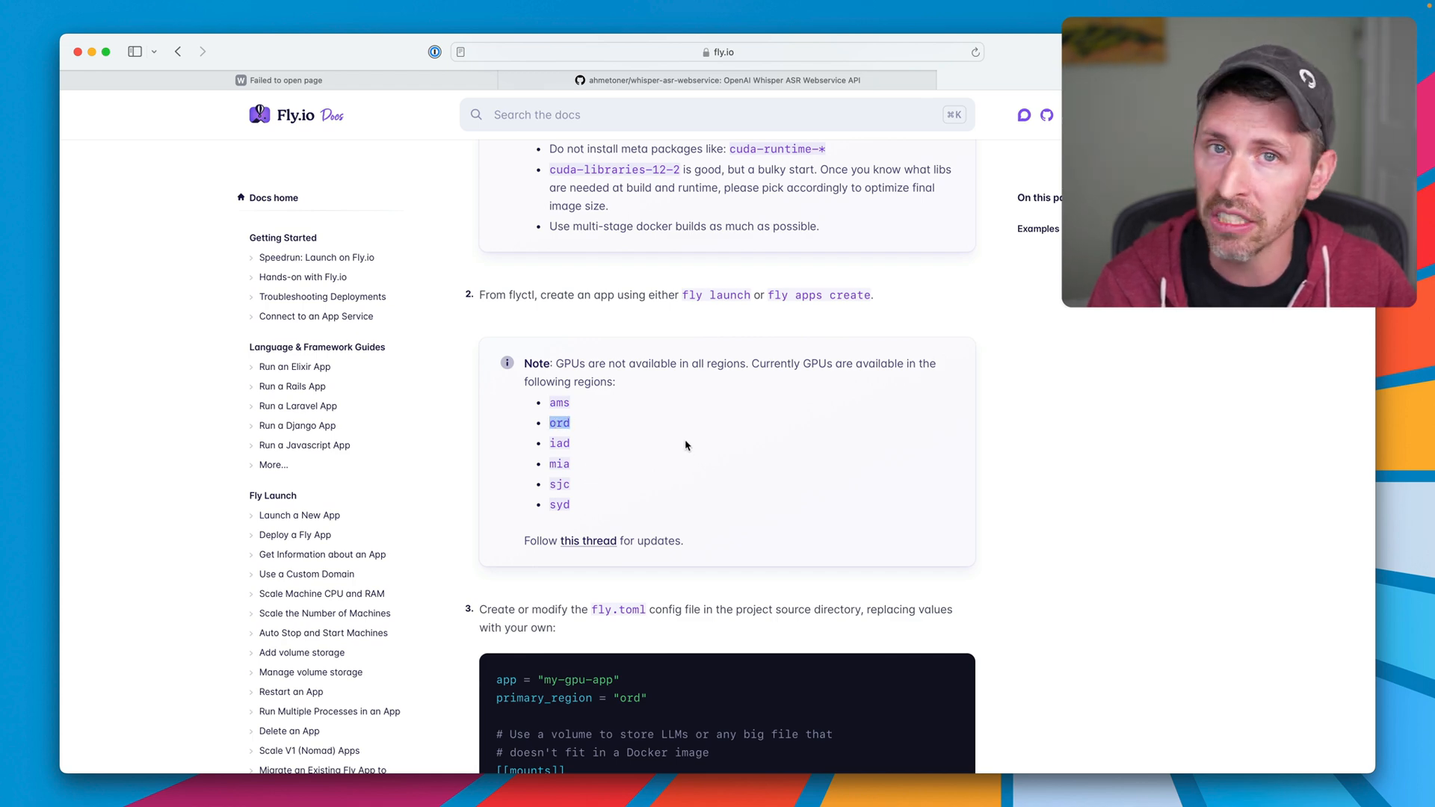
scroll("down", 3)
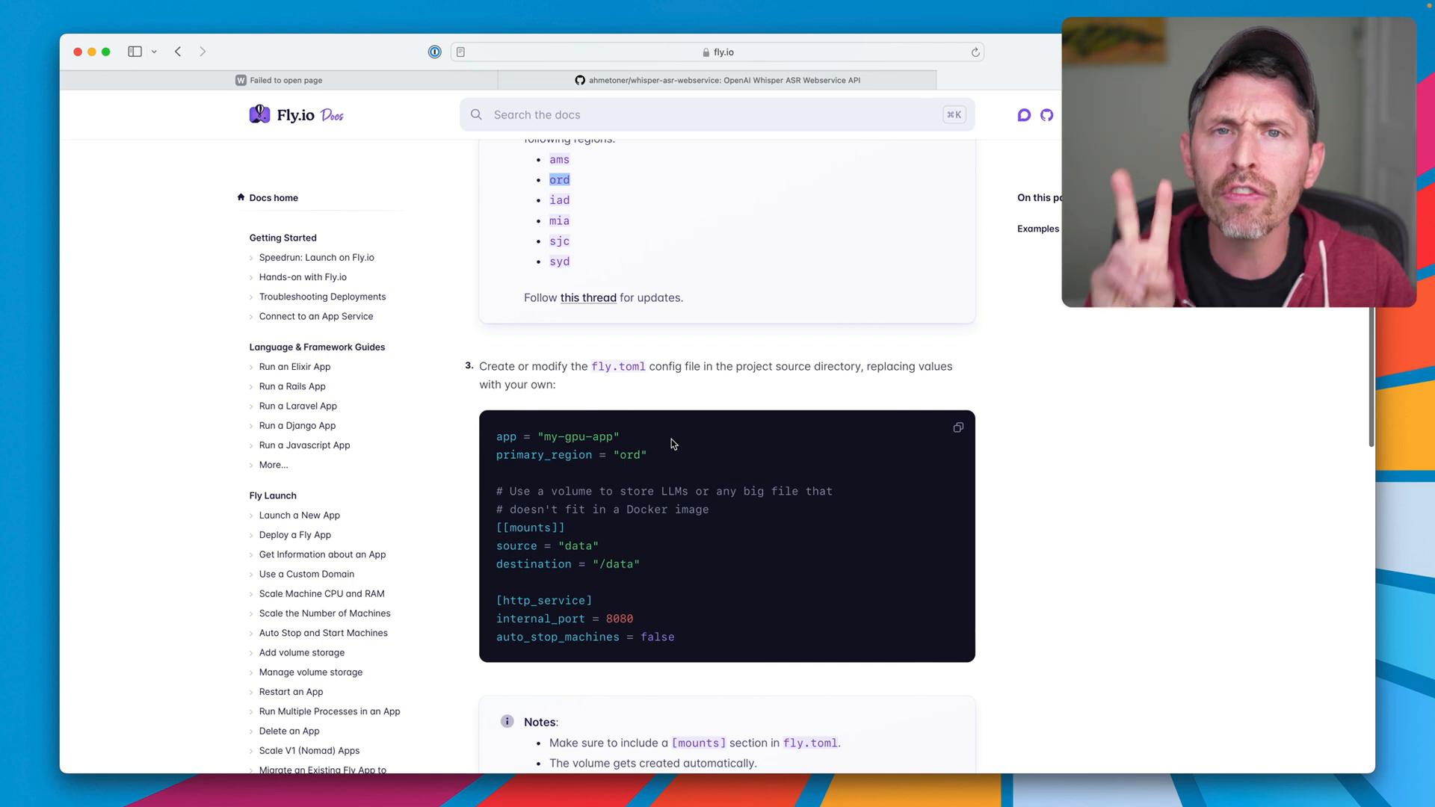
scroll("down", 3)
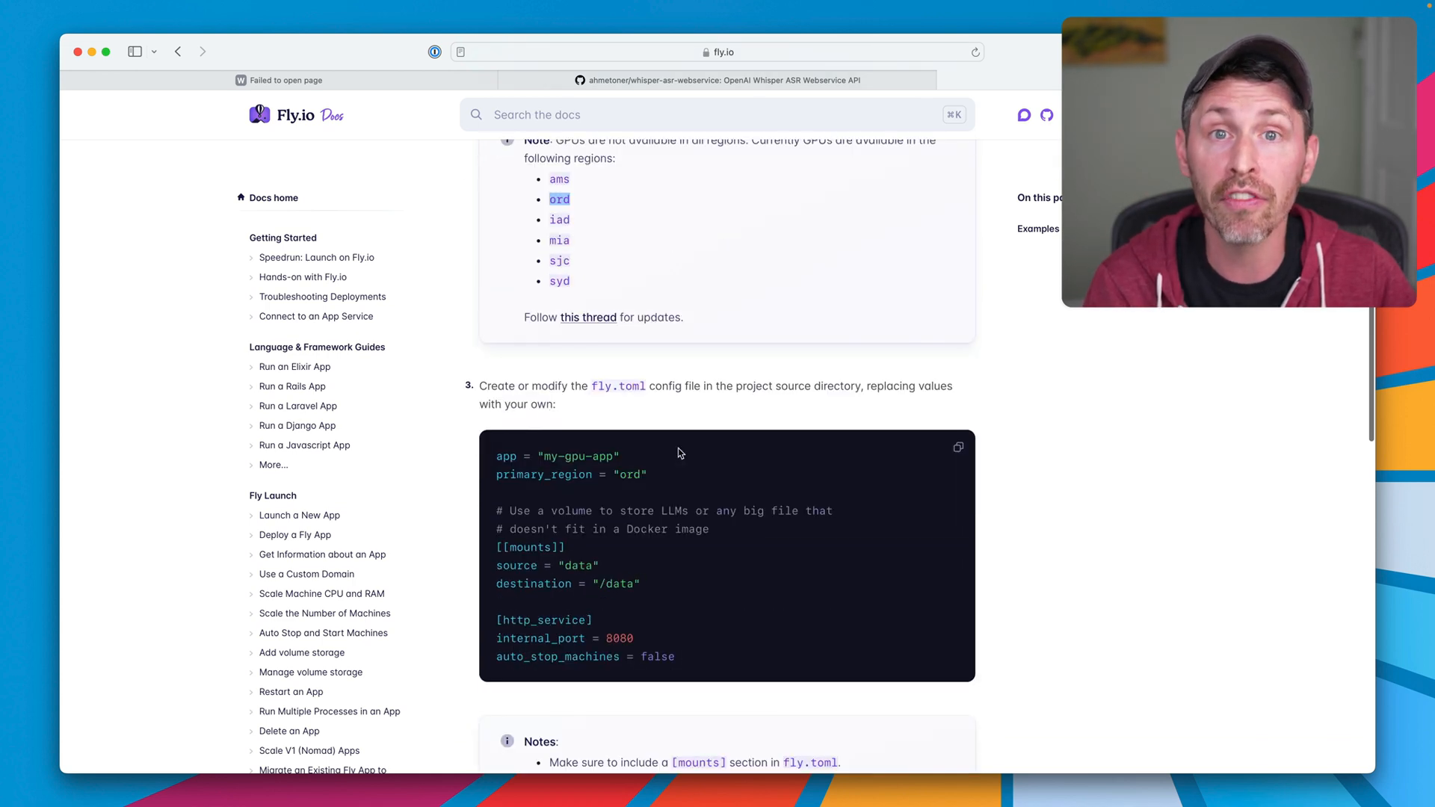
scroll("down", 3)
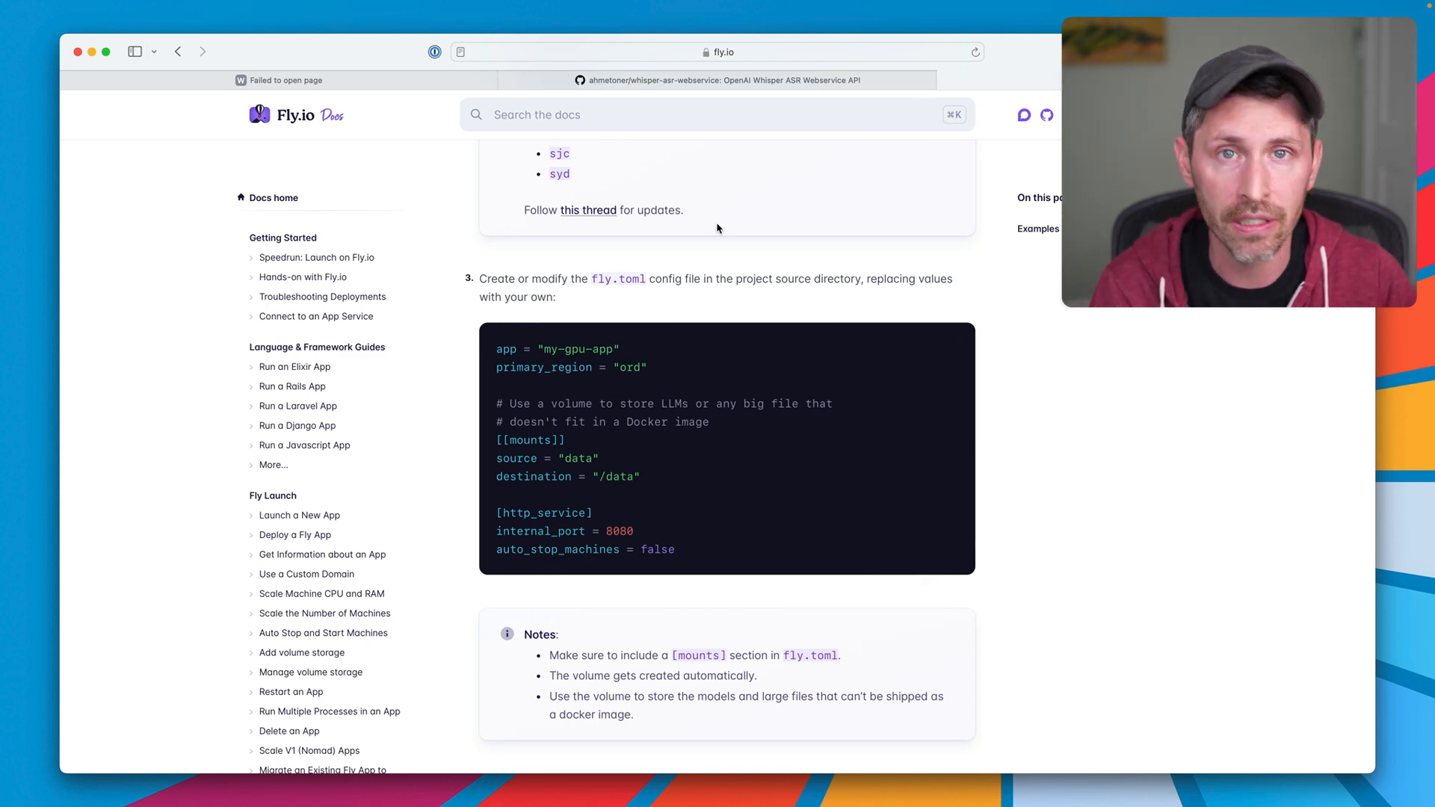
left_click(721, 79)
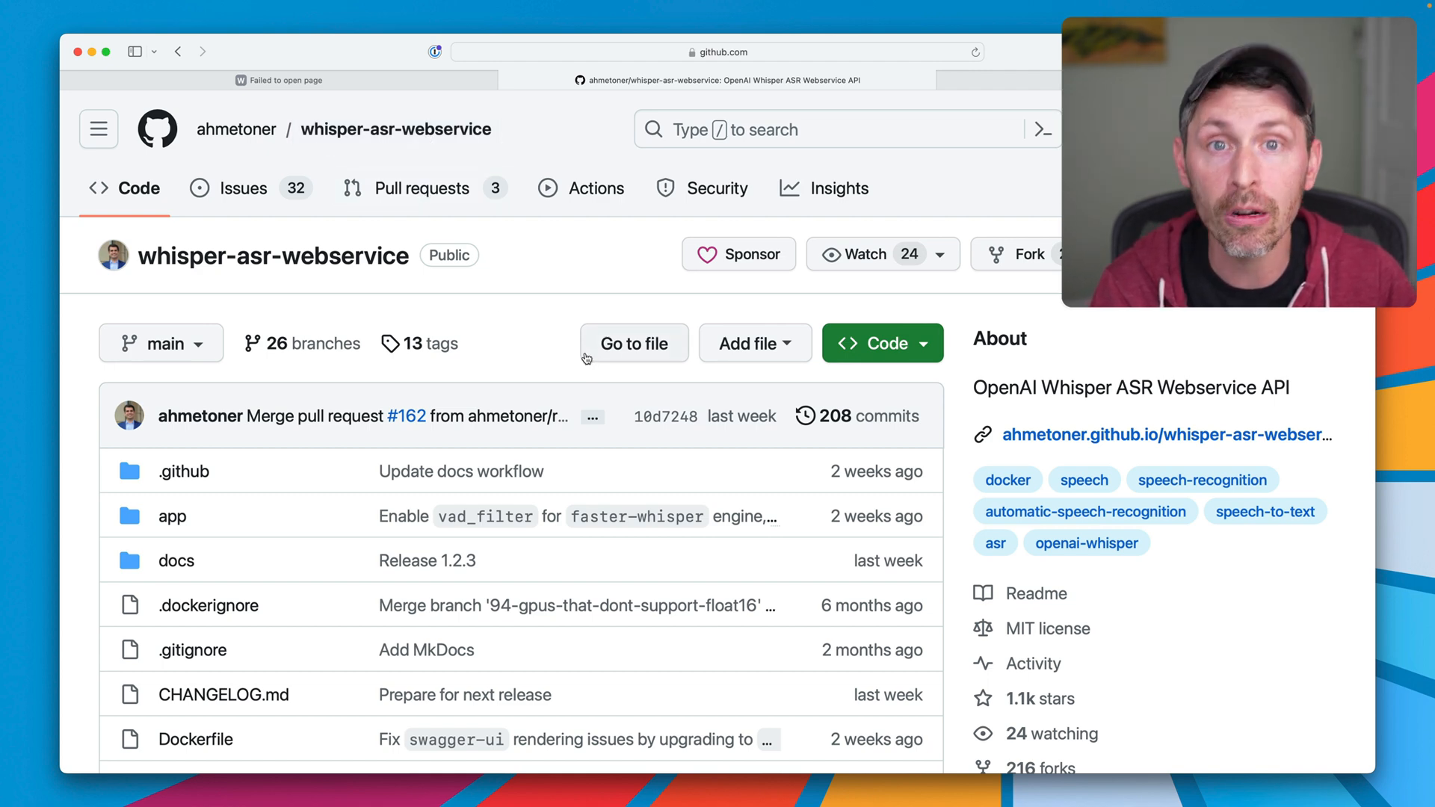
mouse_move(535, 304)
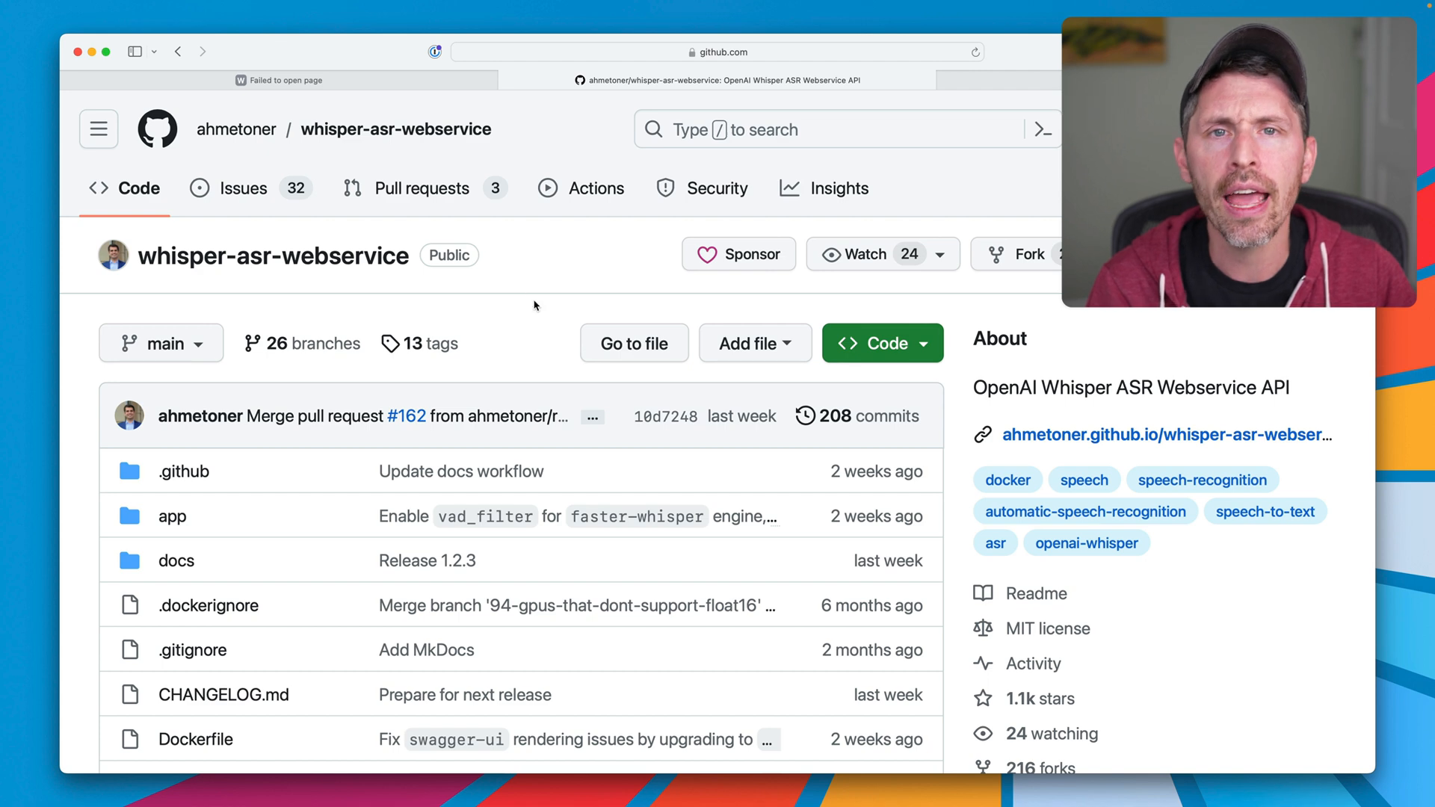
scroll("down", 3)
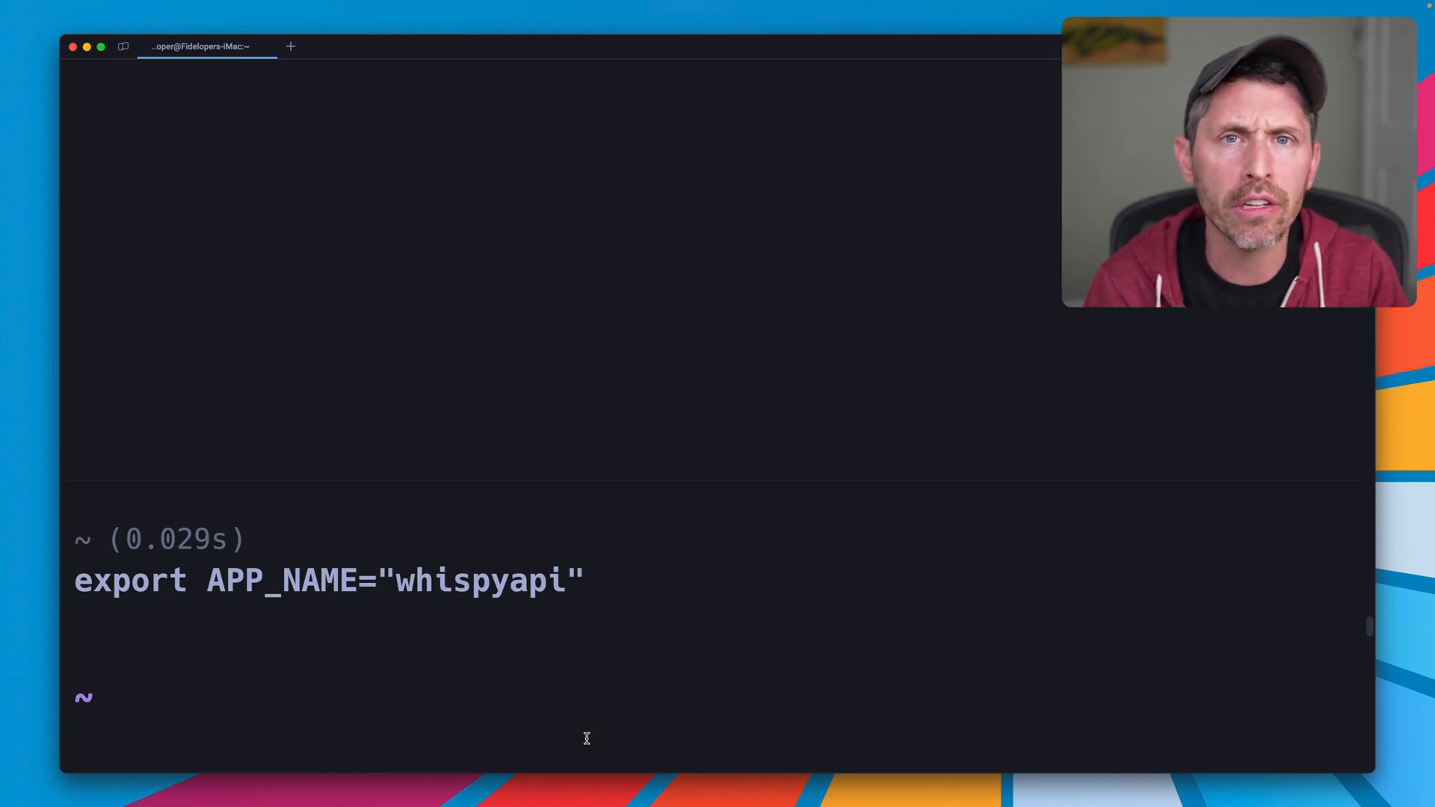
- Enter fly apps create $APP_NAME -o fly-gpus to create the app under the fly-gpus organization
type("fly apps create ratm")
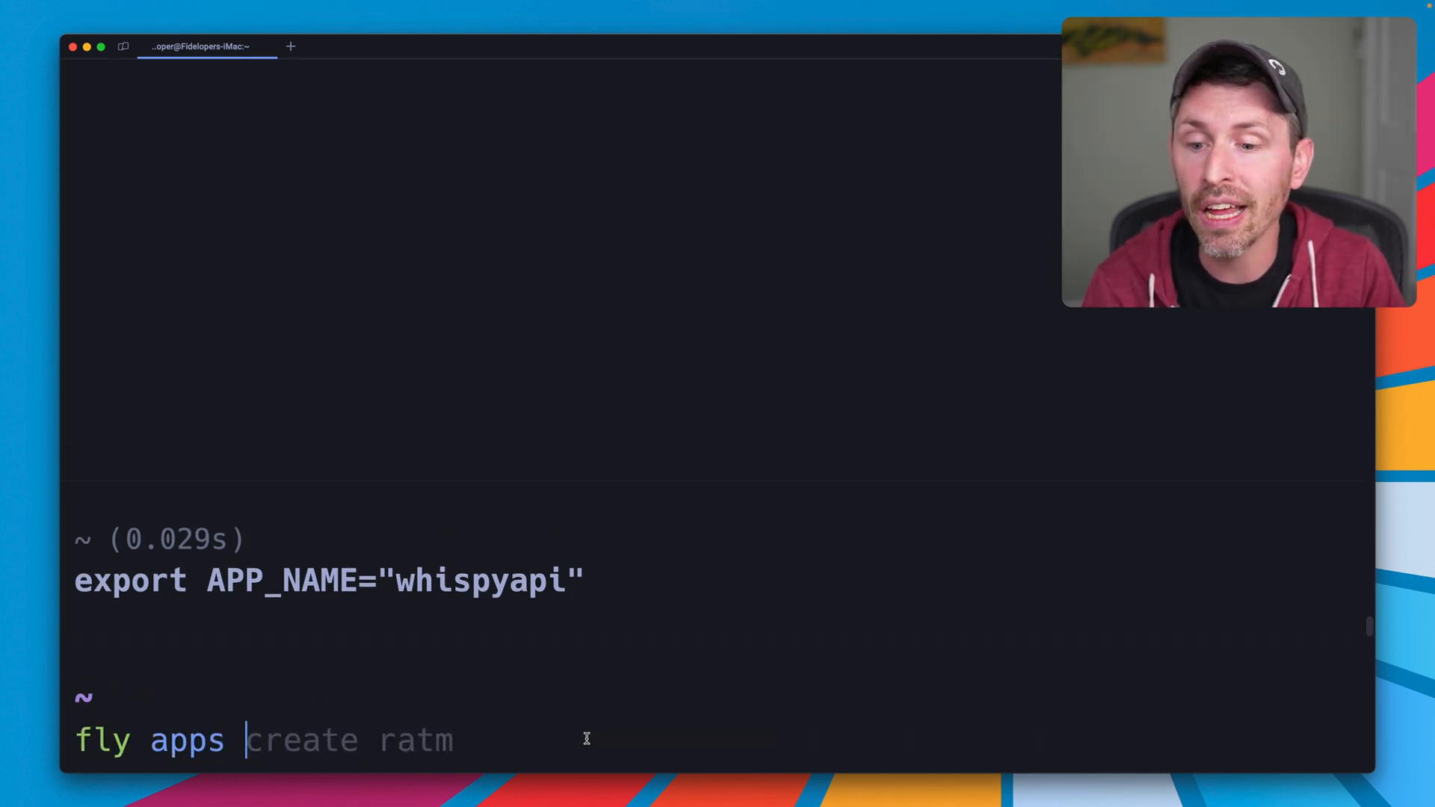
type("$AP")
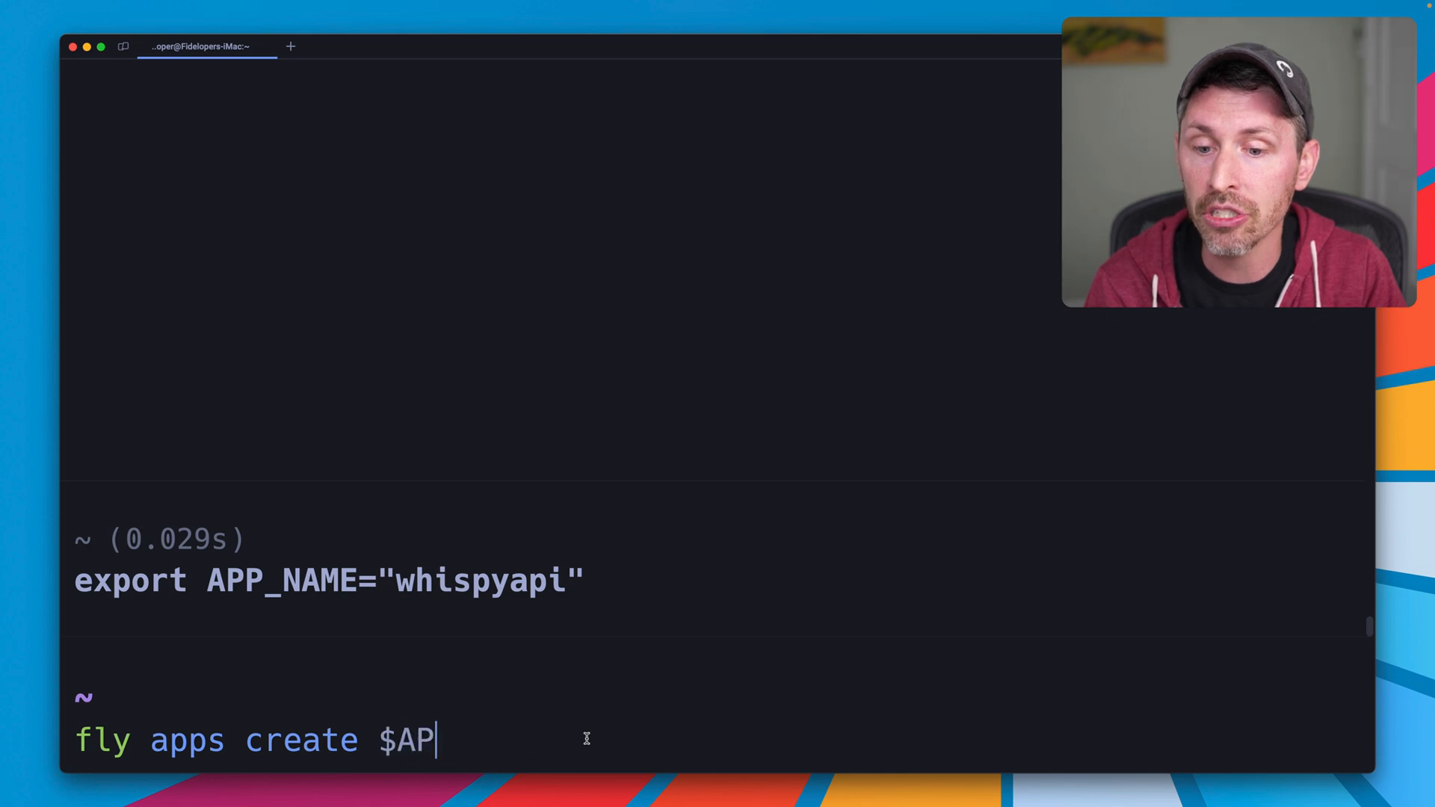
type("P_NAME")
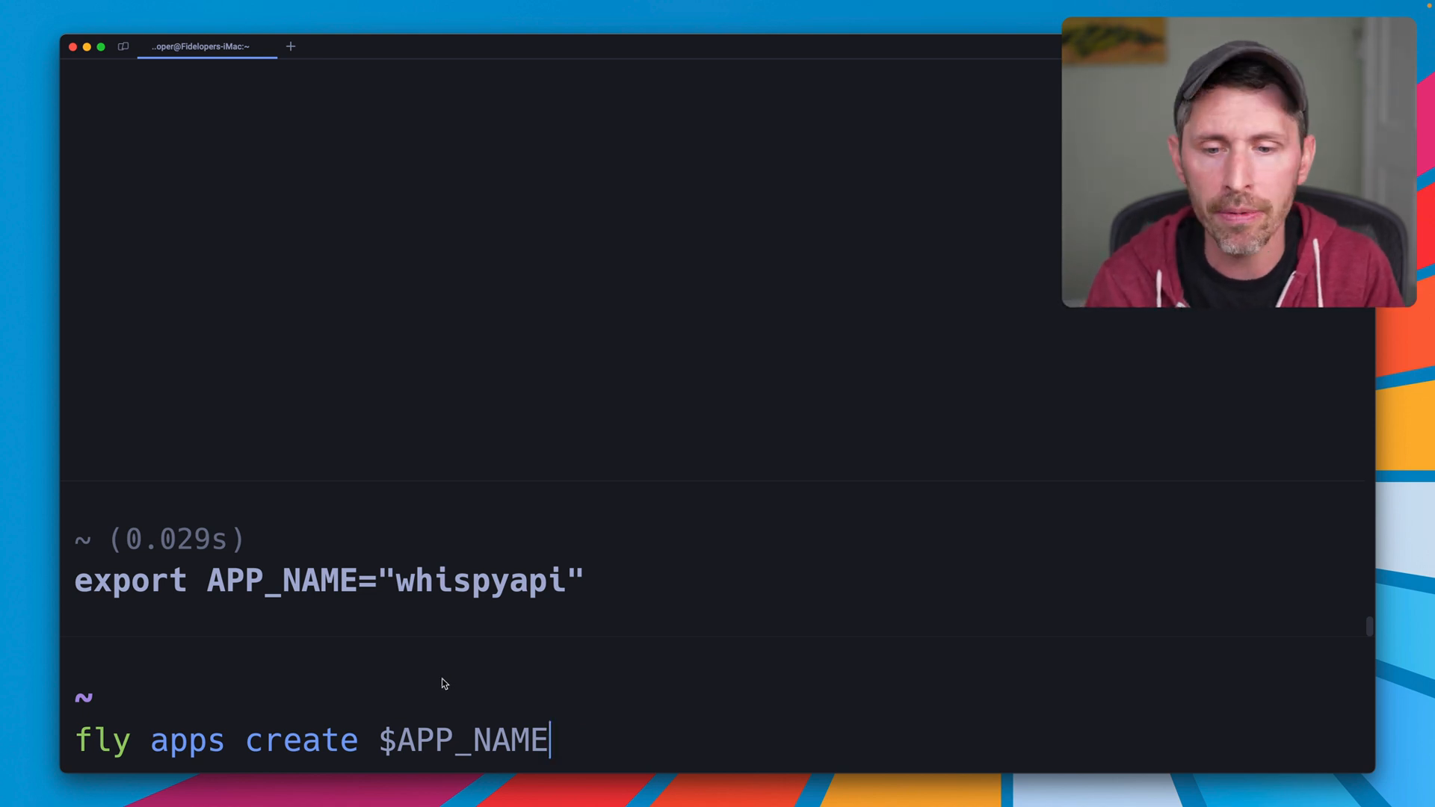
type("-o fly-gpus")
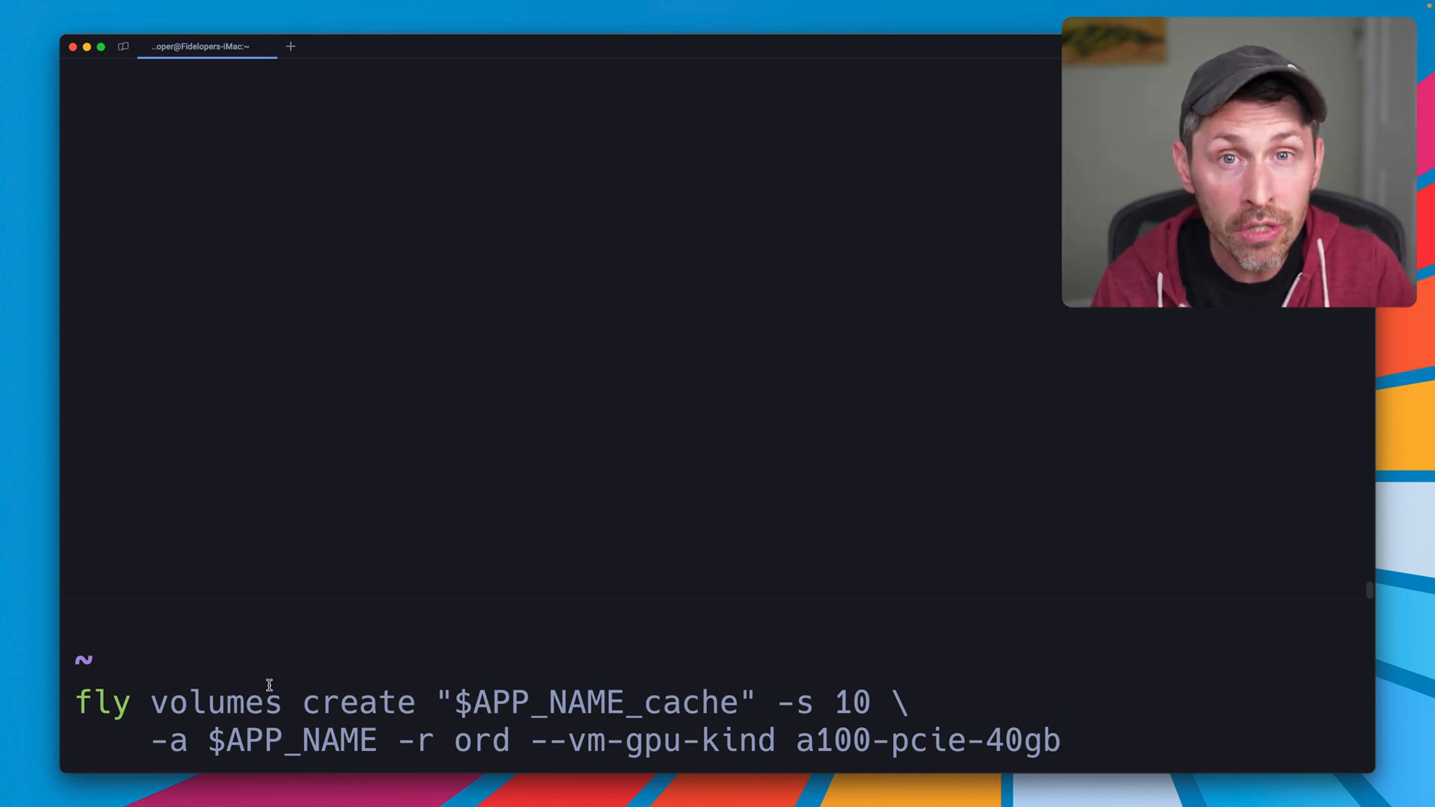
- Point out the --vm-gpu-kind a100 flag and run fly volumes create for the 10 GB whispyapi_cache volume in ord
double_click(215, 703)
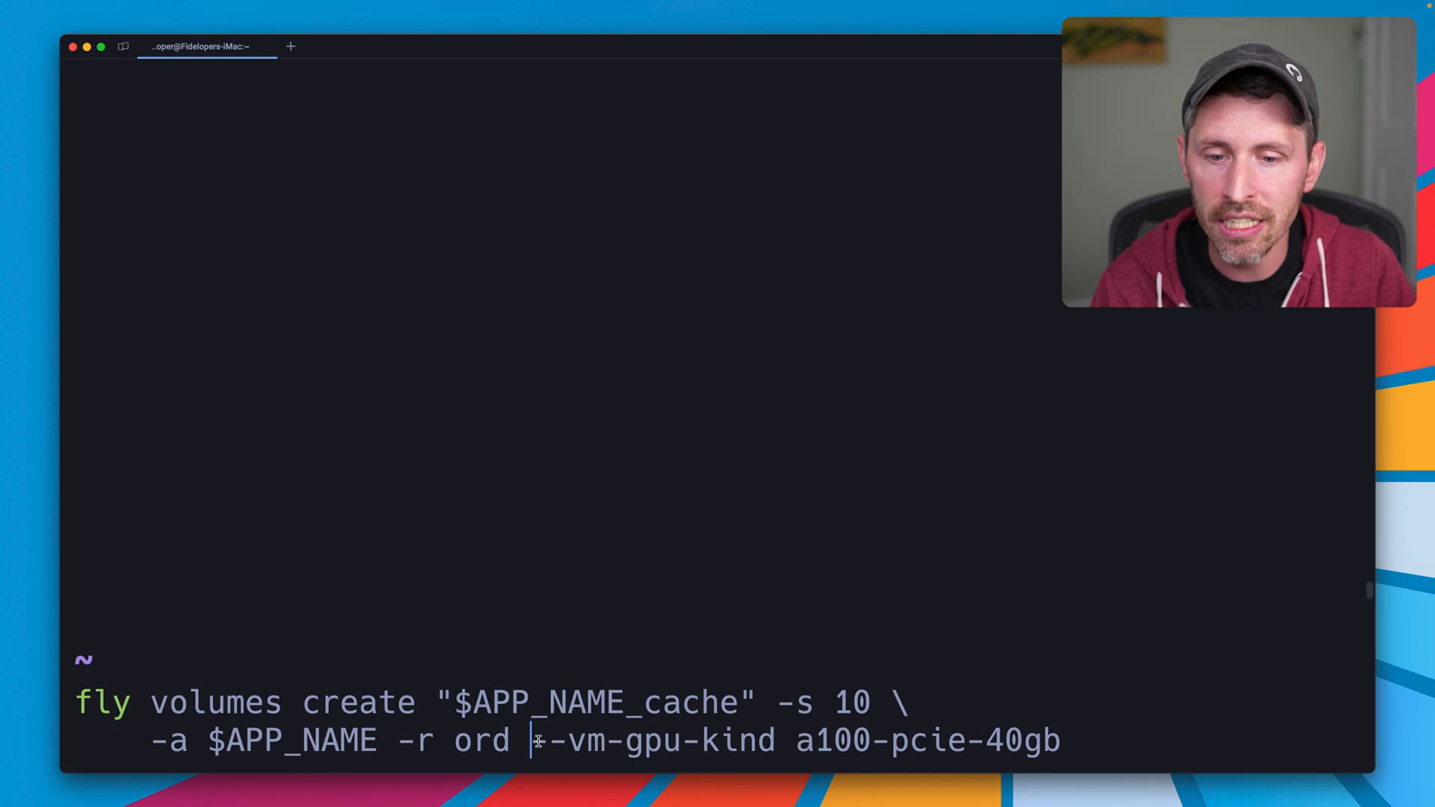
left_click_drag(530, 740, 777, 740)
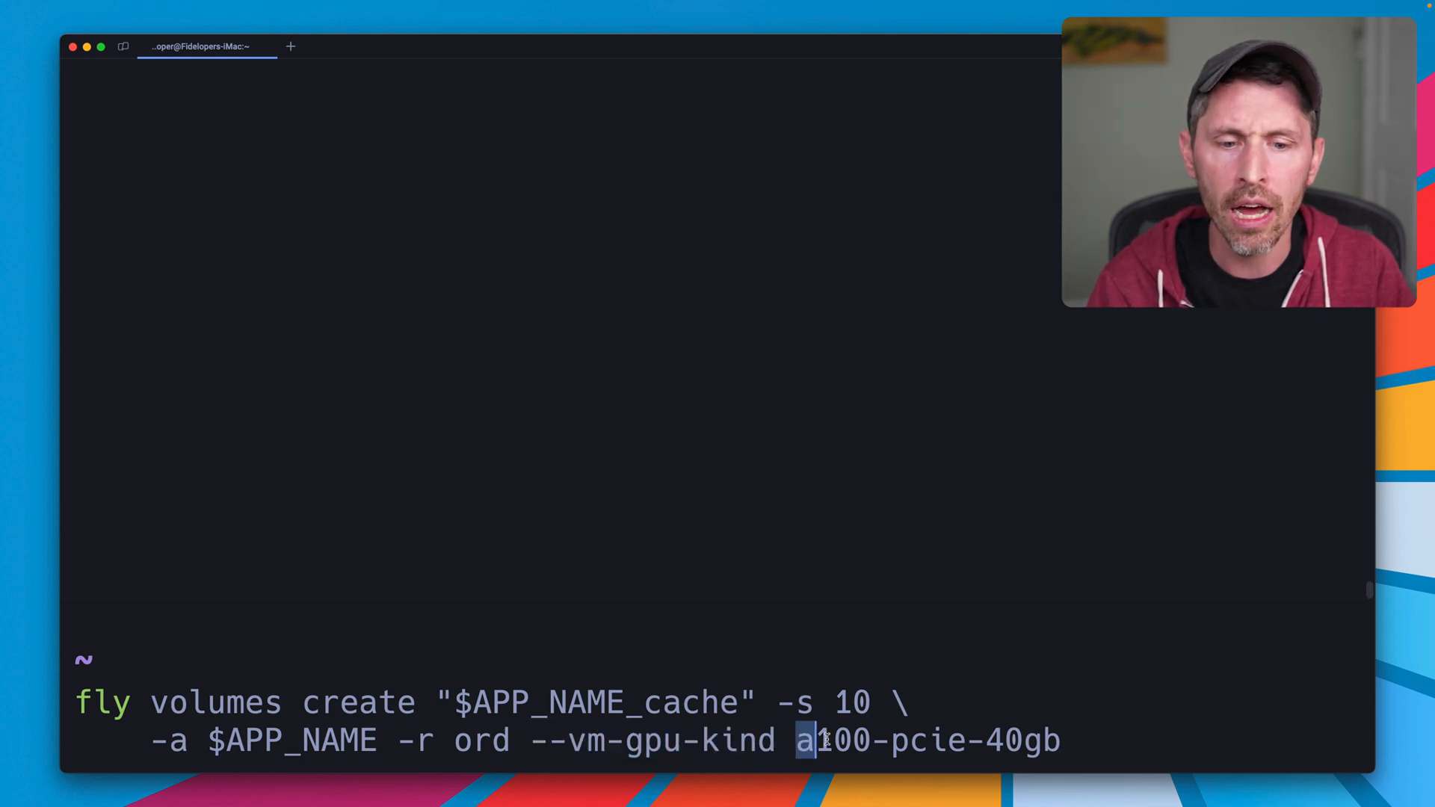
left_click_drag(806, 741, 1057, 741)
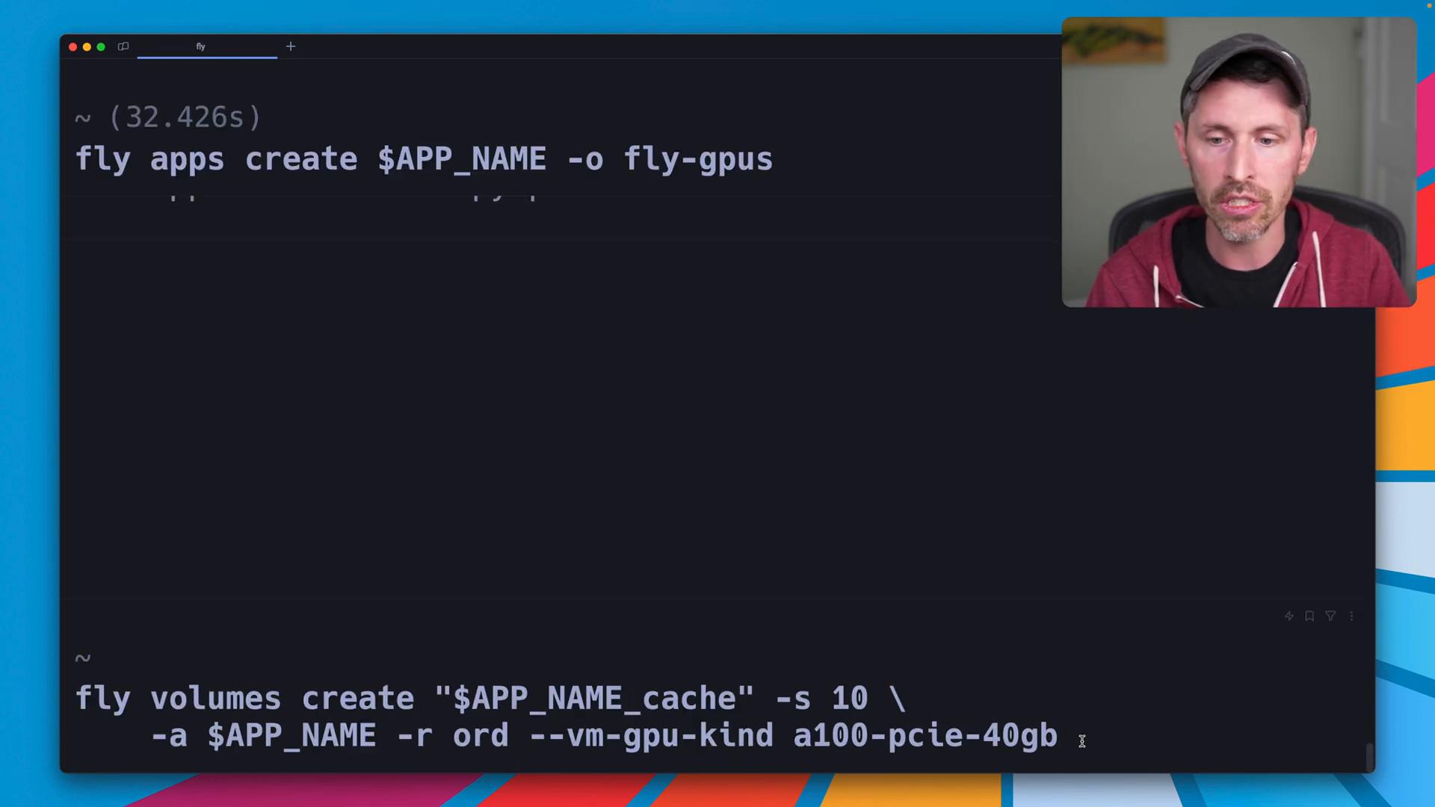
key("enter")
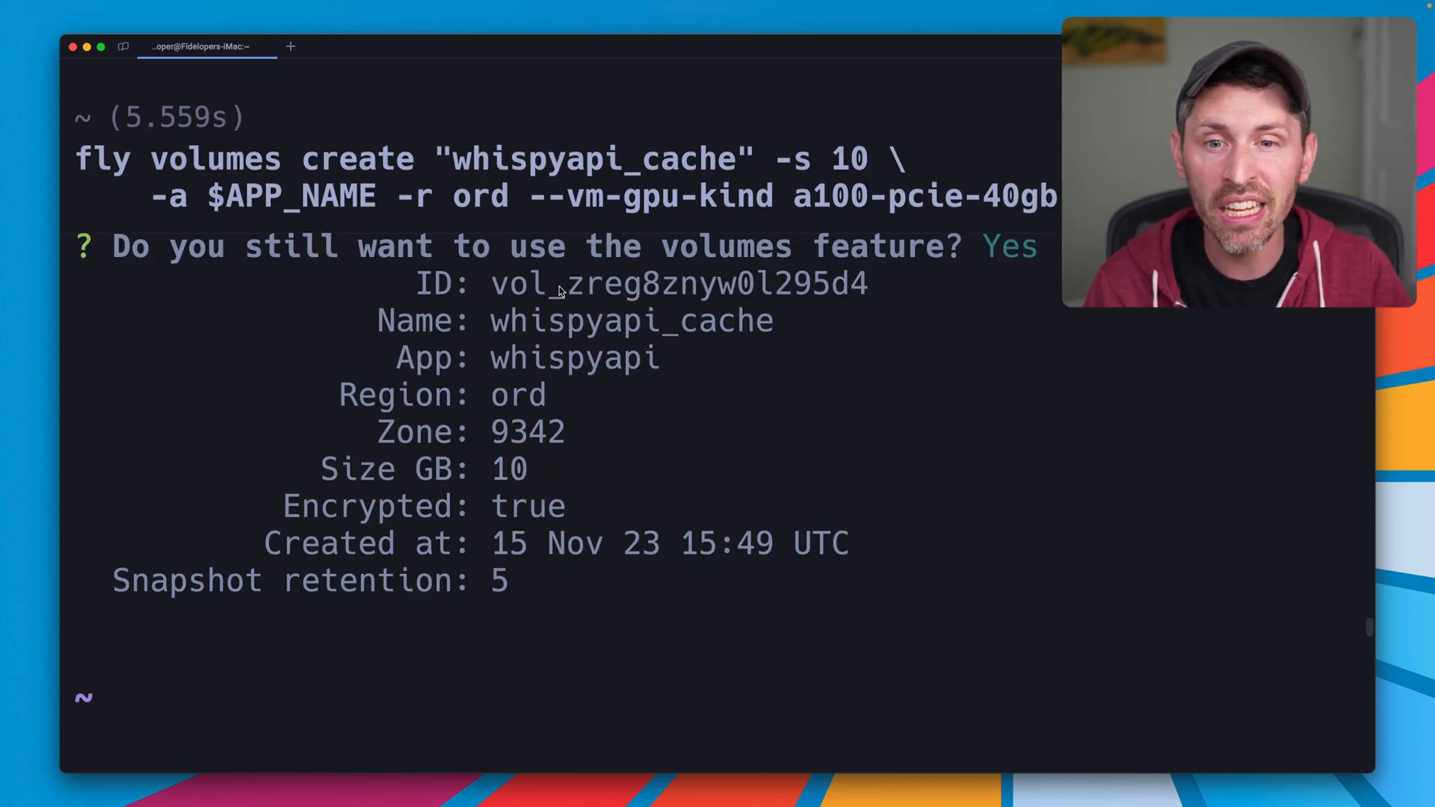
- Copy the volume ID and compose fly machines run for the whisper latest-gpu image on an a100 in ord
left_click_drag(492, 284, 867, 284)
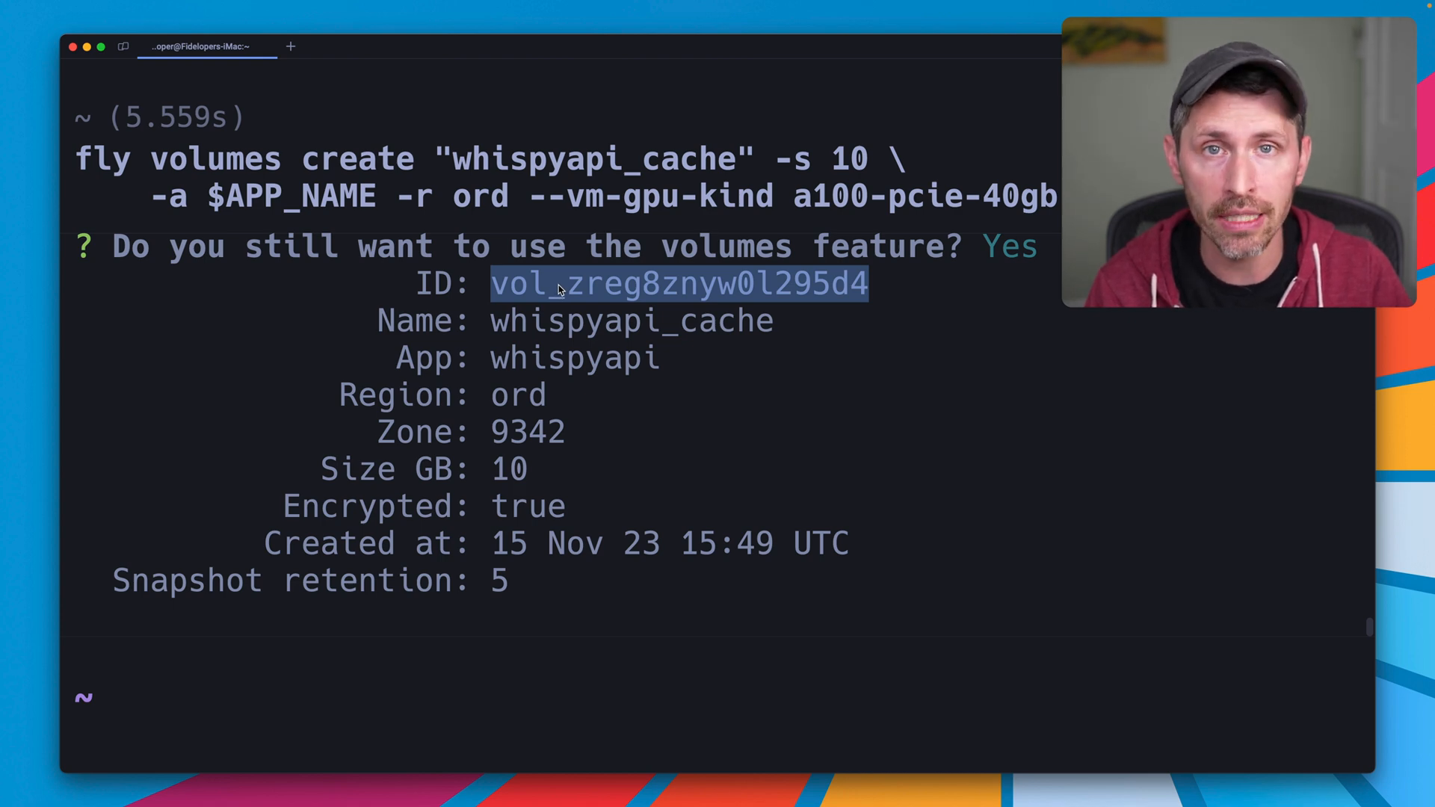
type("fly machines run onerahmet/openai-whisper-asr-webservice:latest-gpu \\")
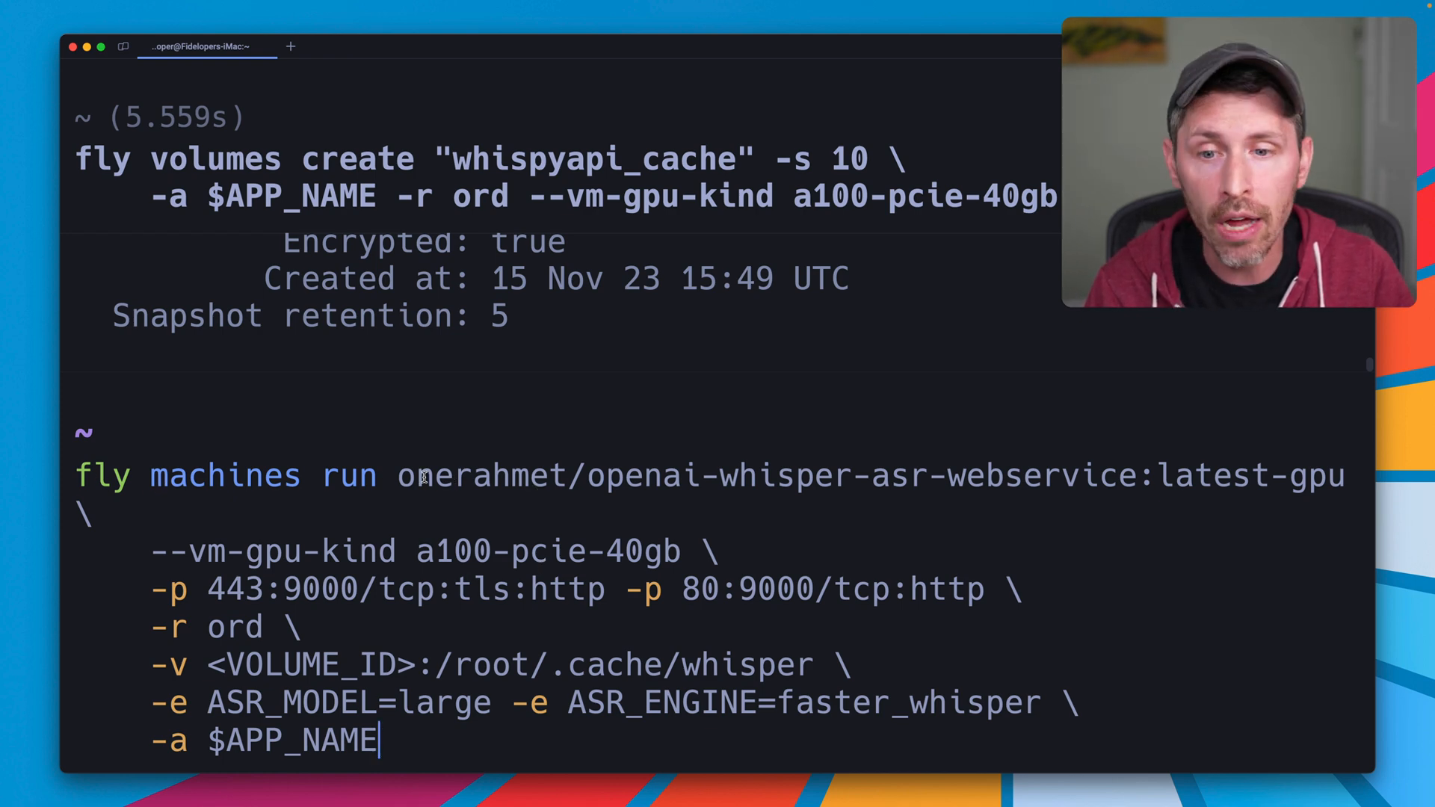
left_click_drag(397, 476, 1336, 475)
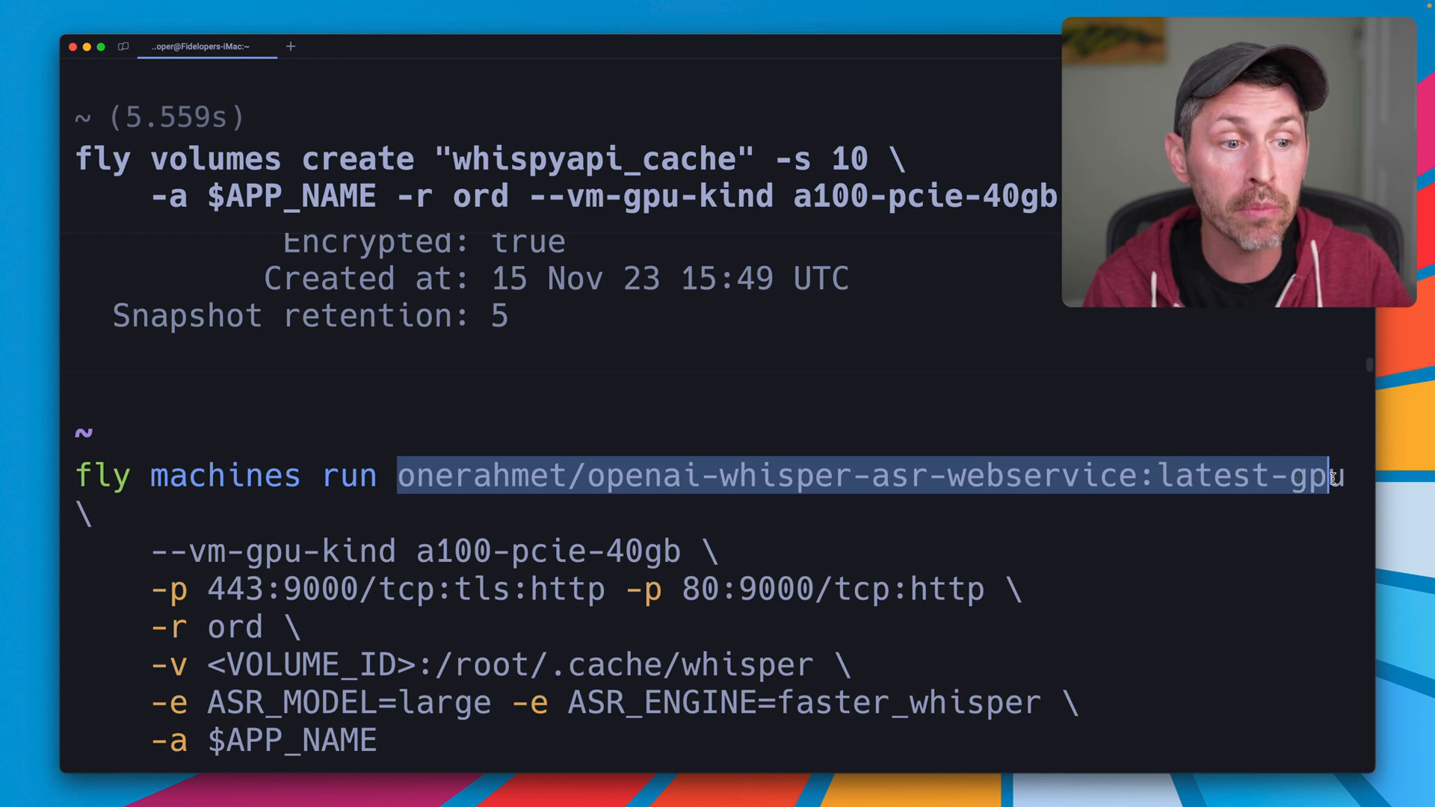
mouse_move(1096, 530)
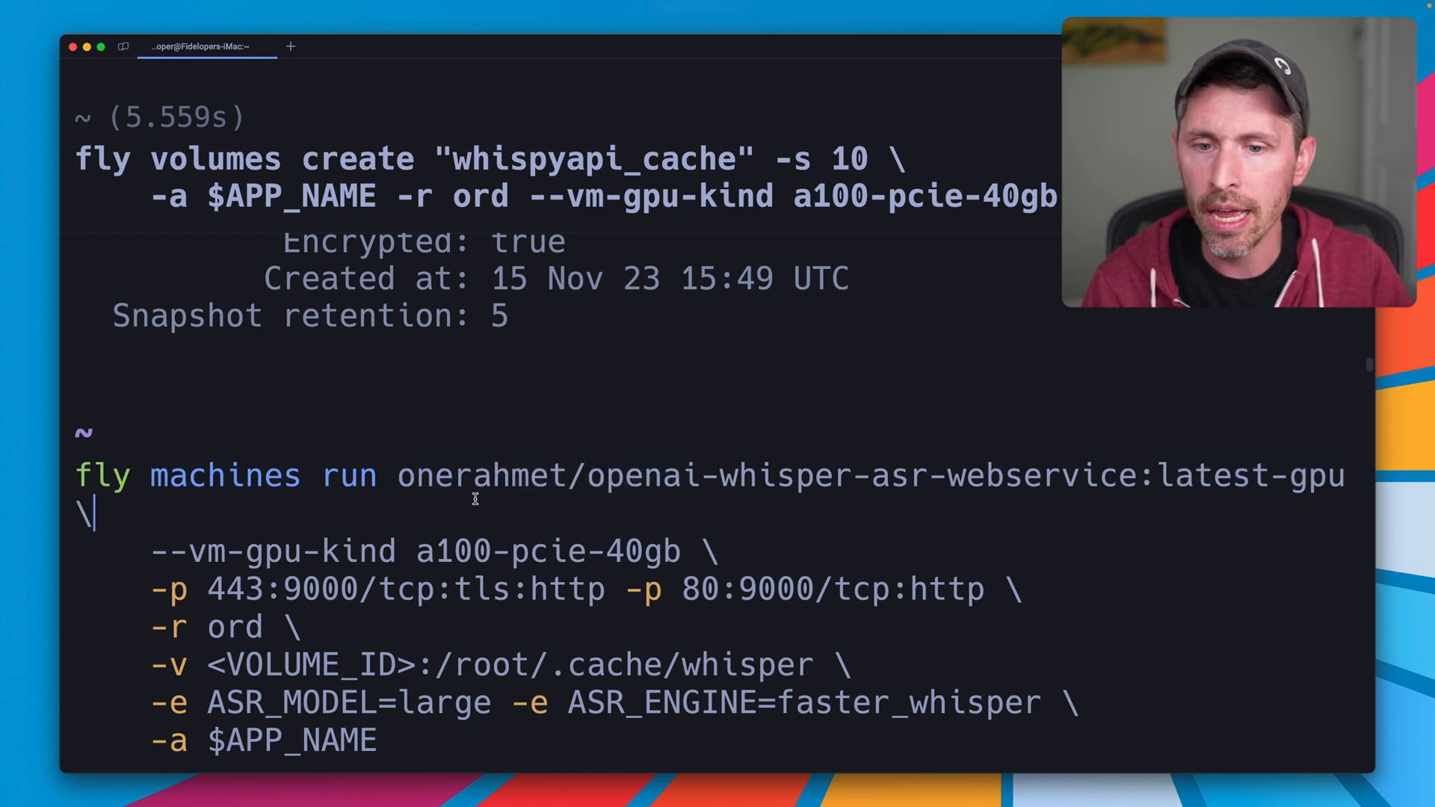
mouse_move(168, 555)
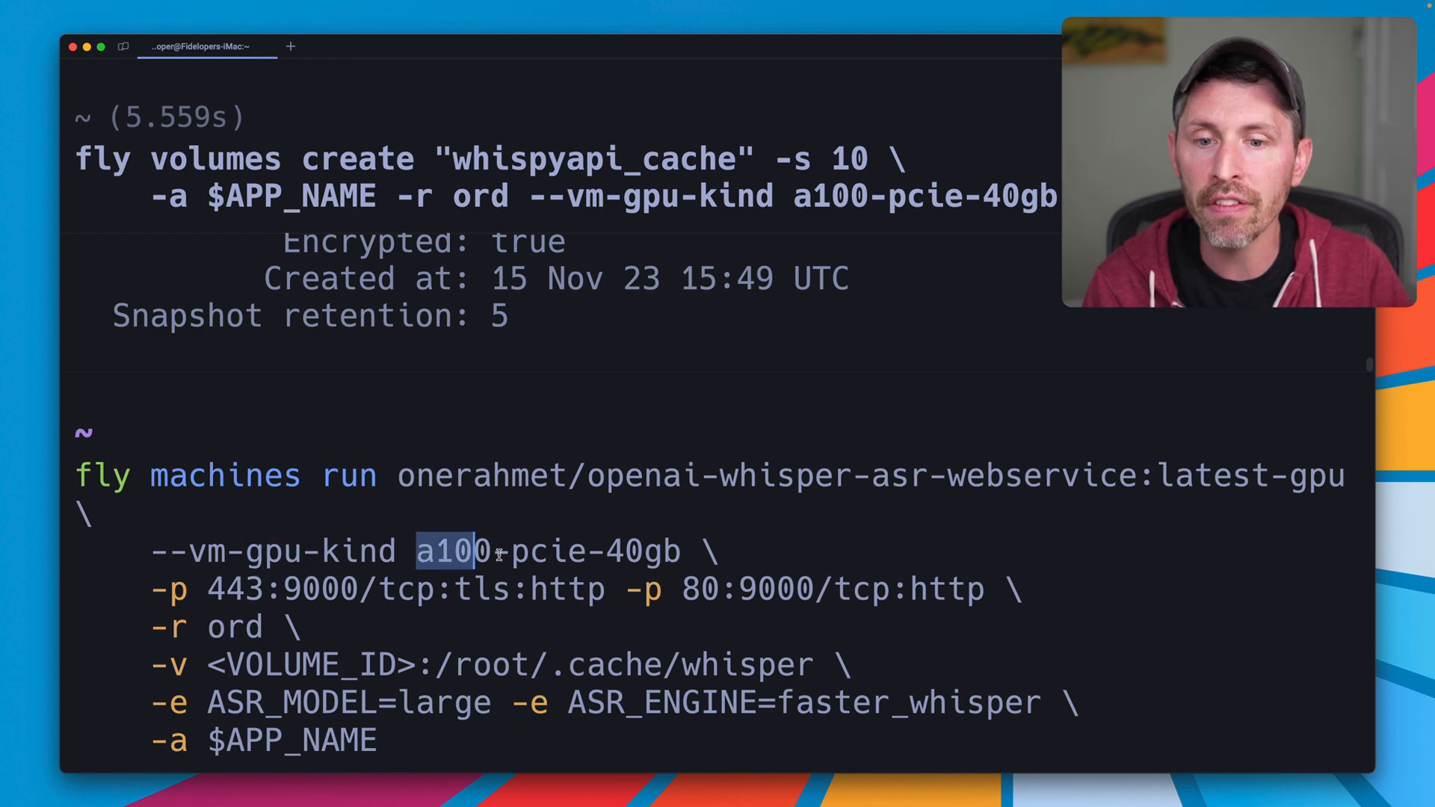
left_click_drag(471, 551, 669, 552)
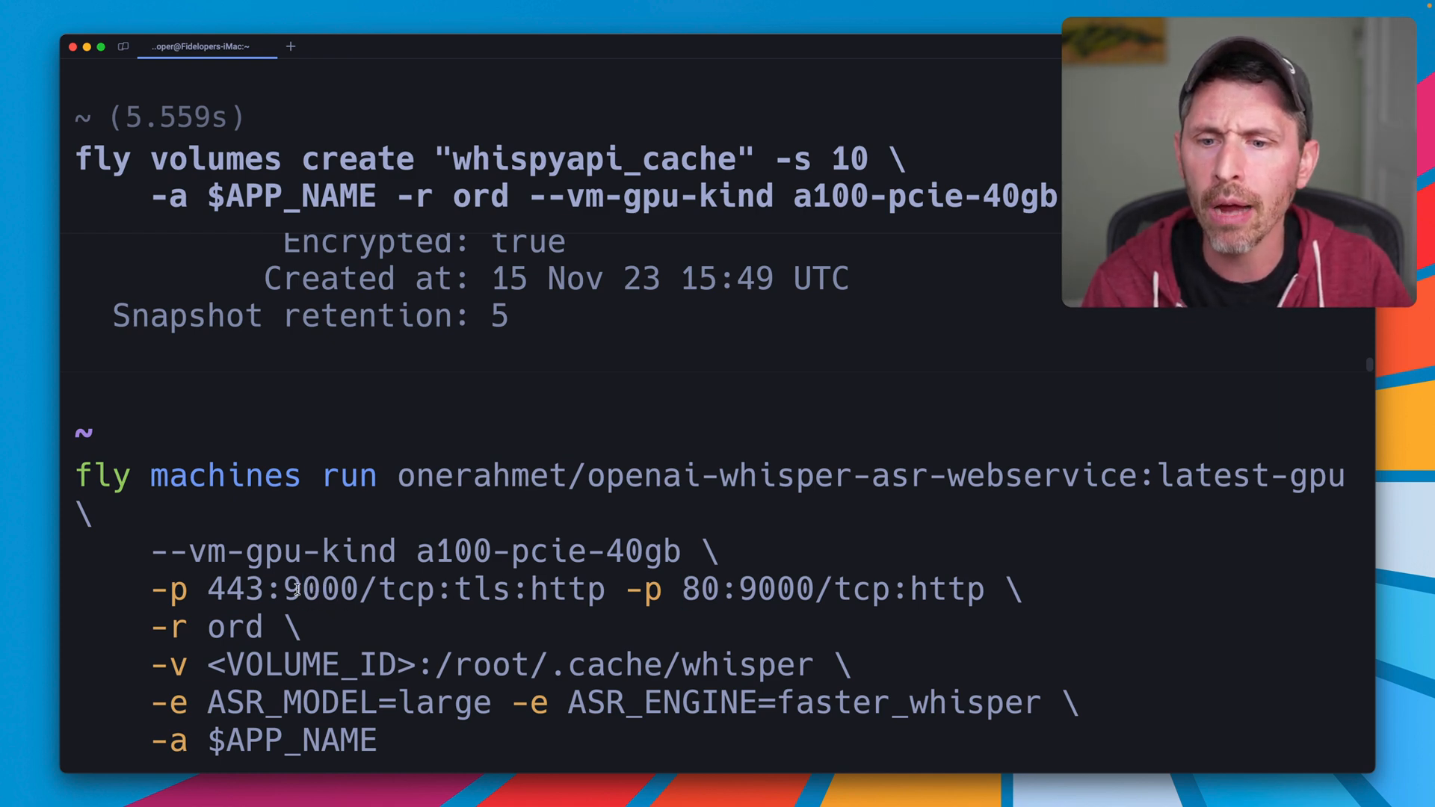
double_click(768, 589)
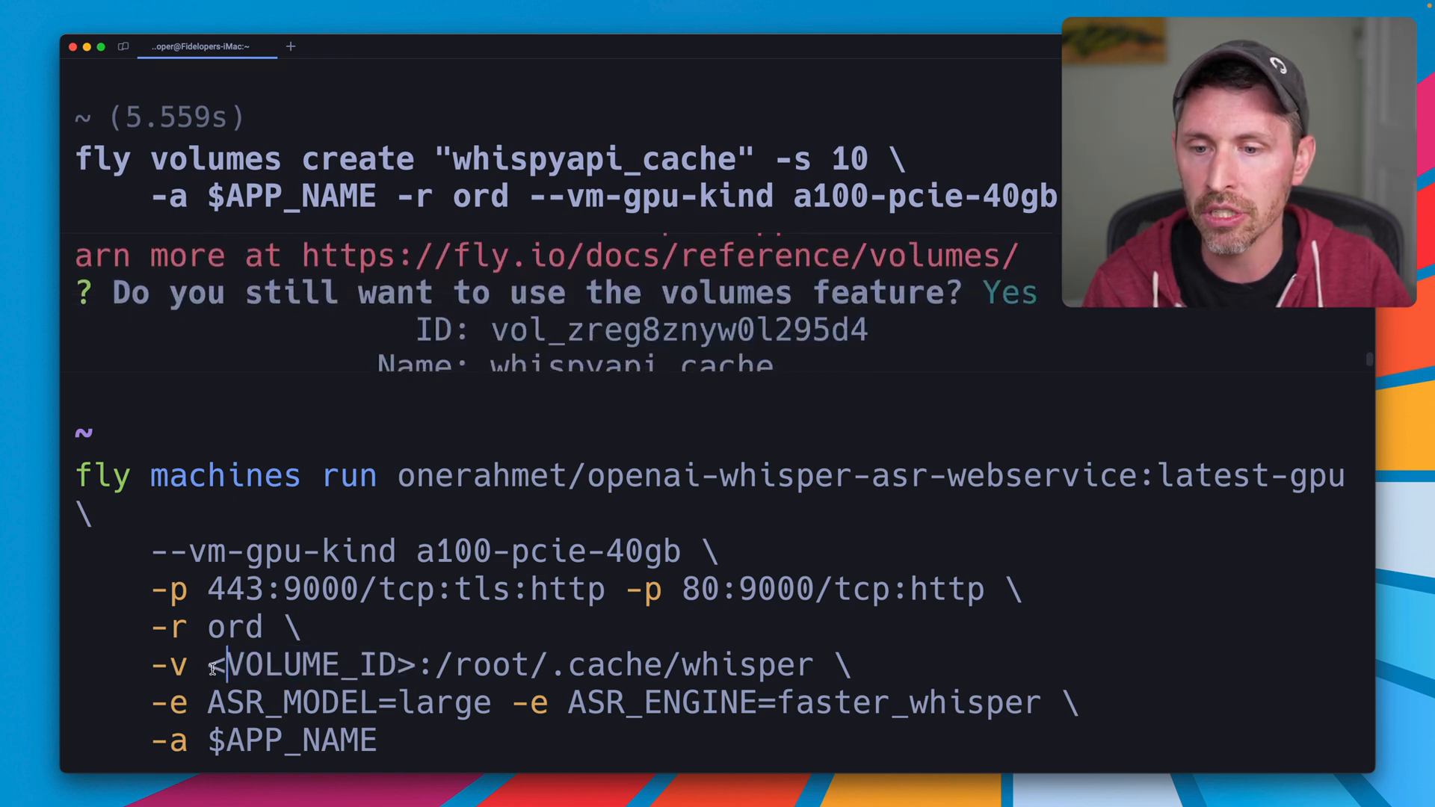
- Fill in vol_zreg8znyw0l295d4 as the mount and launch the machine with ASR_MODEL large and faster_whisper
type("vol_zreg8znyw0l295d4")
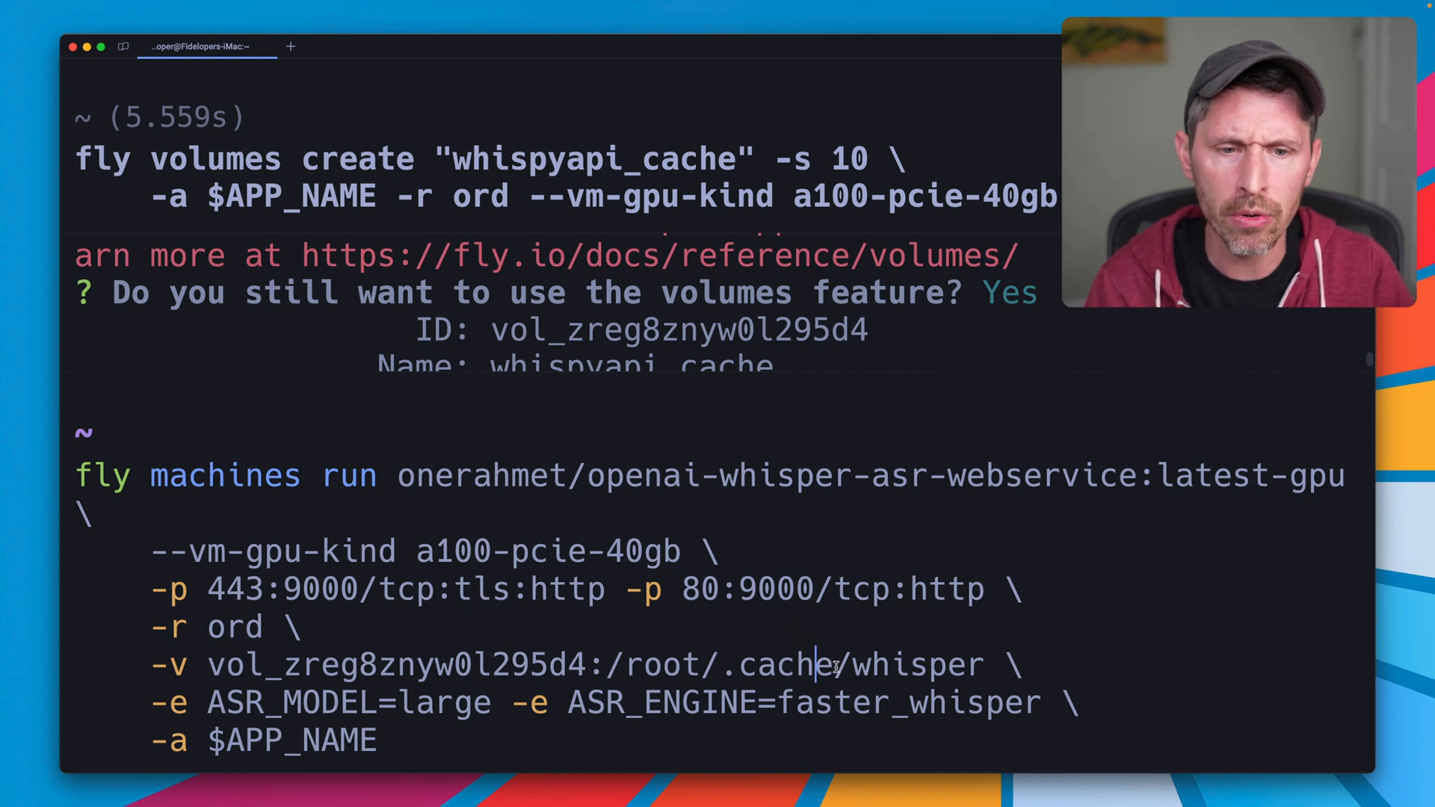
mouse_move(915, 665)
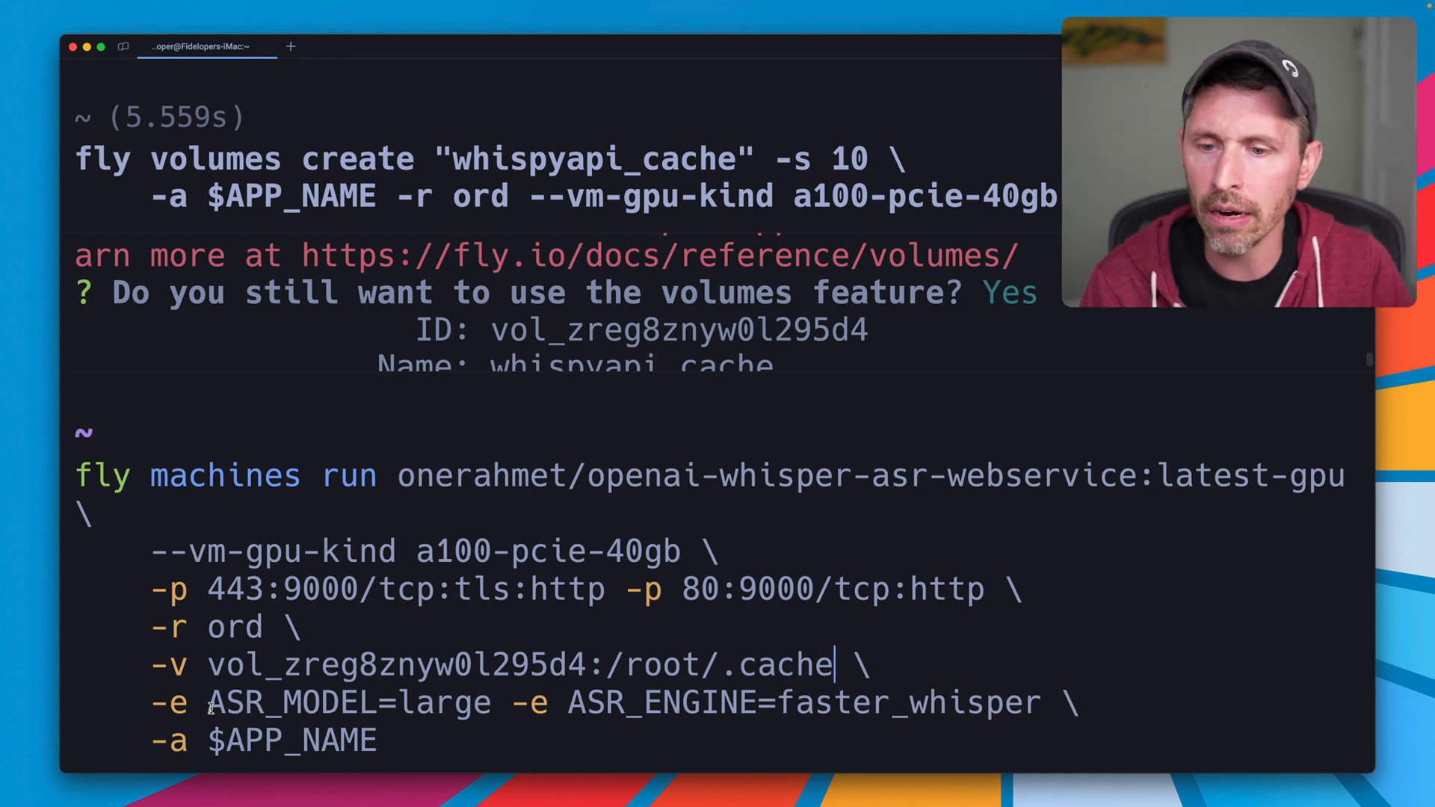
double_click(444, 702)
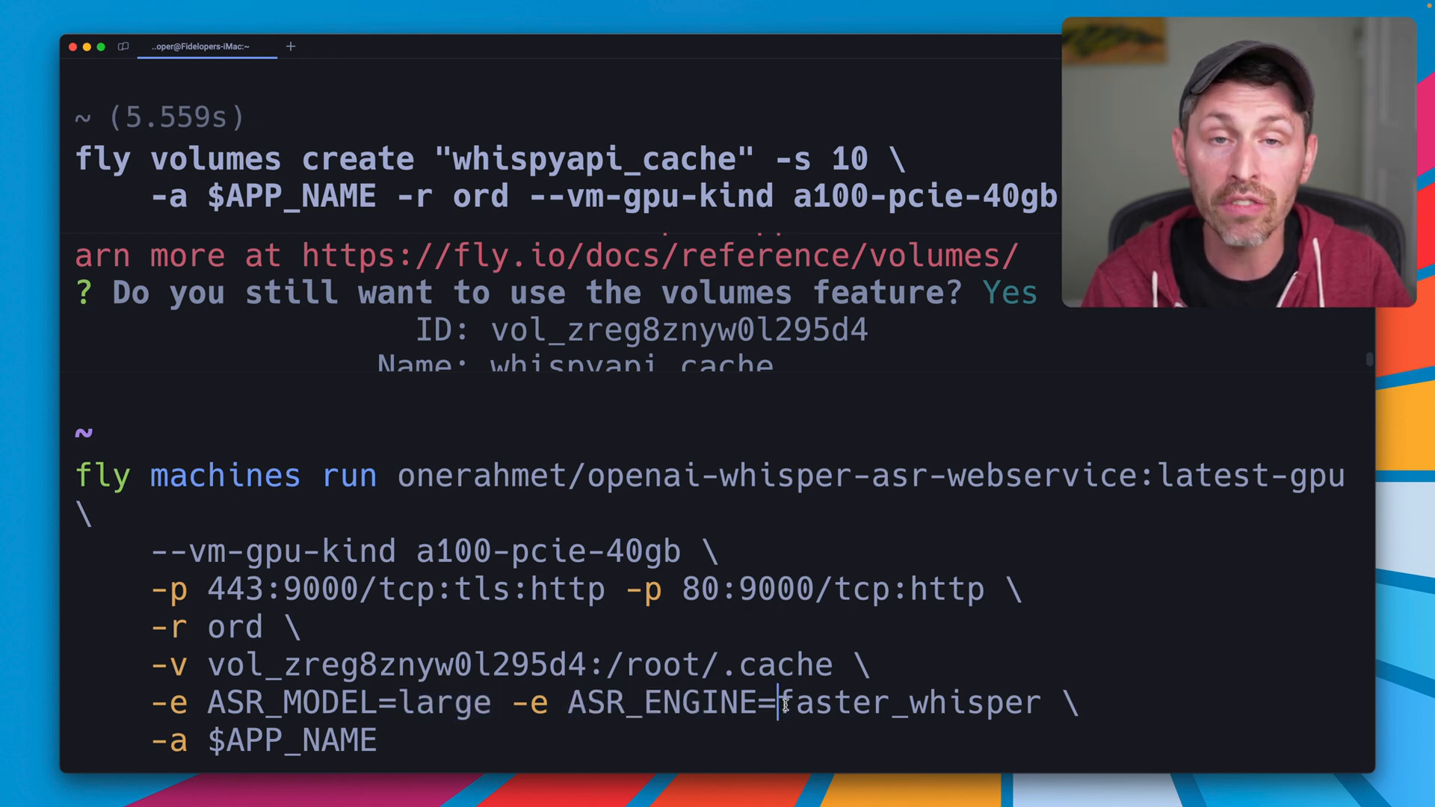
double_click(909, 703)
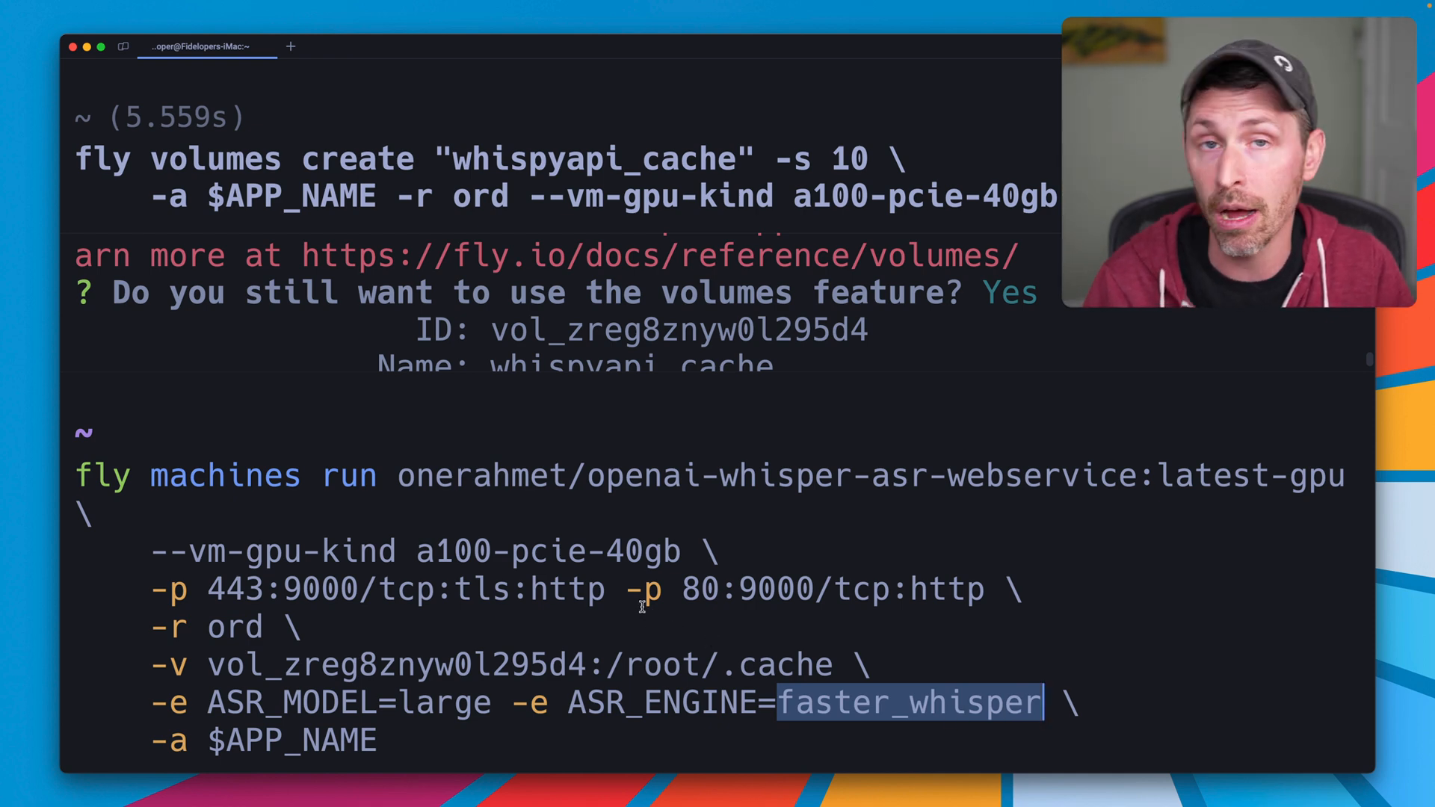
mouse_move(608, 586)
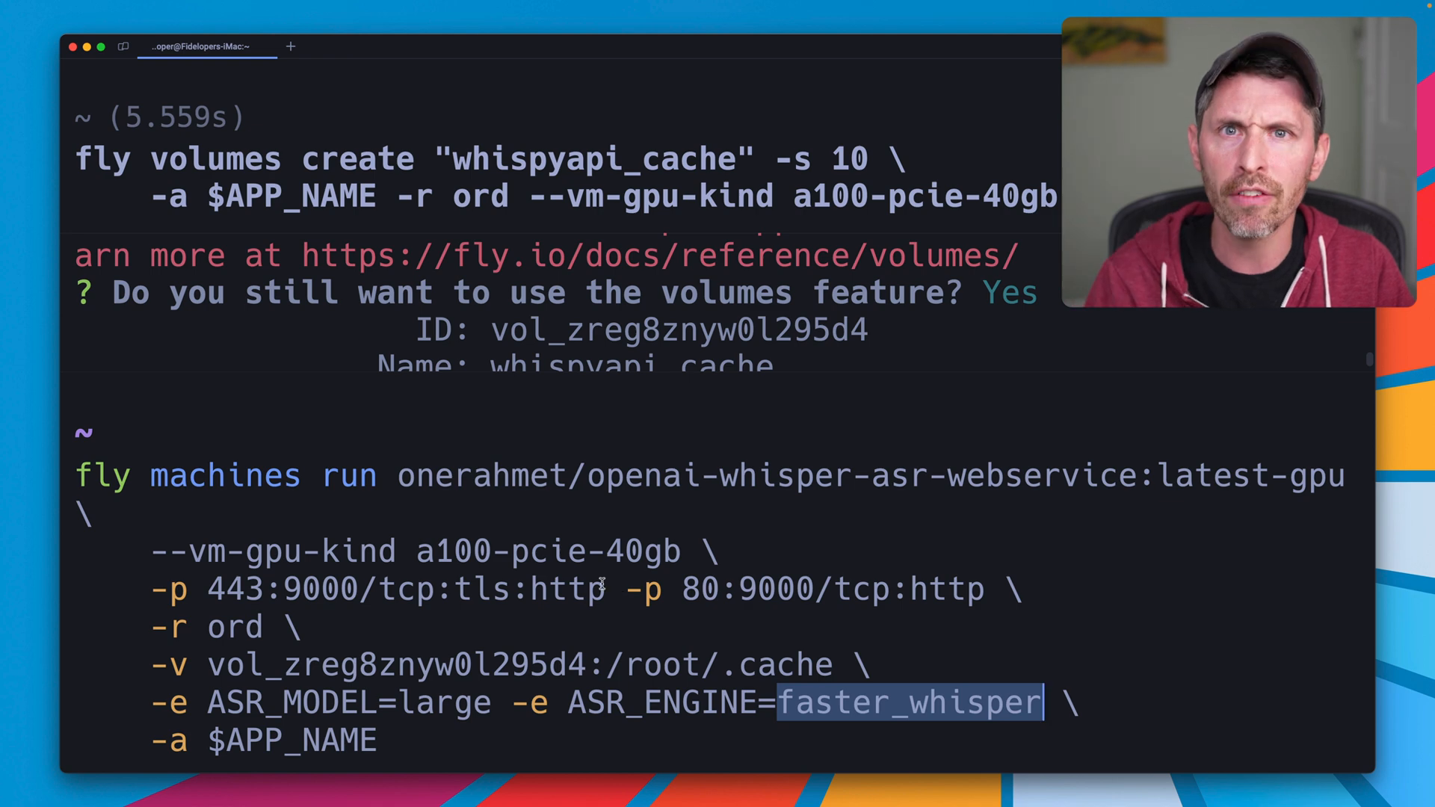
double_click(289, 740)
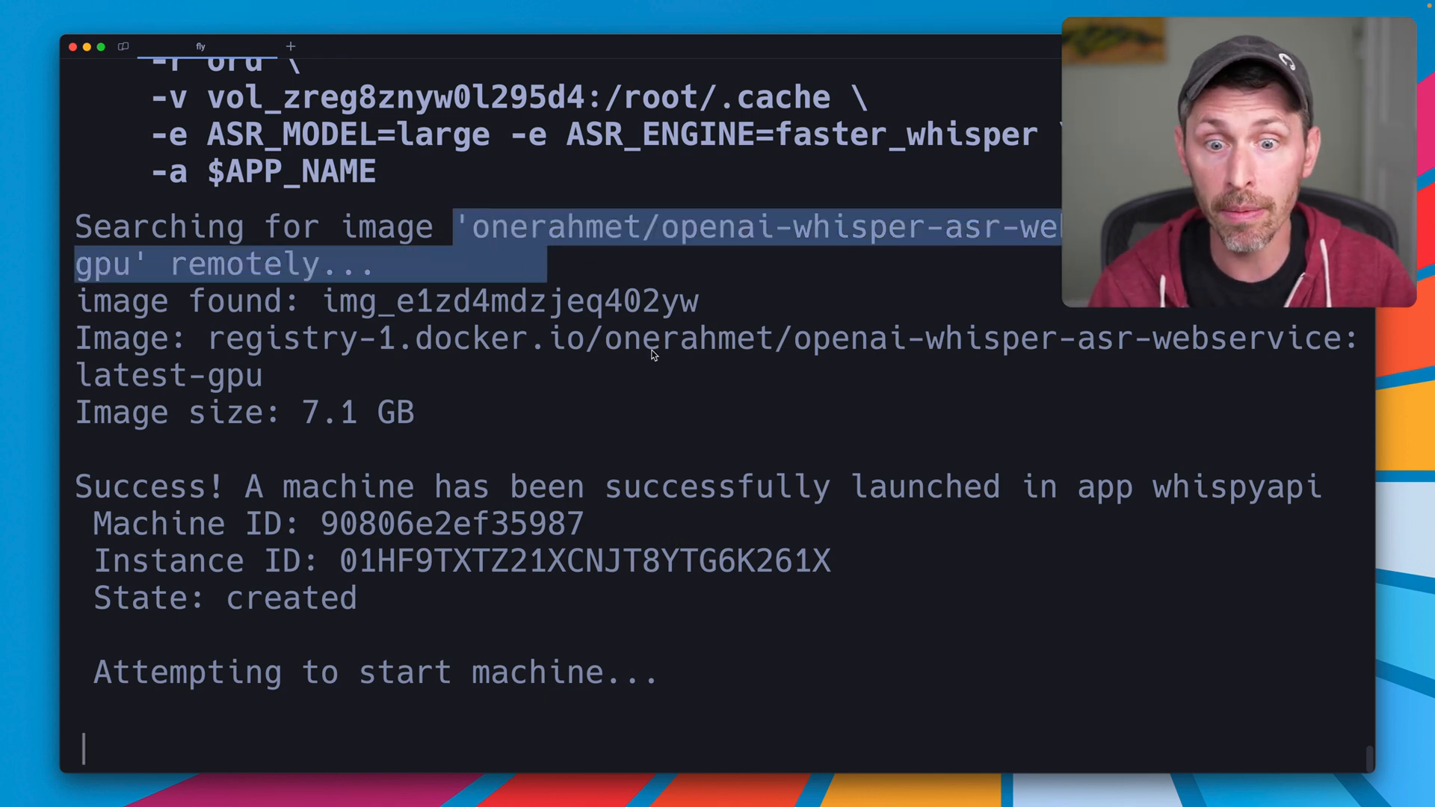
mouse_move(652, 356)
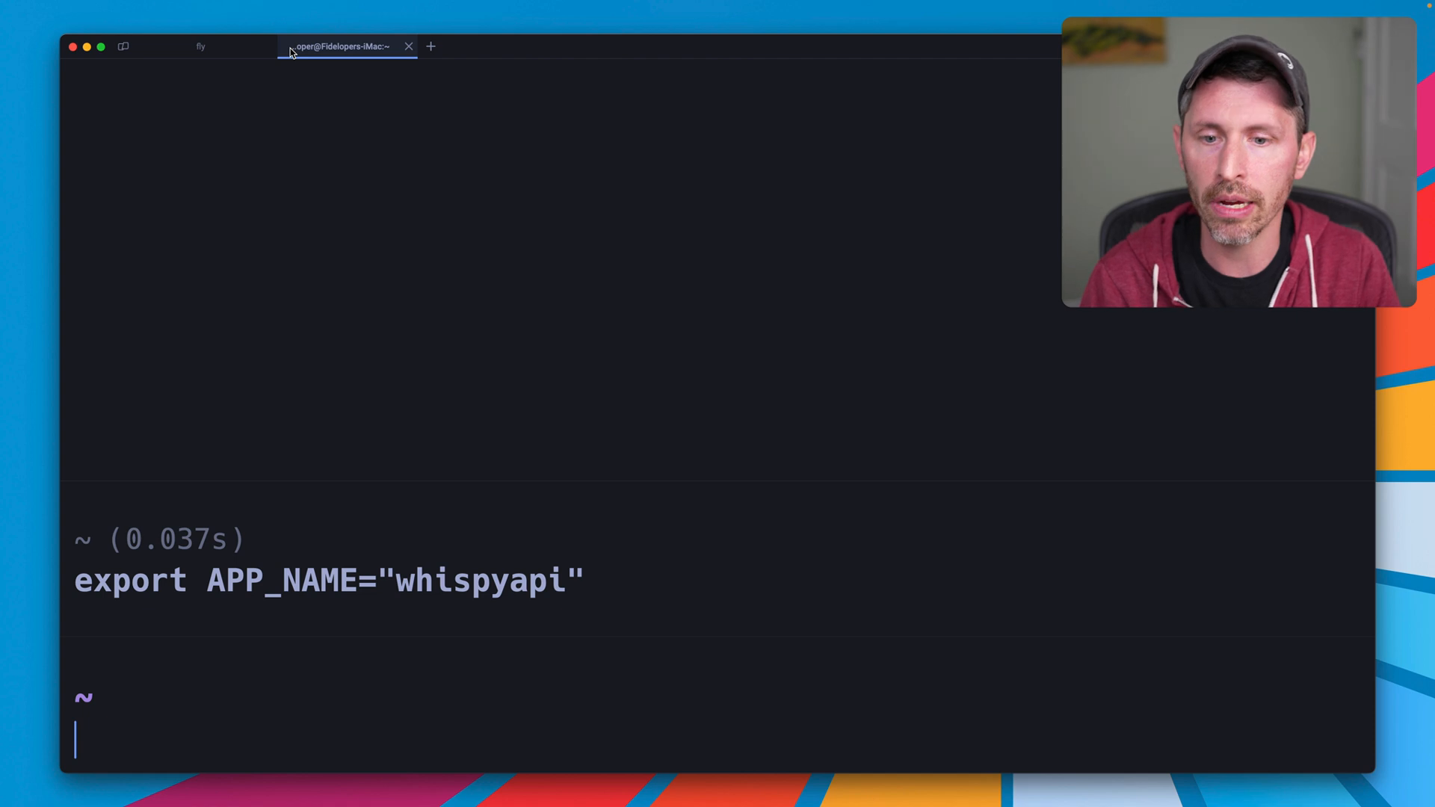
- Stream the whispyapi logs with fly logs and watch model.bin download to 100% of 3.09G
type("fly logs")
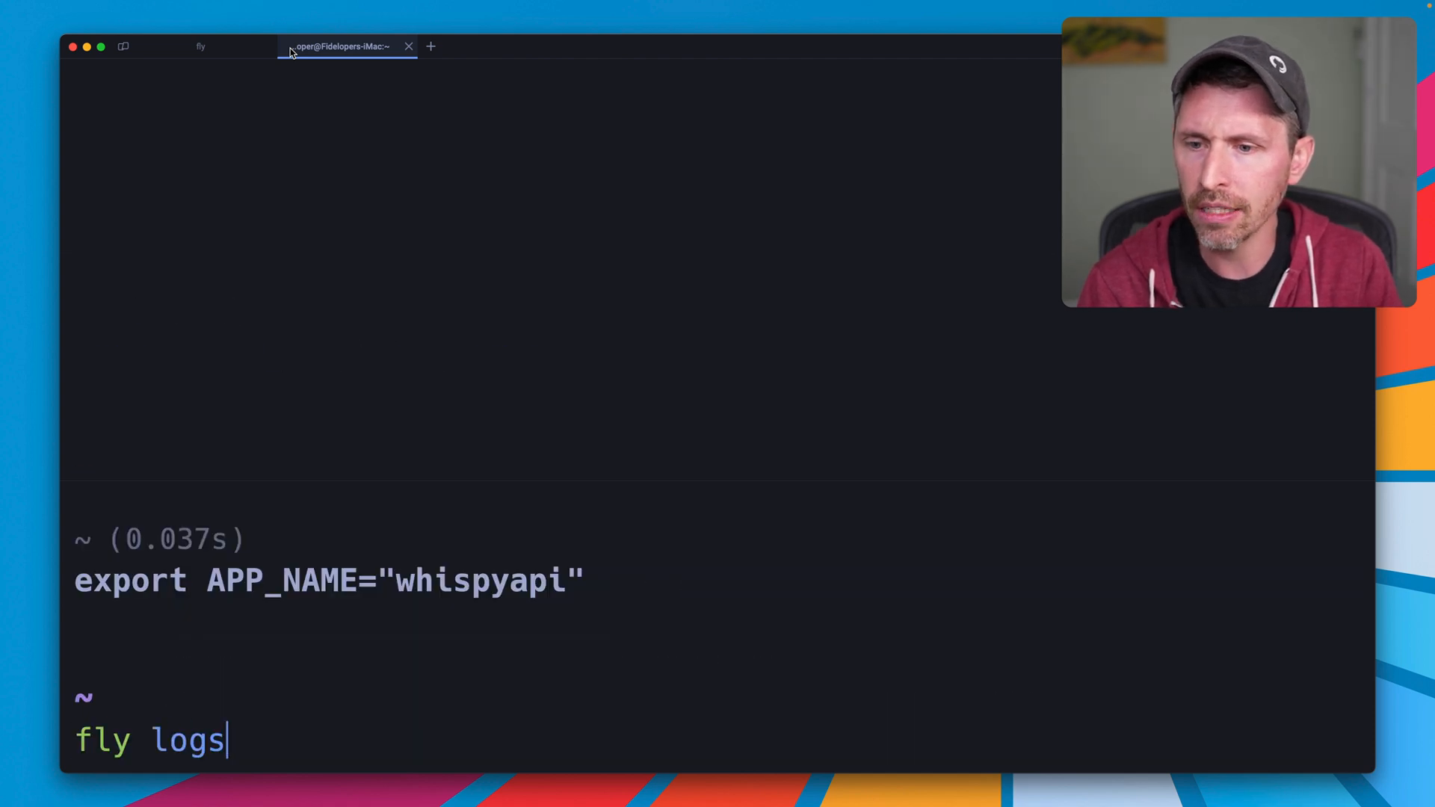
type("#APP_NAME")
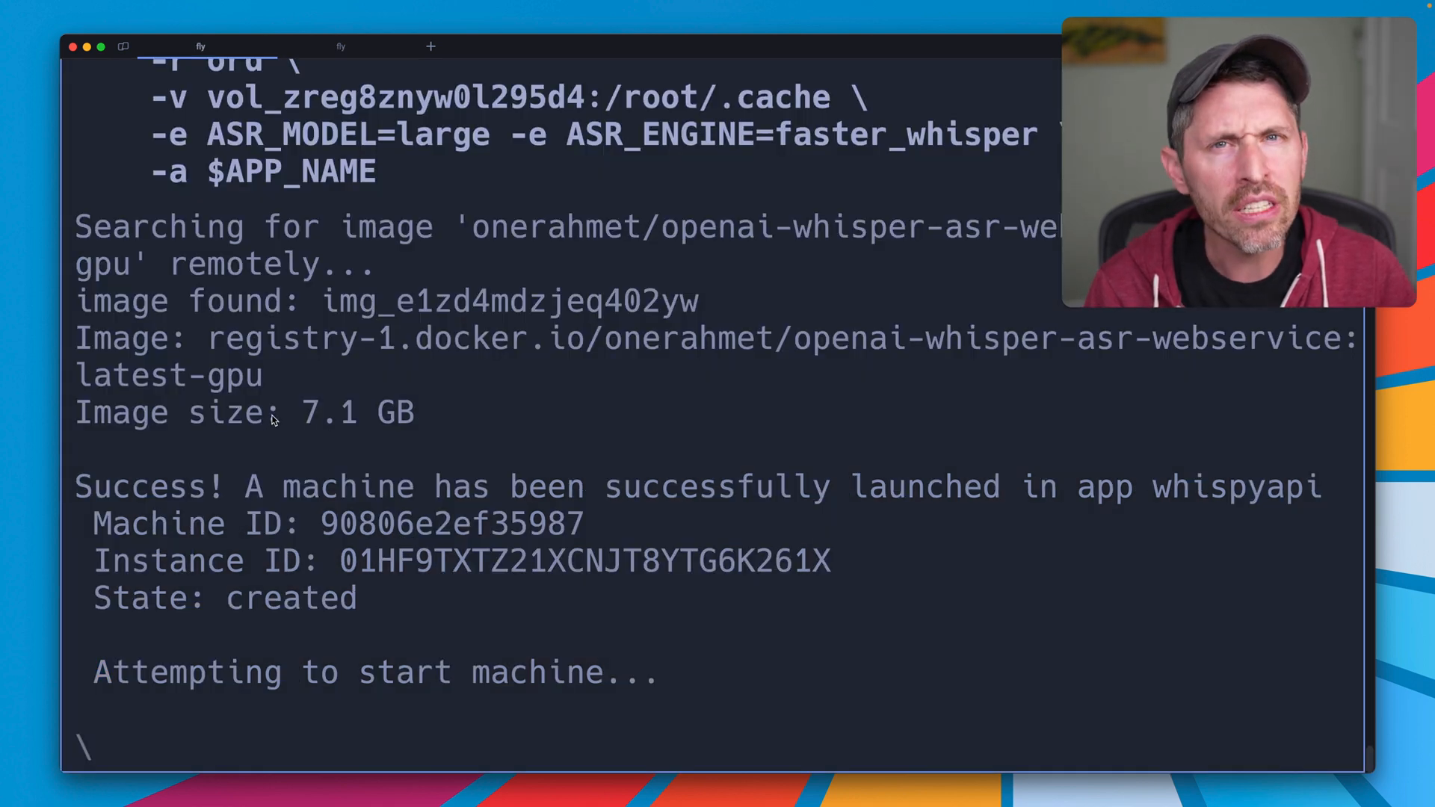
double_click(244, 413)
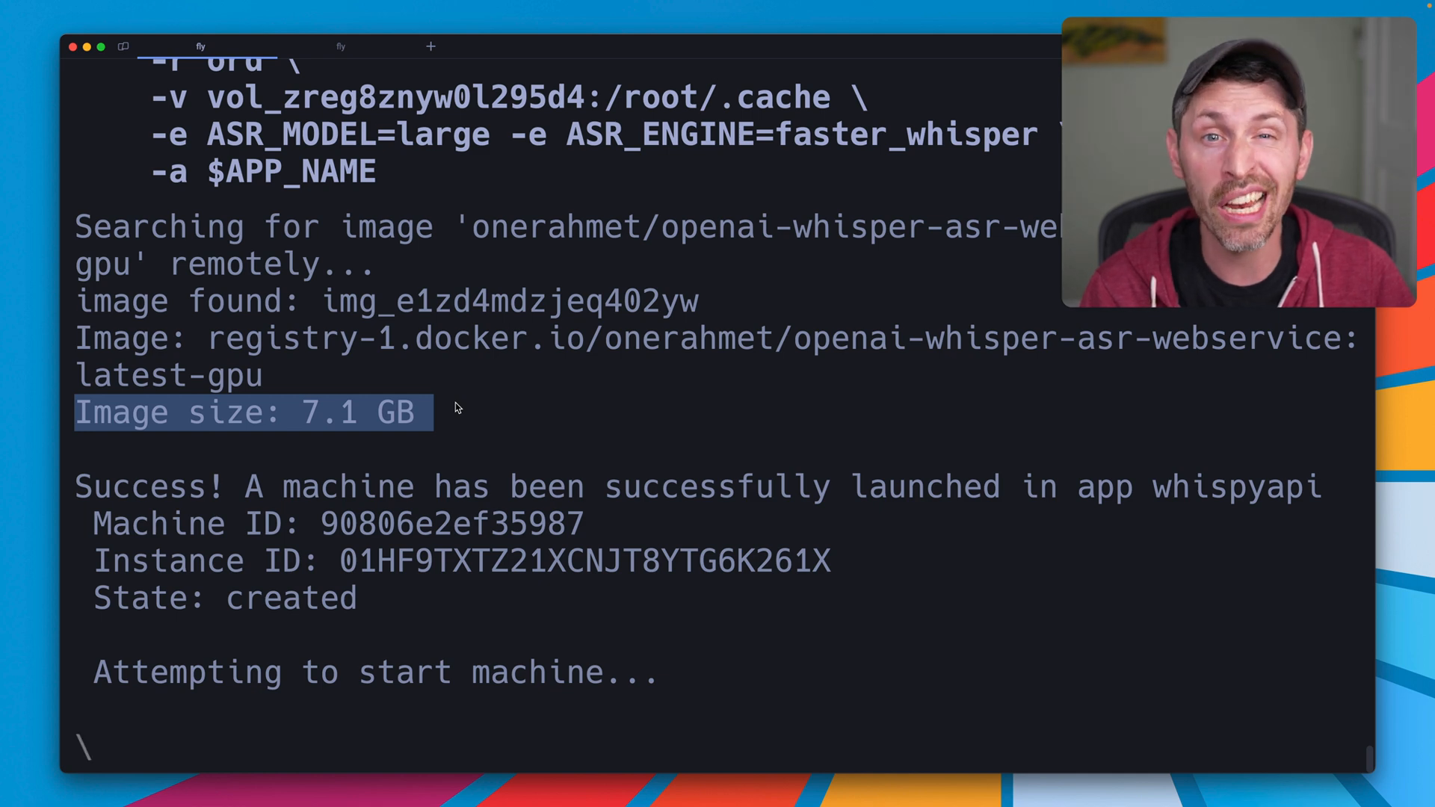
mouse_move(467, 415)
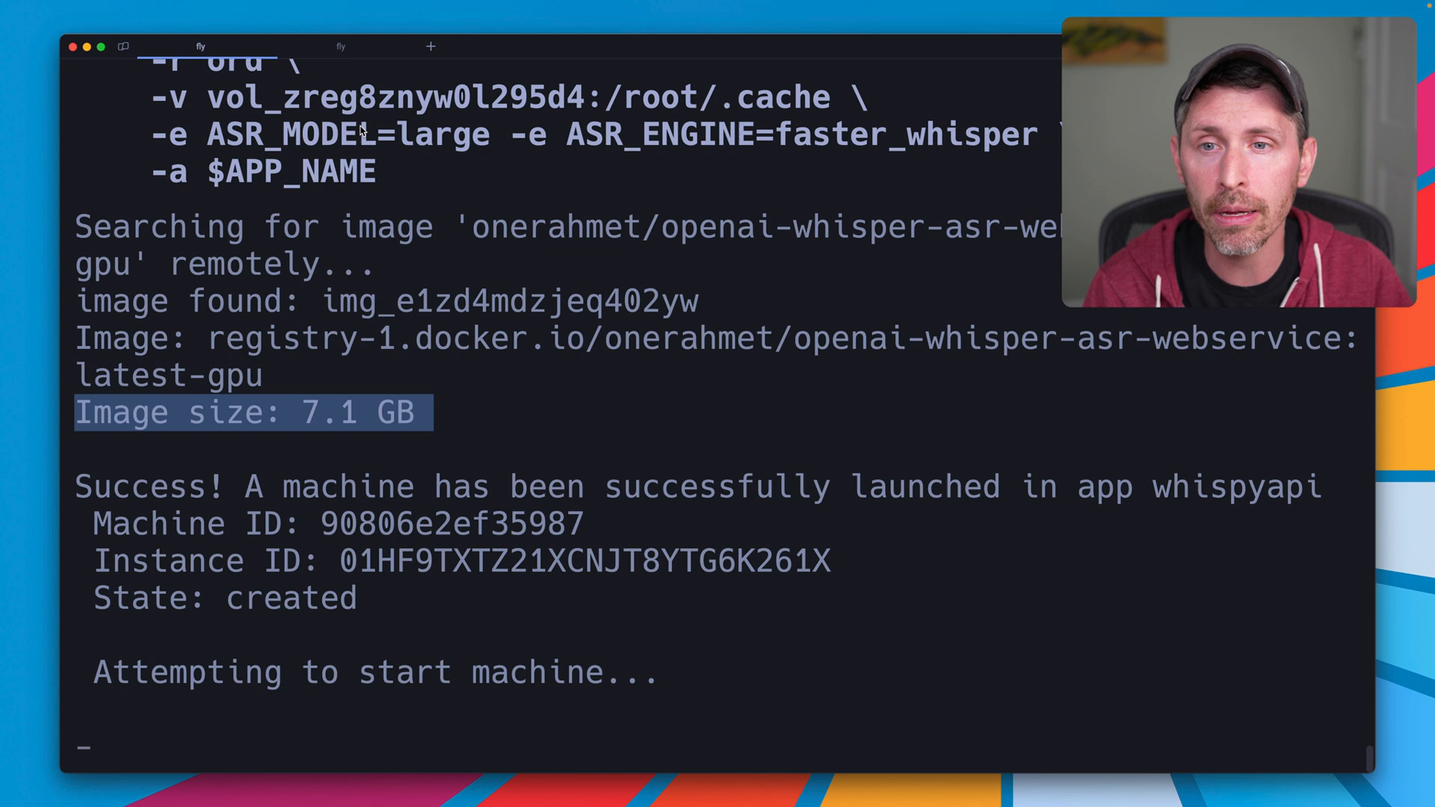
mouse_move(435, 415)
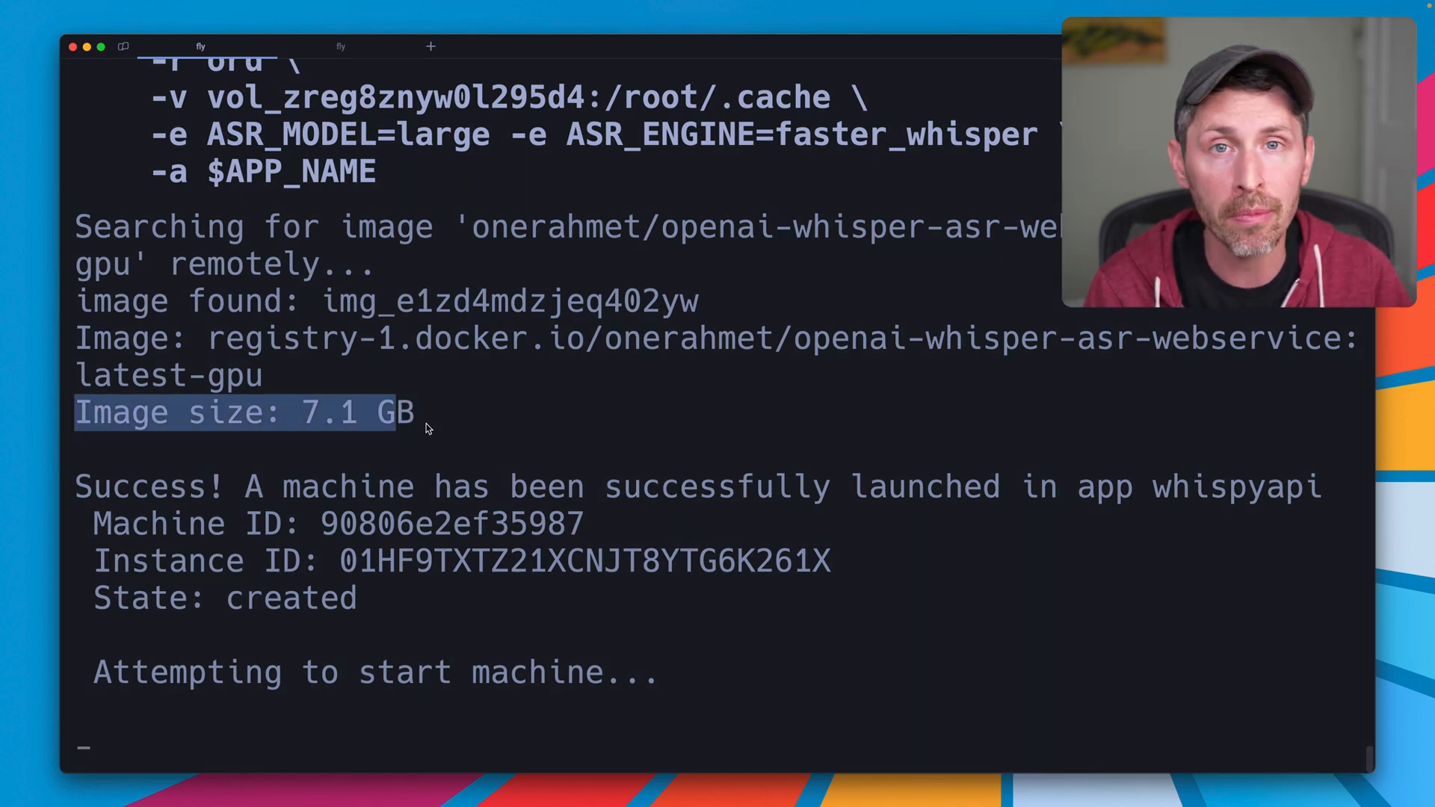
mouse_move(423, 413)
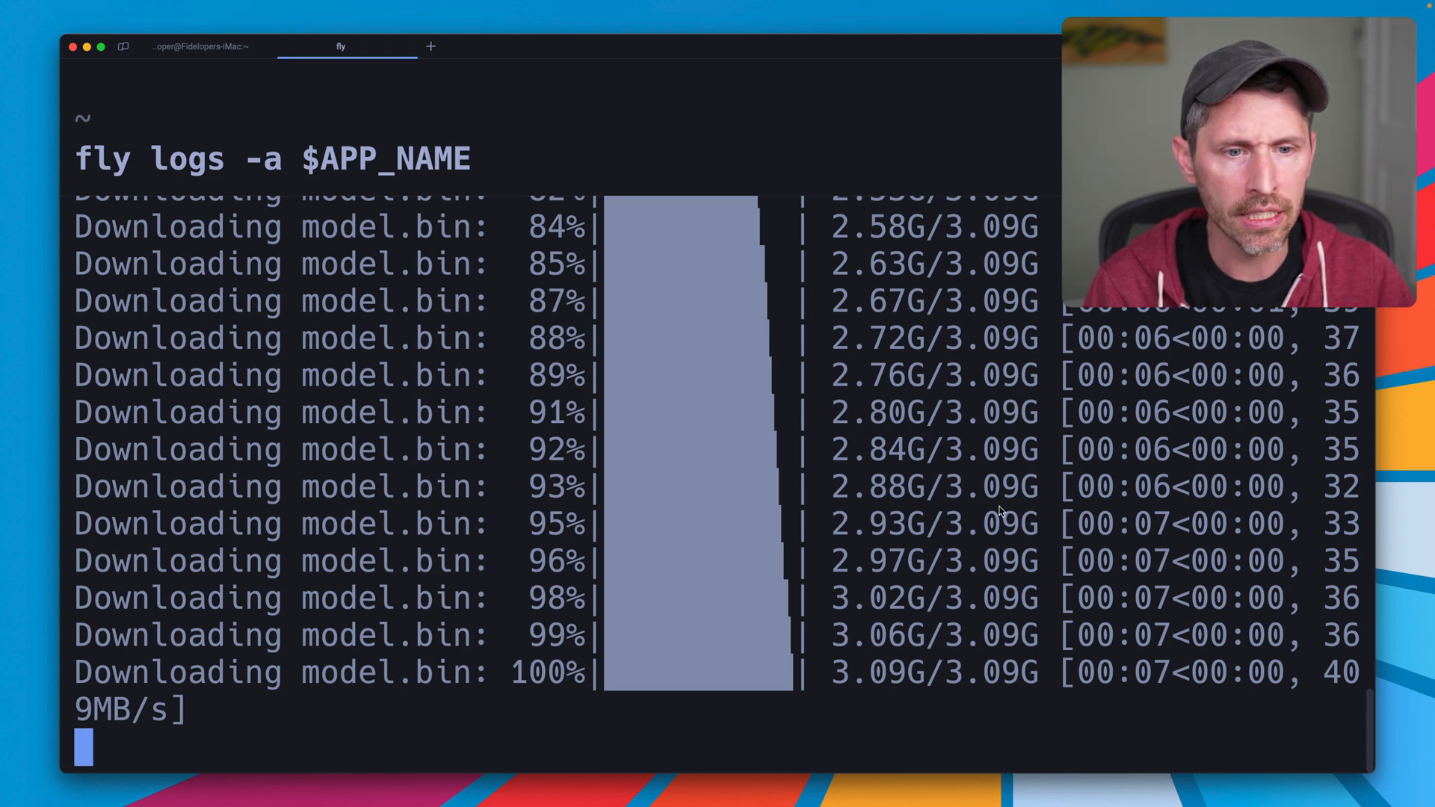
mouse_move(997, 513)
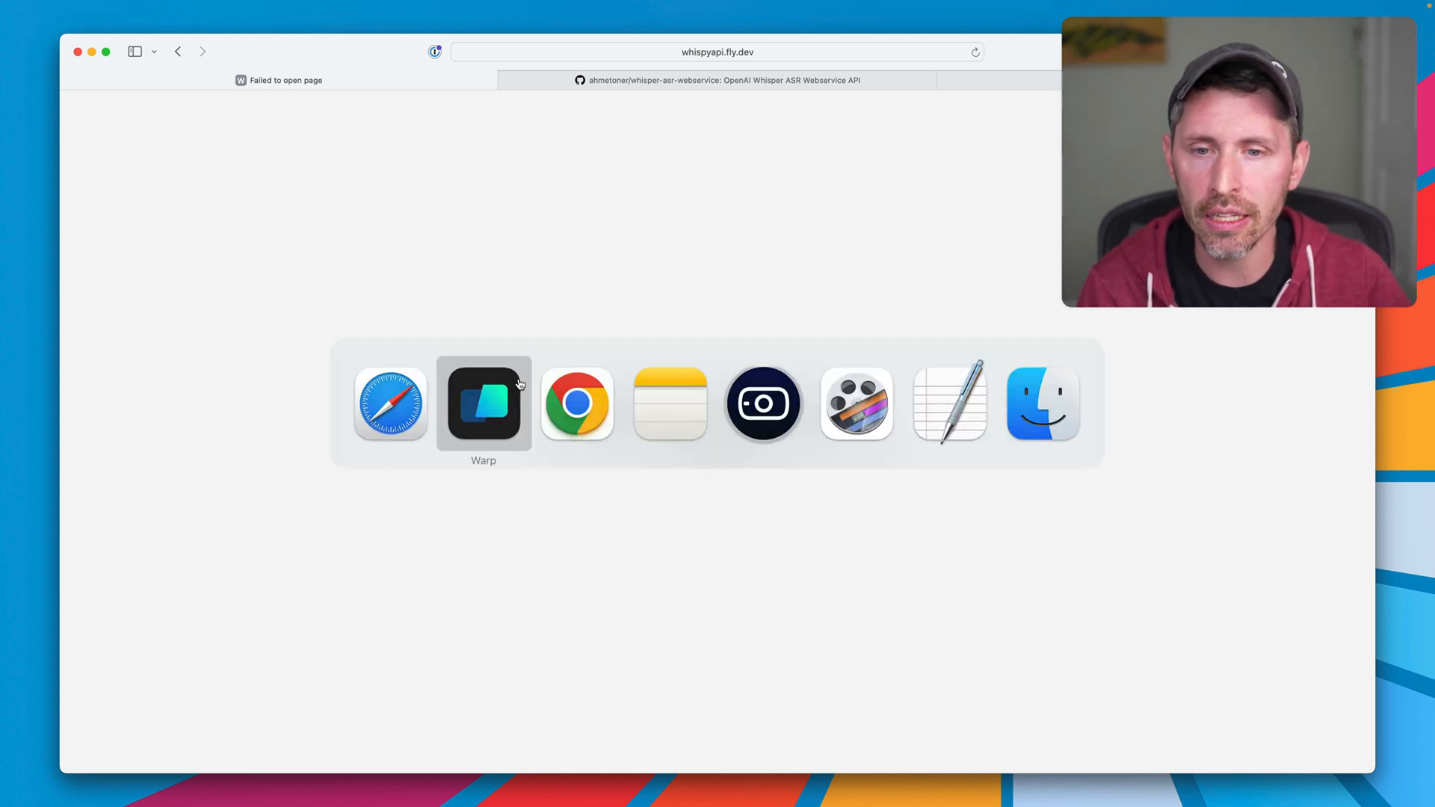
- Switch back to the terminal while whispyapi.fly.dev fails to load in Safari
left_click(483, 404)
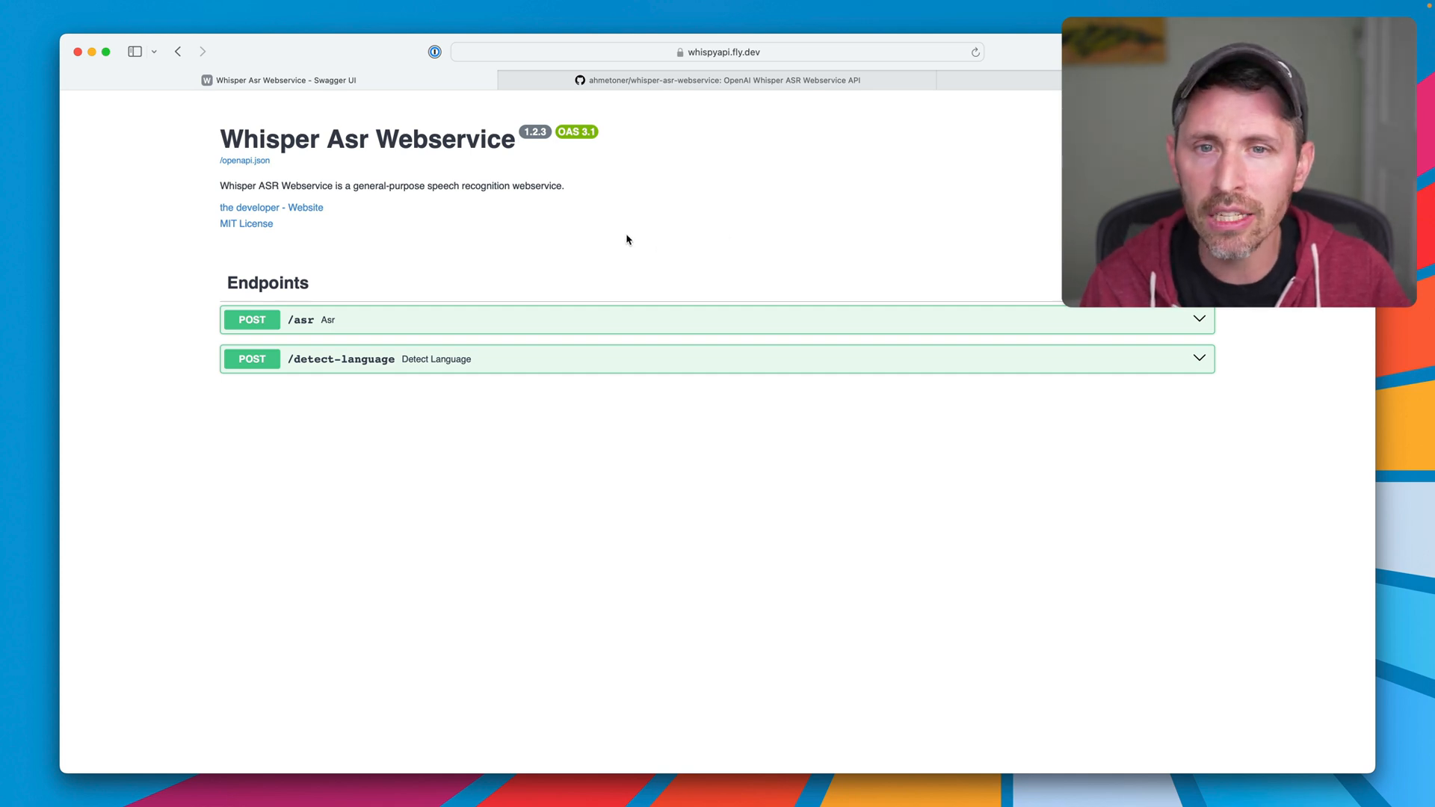
mouse_move(407, 220)
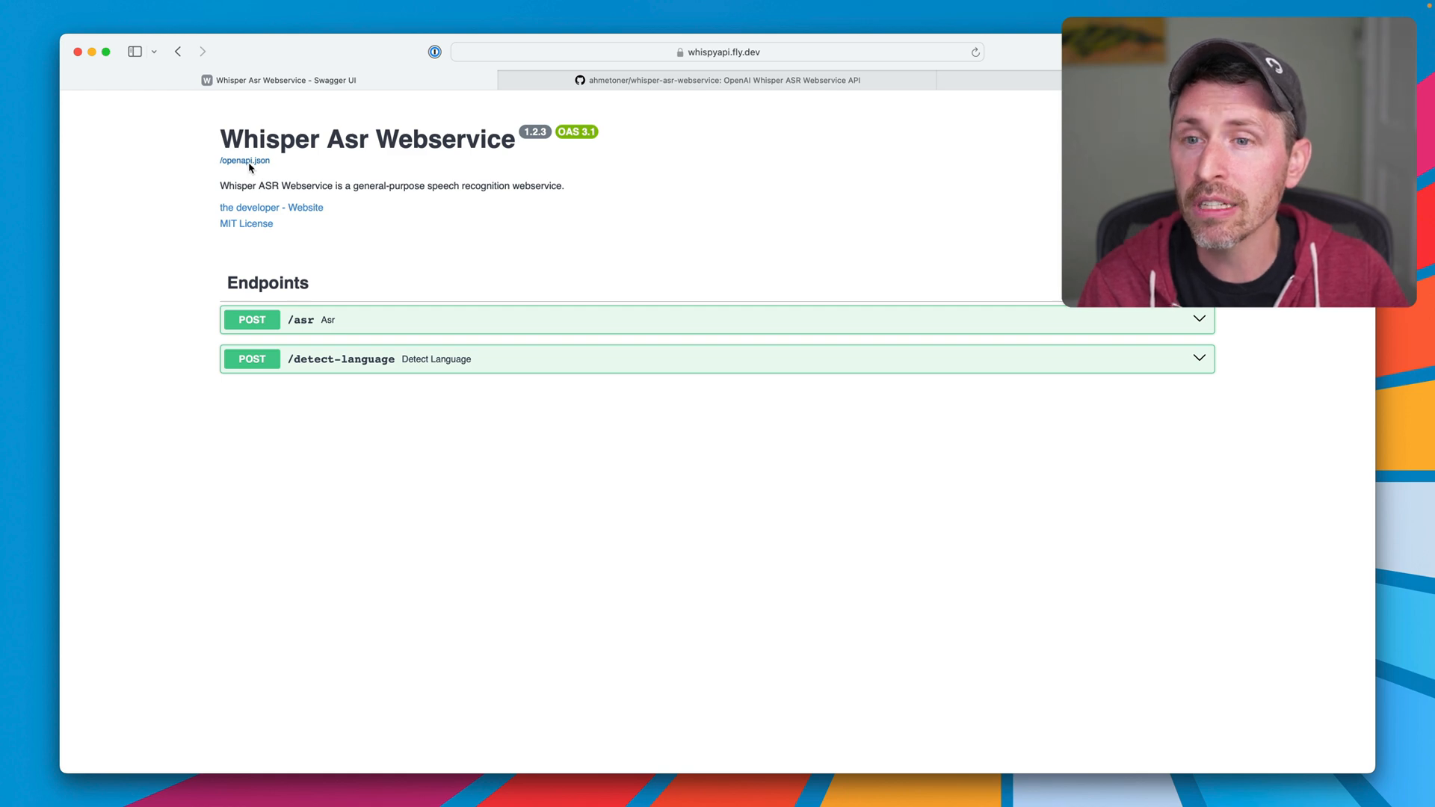
- Reload whispyapi.fly.dev to get the Swagger page and expand the POST /asr endpoint
left_click(244, 160)
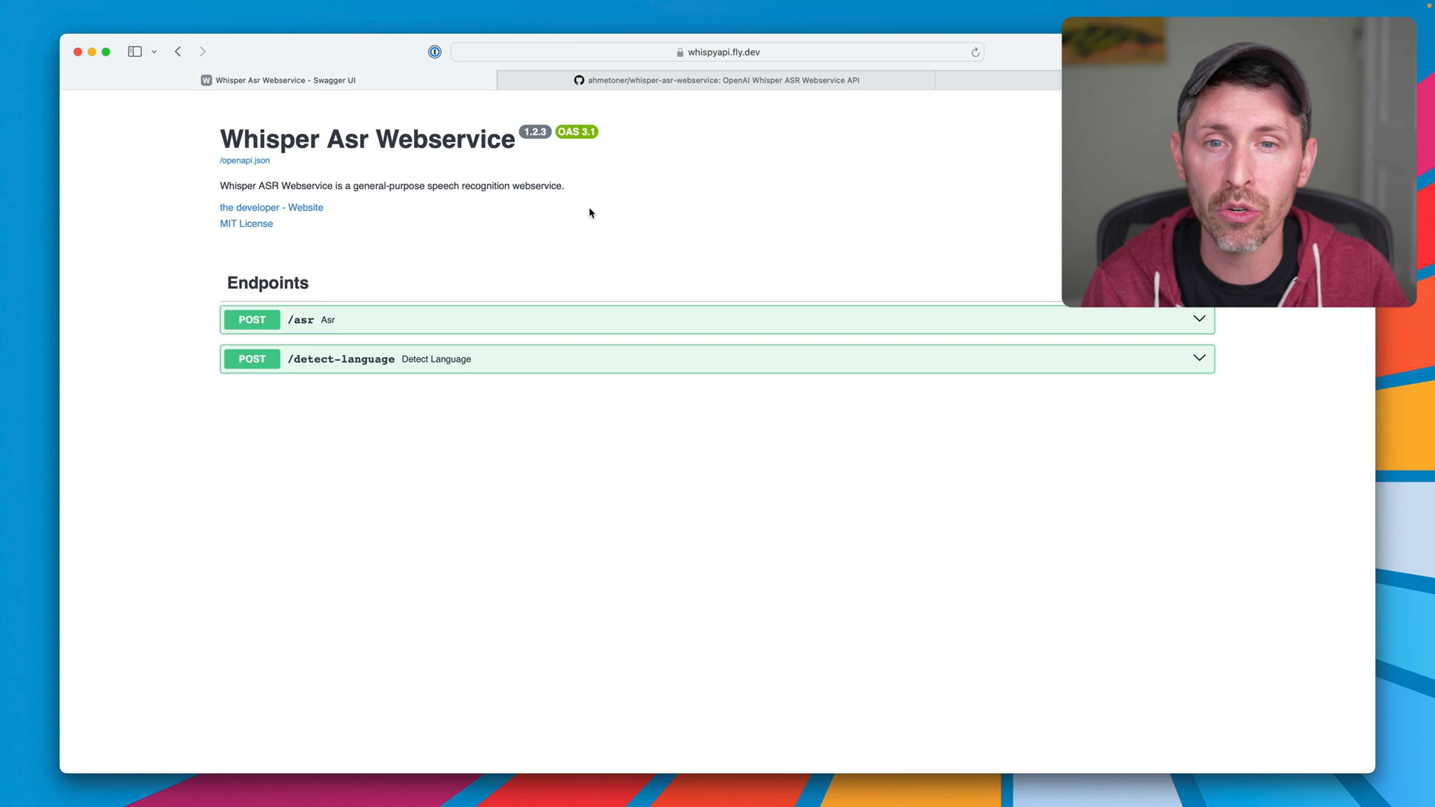
mouse_move(622, 292)
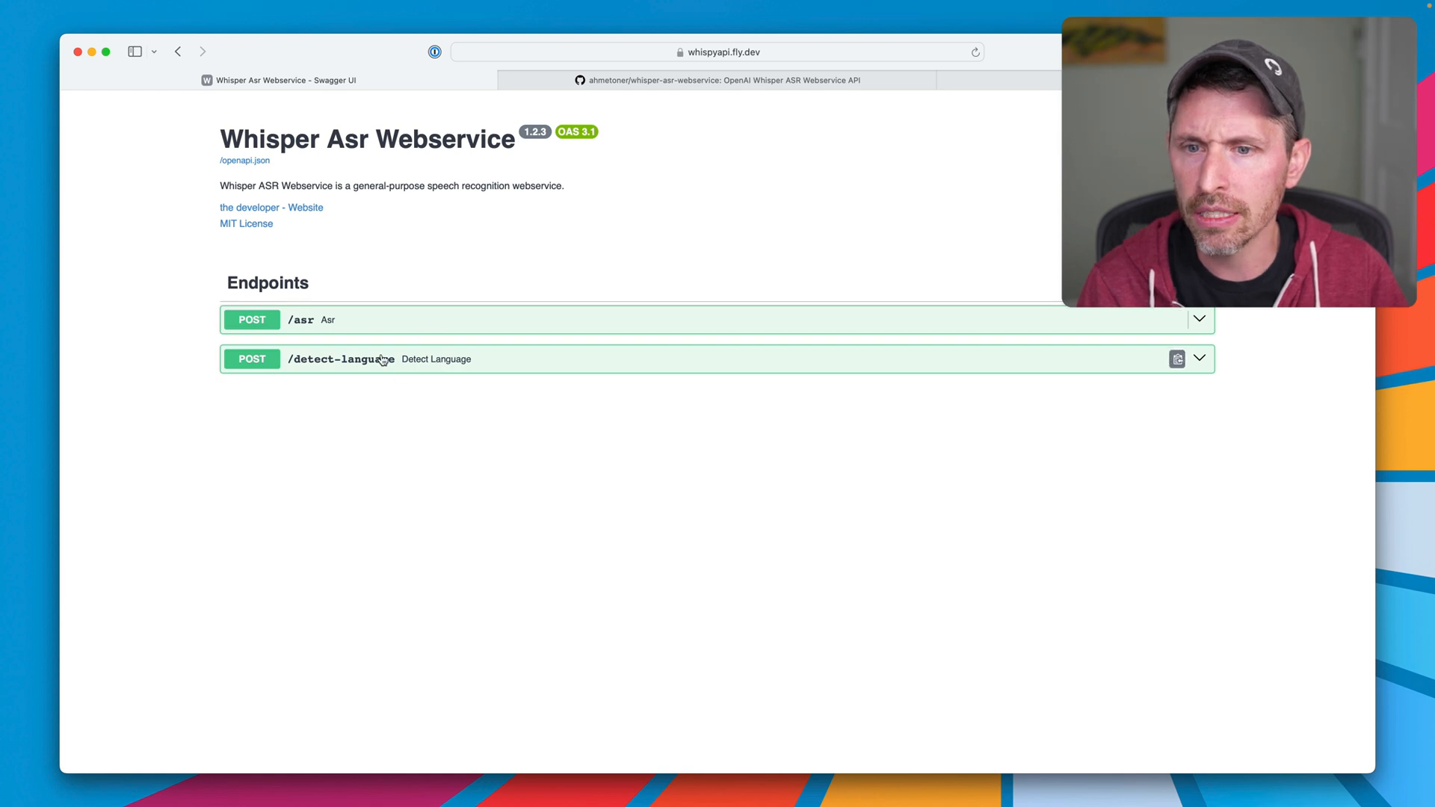
left_click(340, 359)
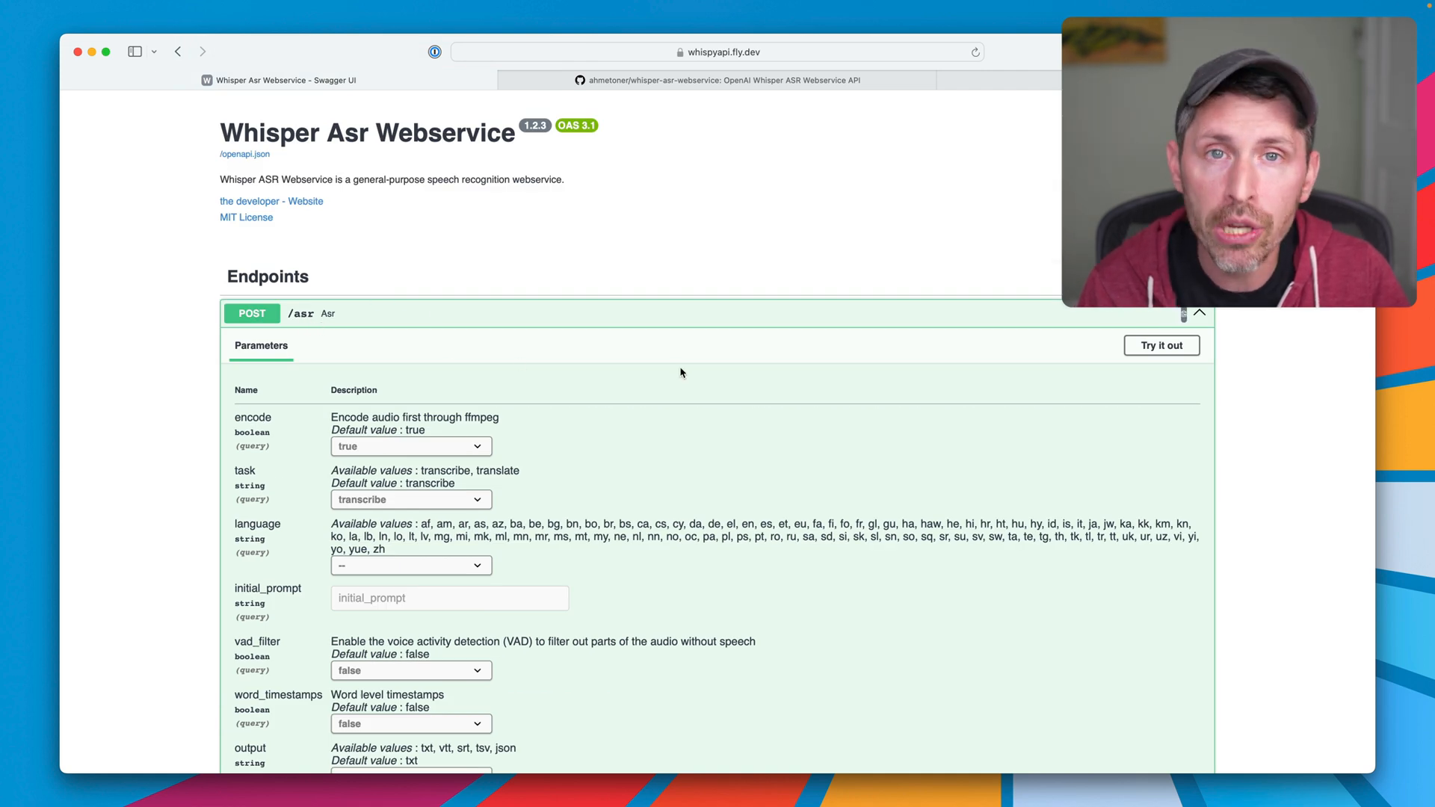
mouse_move(667, 374)
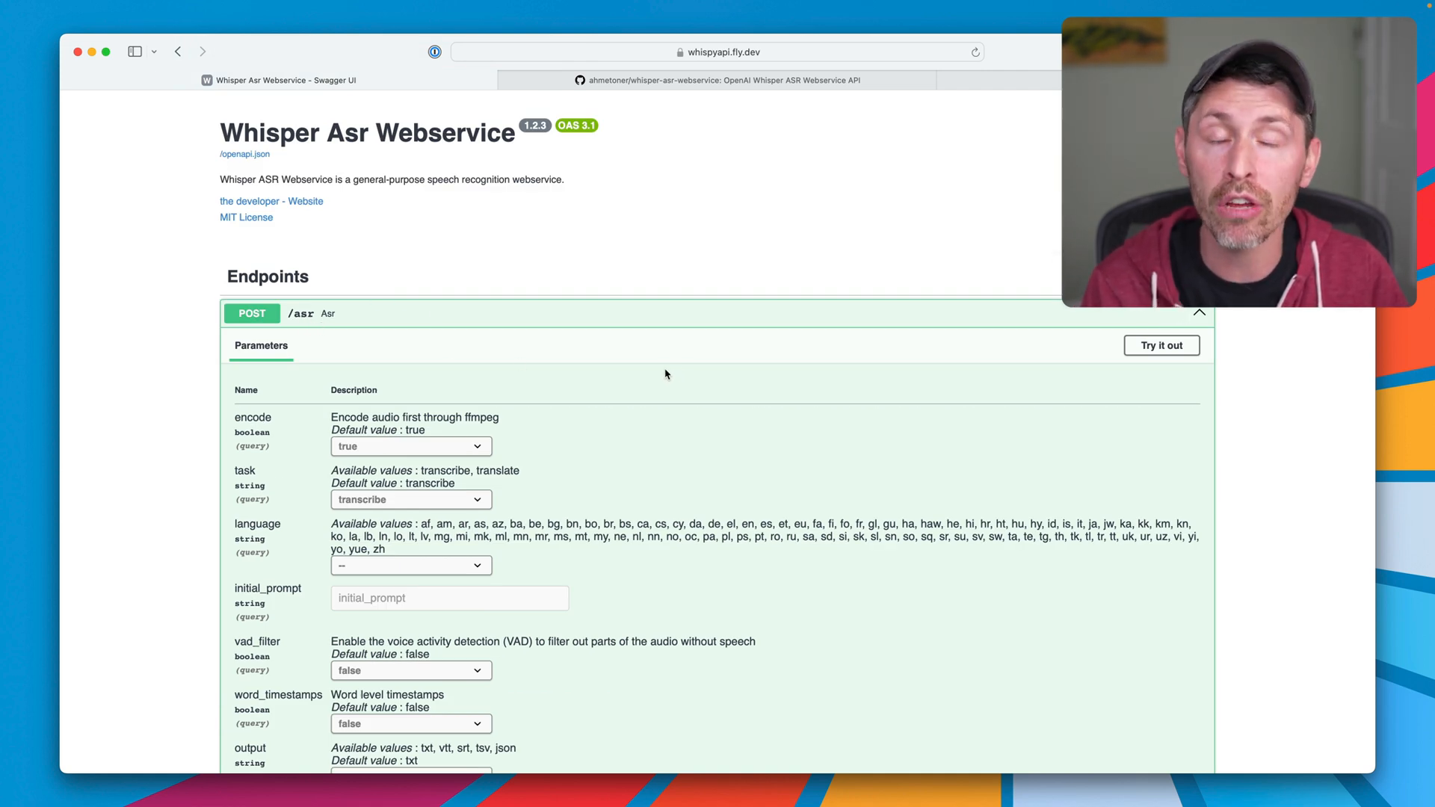
- Try out /asr with task transcribe, word_timestamps true and output json
scroll("down", 3)
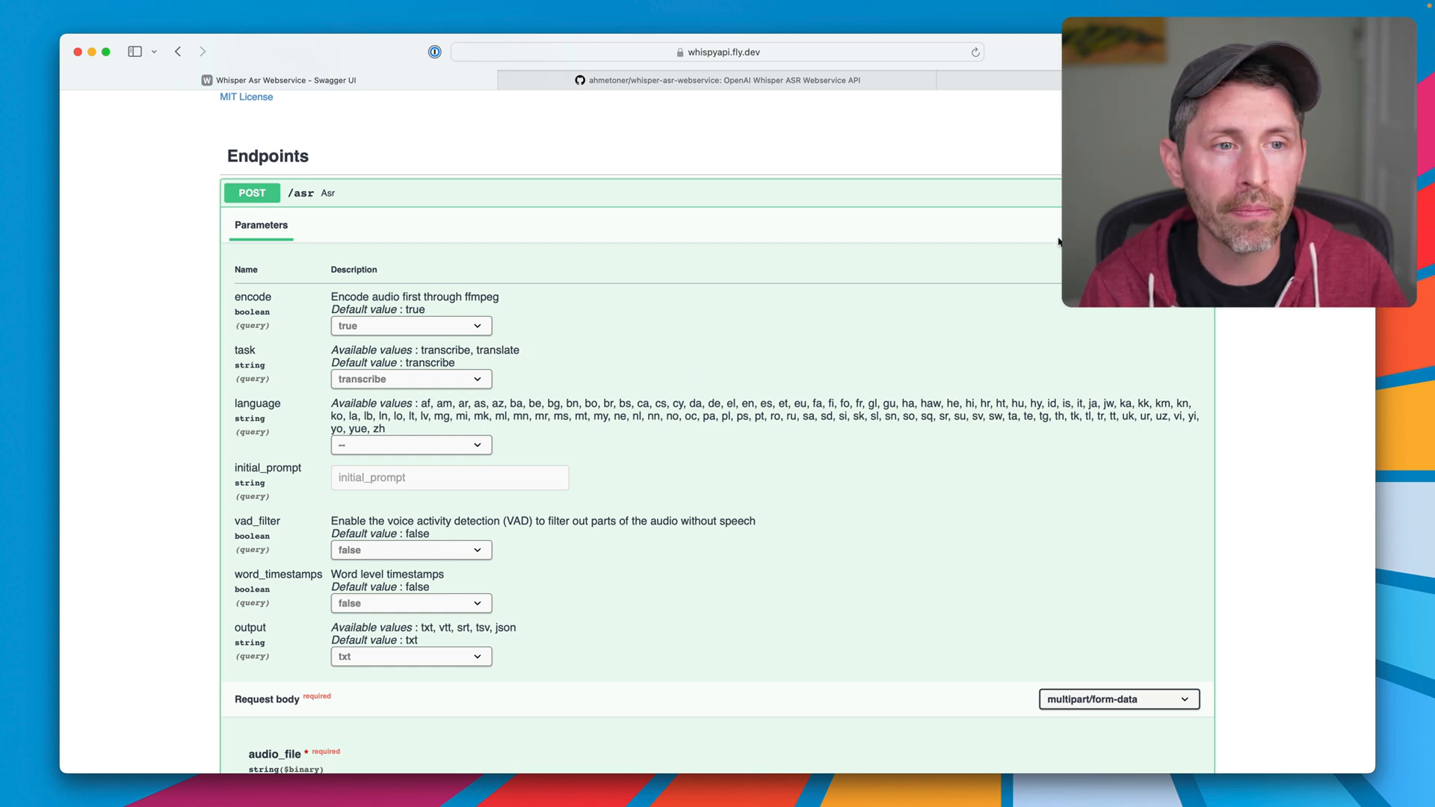
left_click(1033, 224)
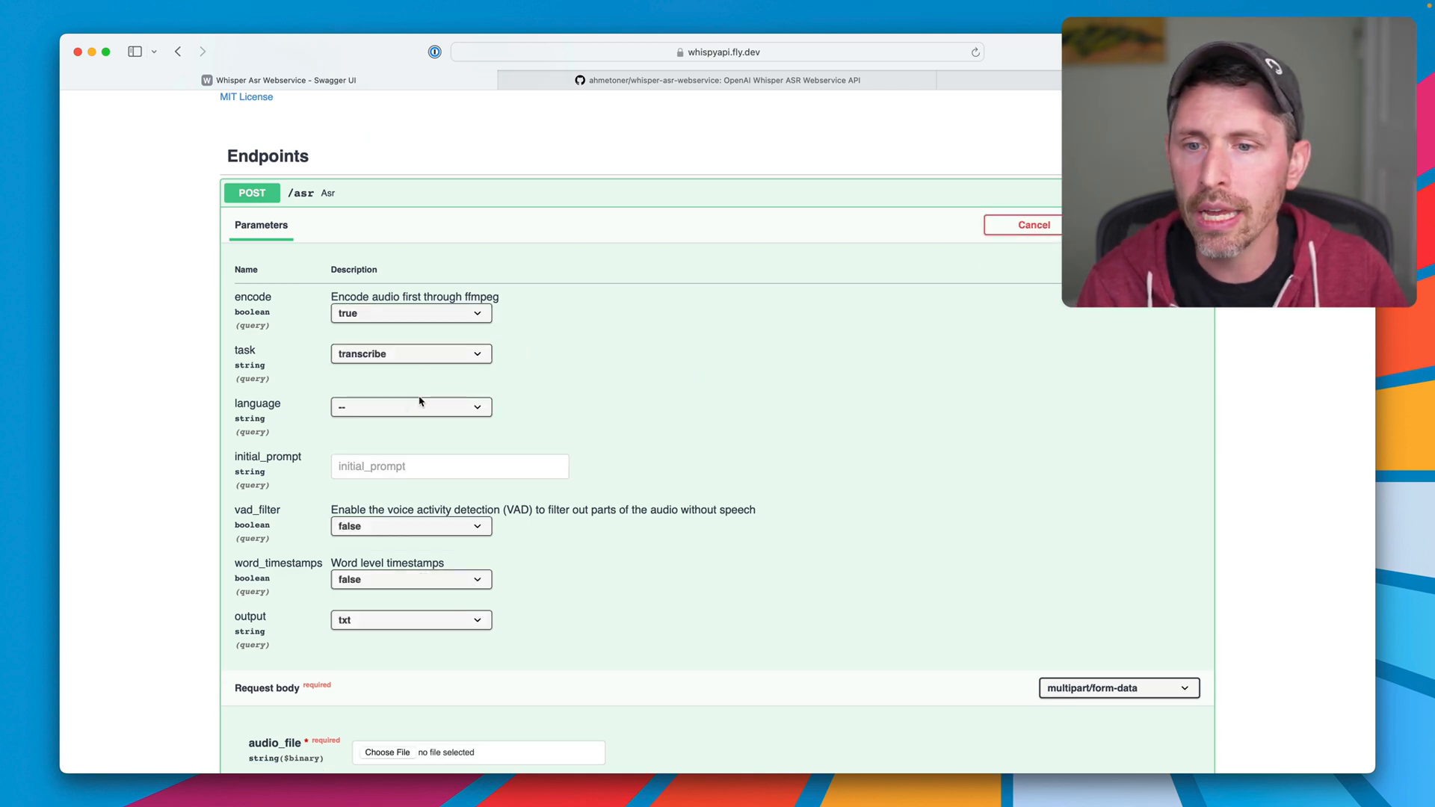
left_click(410, 354)
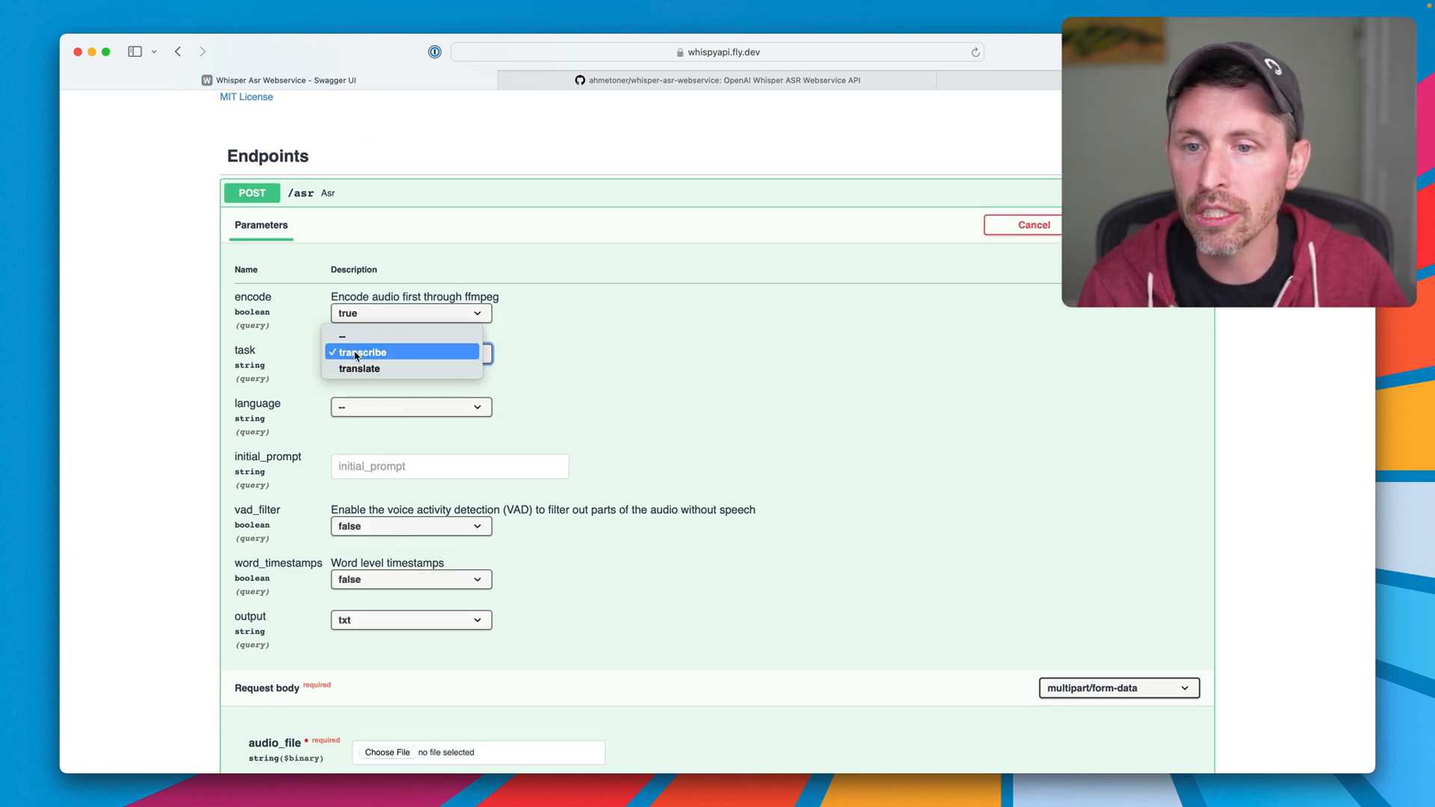
left_click(361, 353)
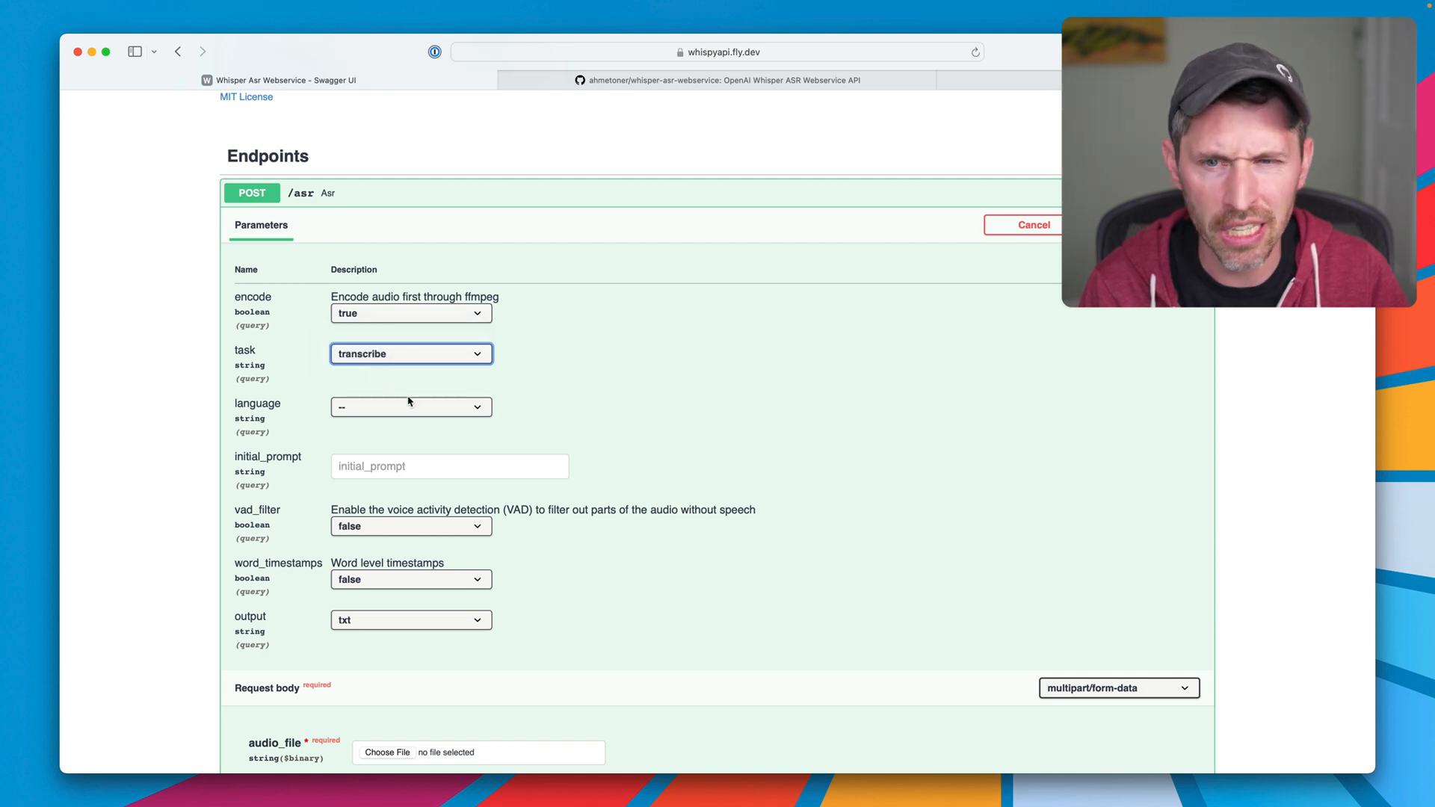
left_click(410, 407)
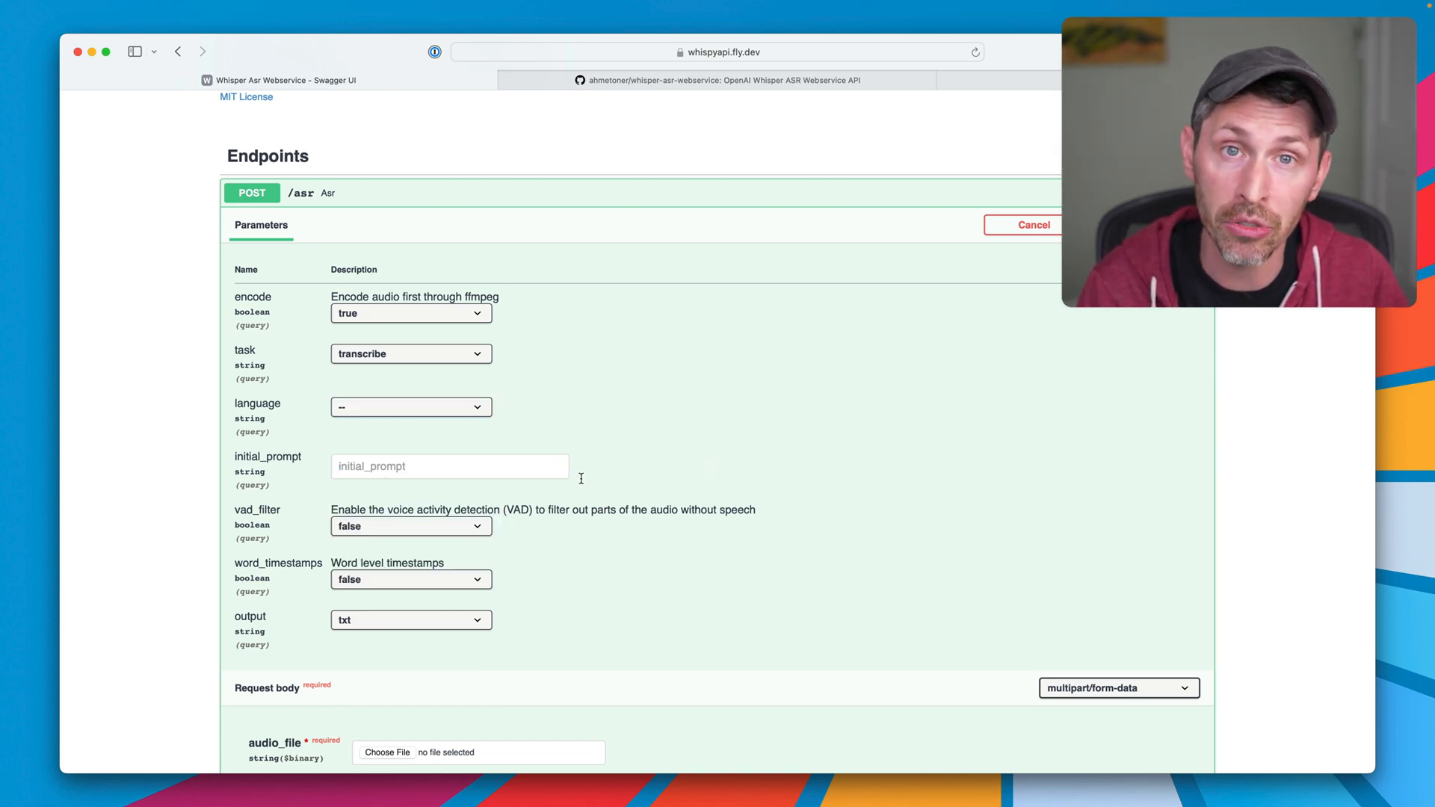
mouse_move(653, 516)
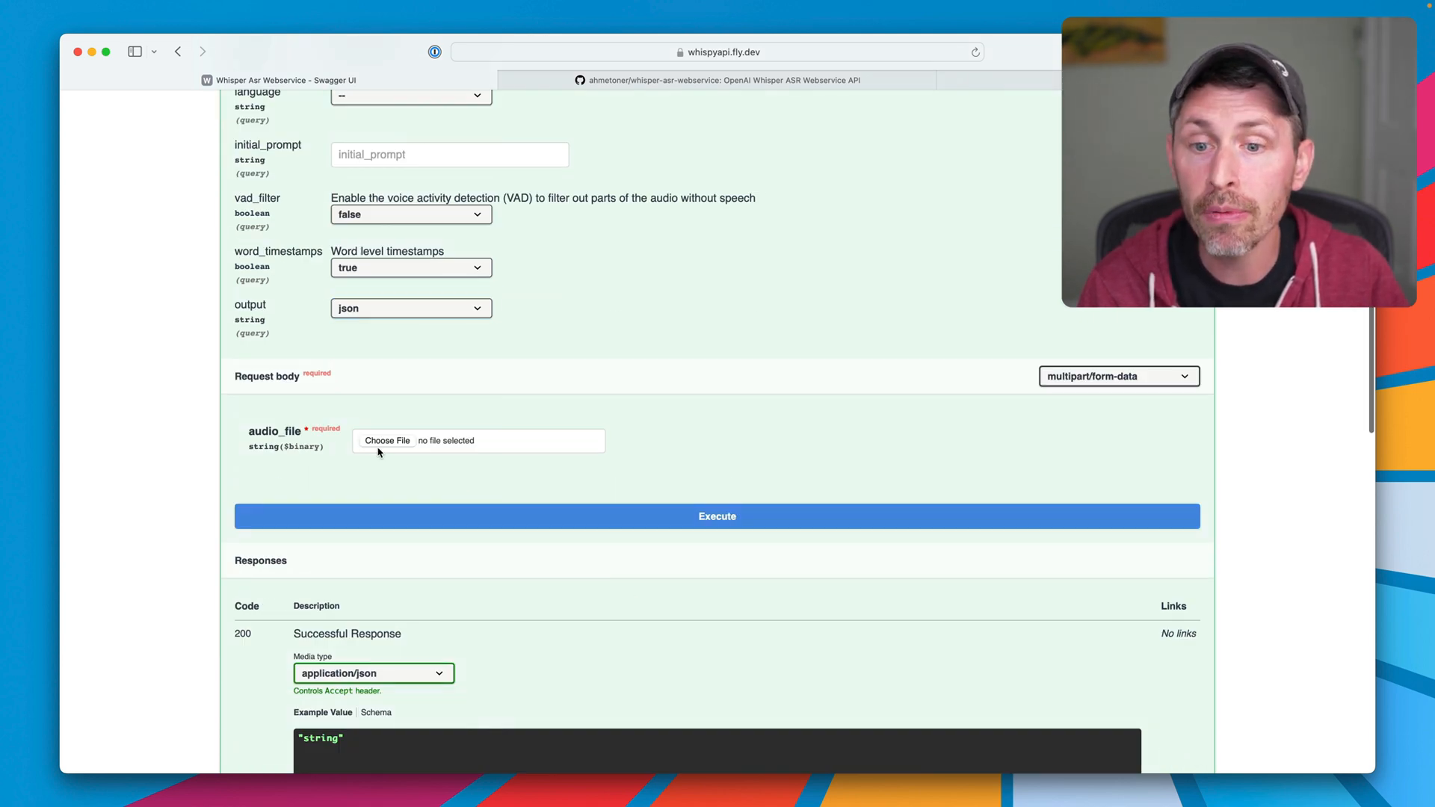
mouse_move(837, 542)
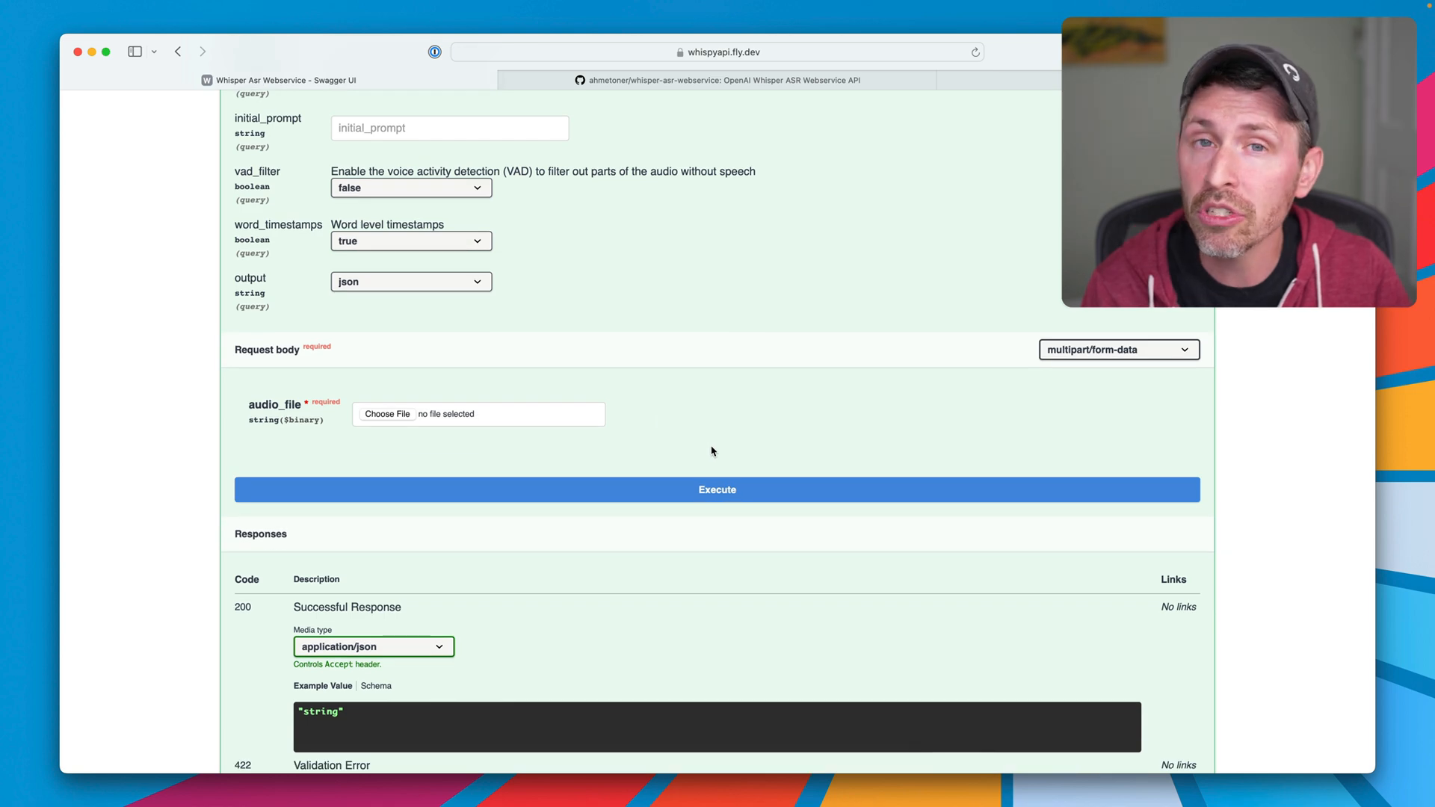
scroll("up", 3)
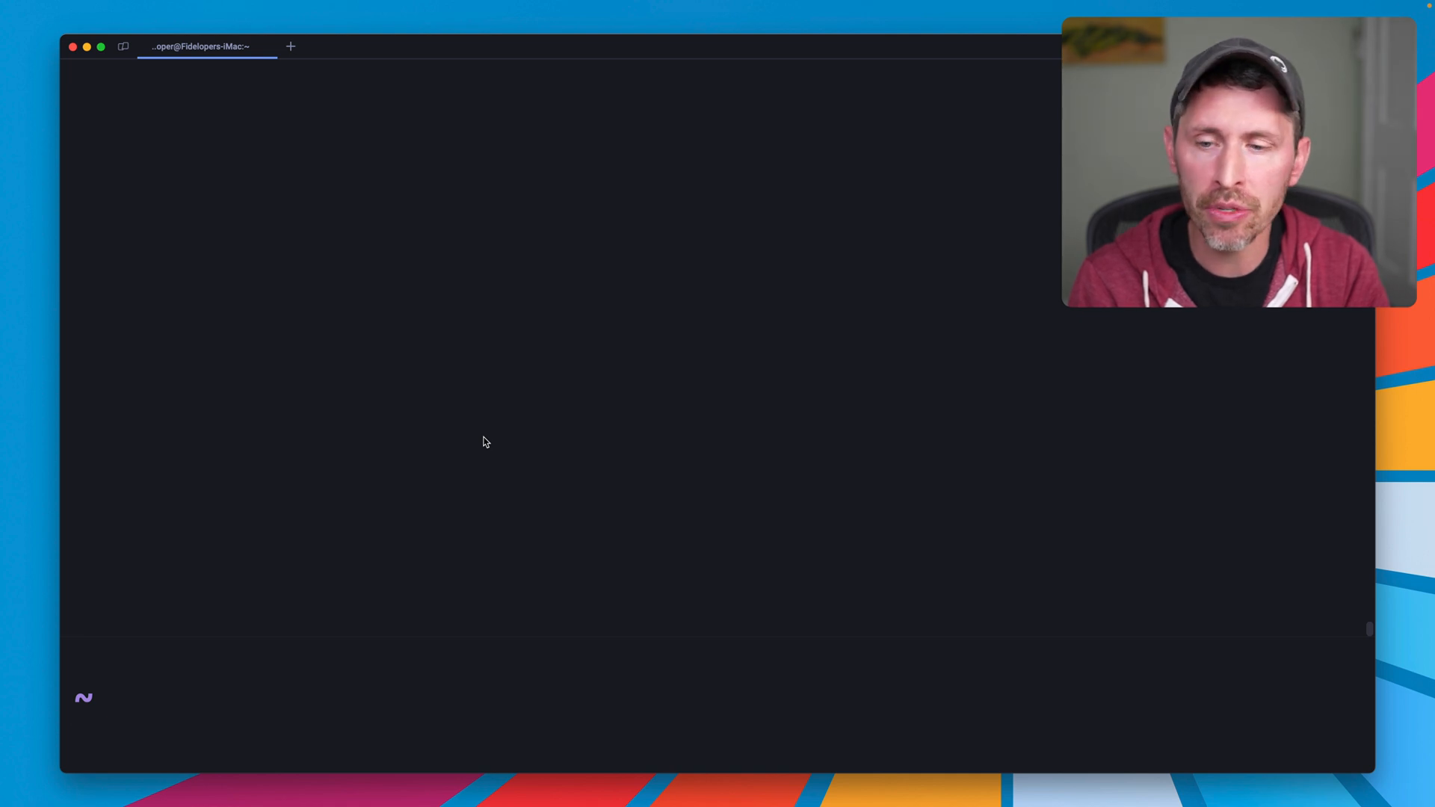
- SSH into whispyapi, run nvidia-smi to see the A100-PCIE-40GB with python using 6628MiB, then exit
type("fly sh")
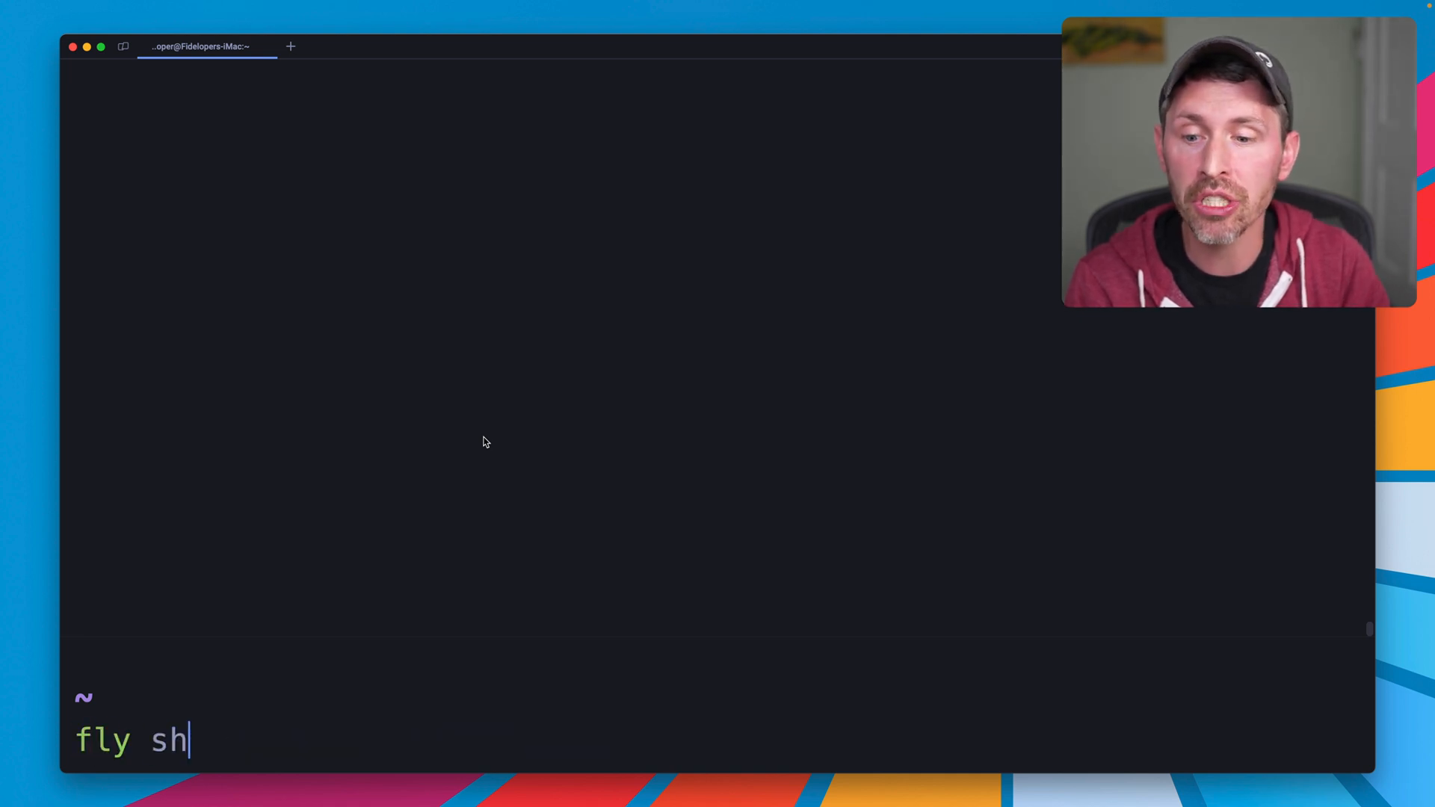
type("sh console -a $APP_NAME")
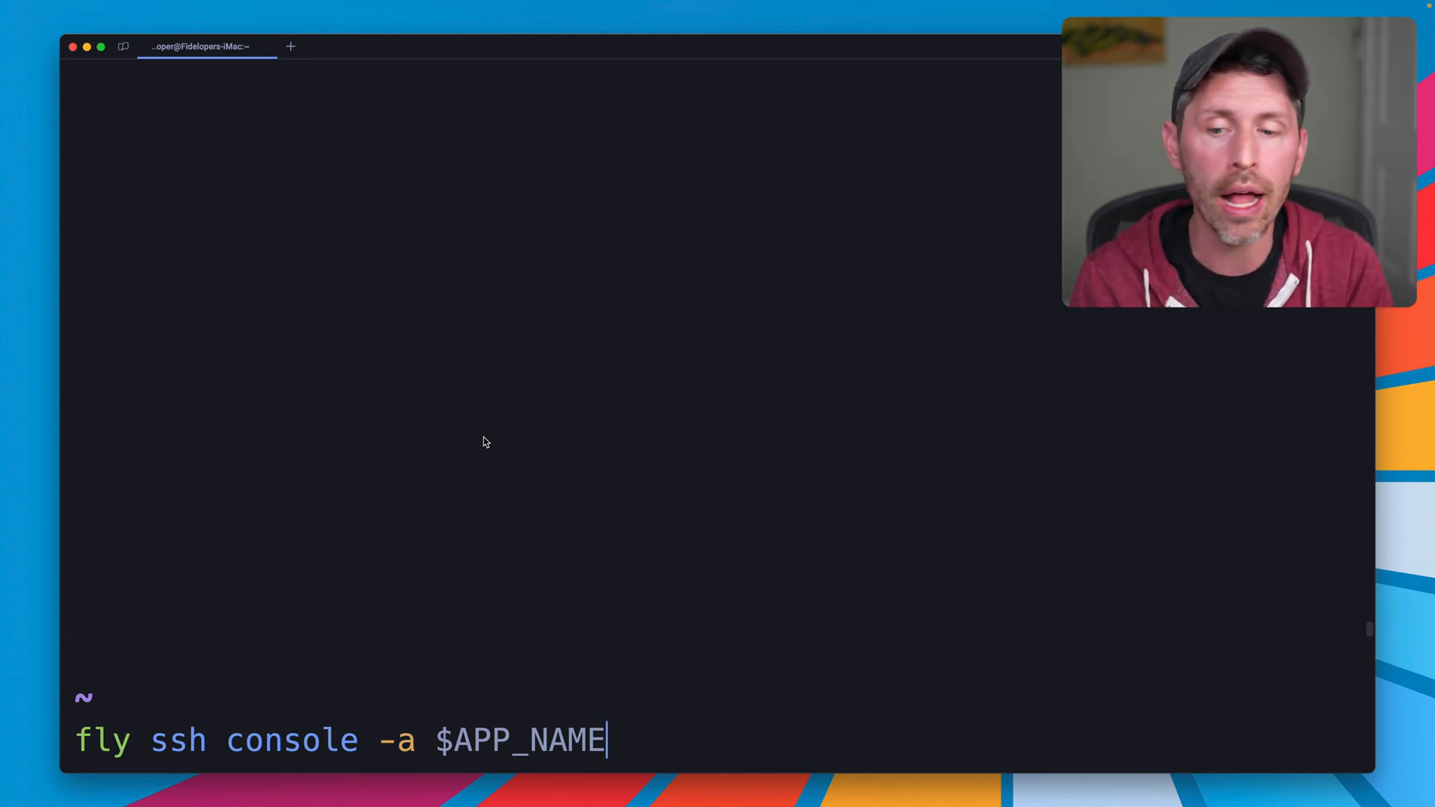
mouse_move(220, 591)
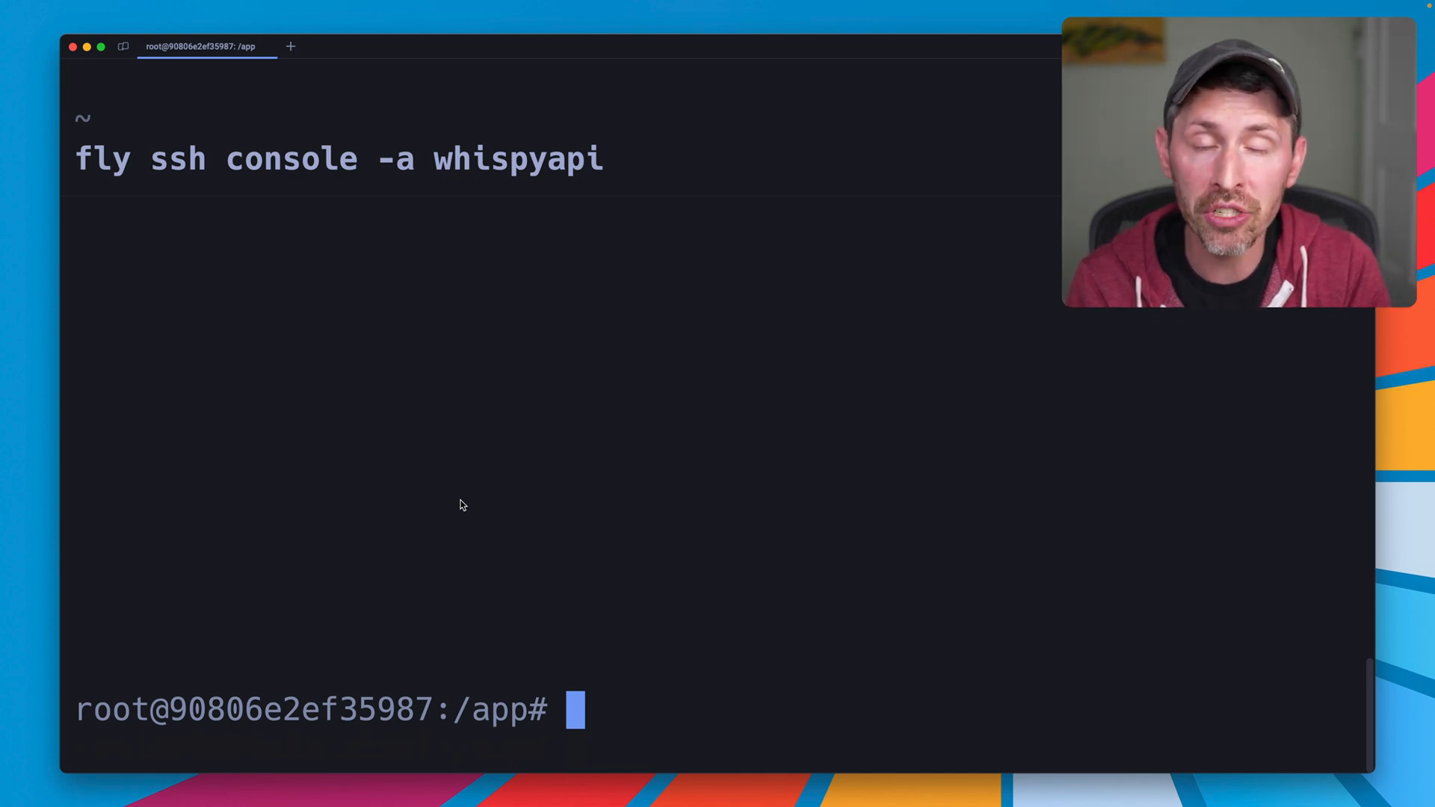
type("nvidi")
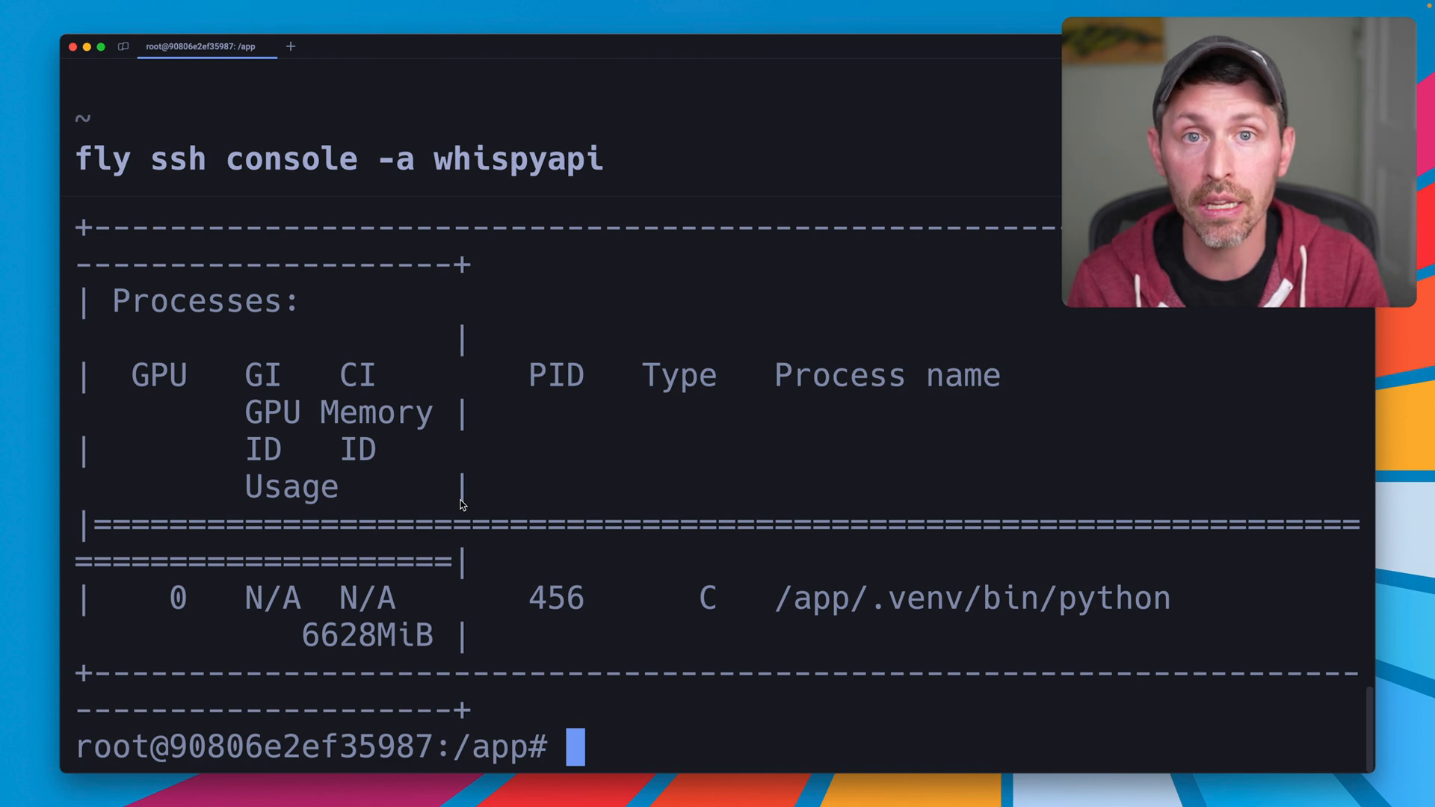
type("nvidia-smi")
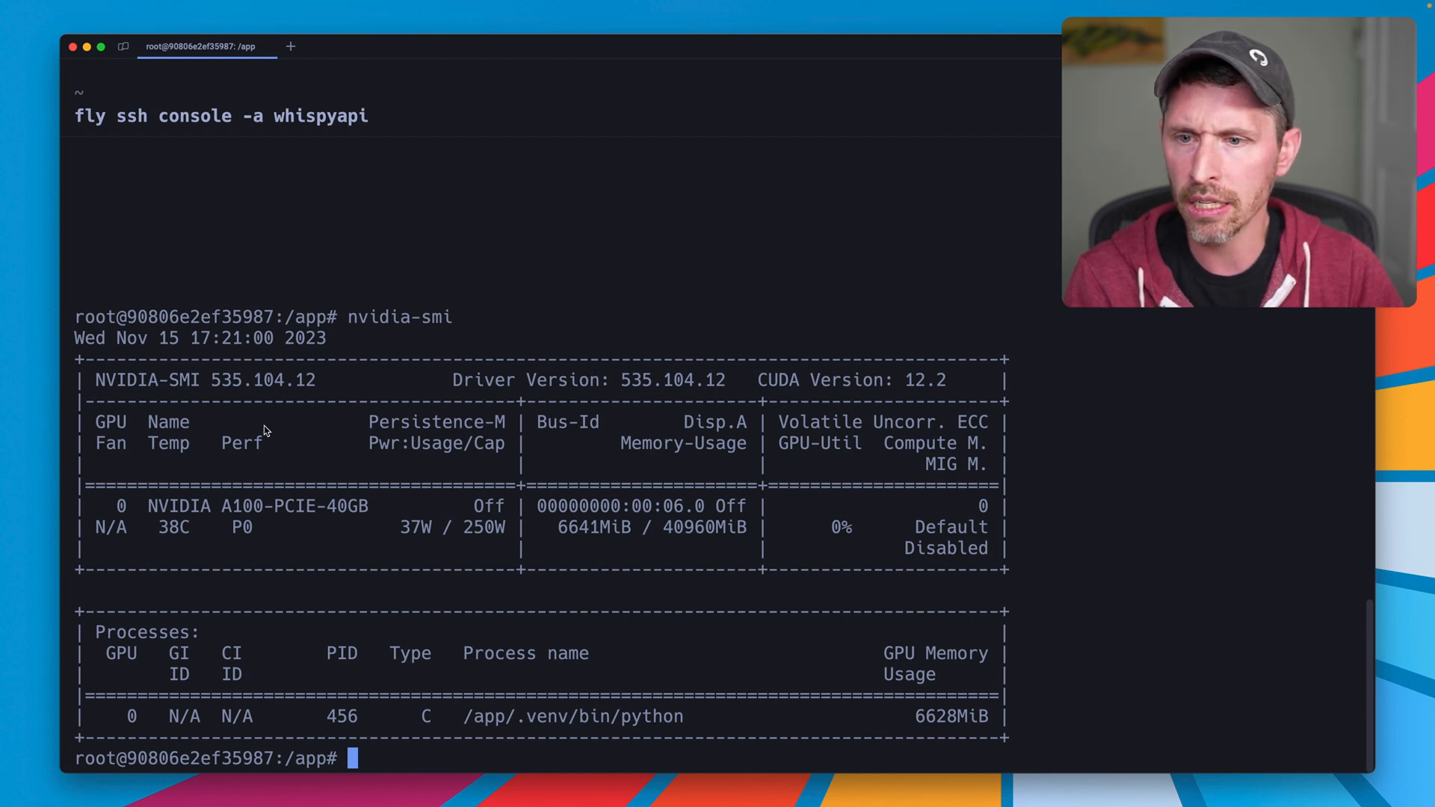
mouse_move(553, 719)
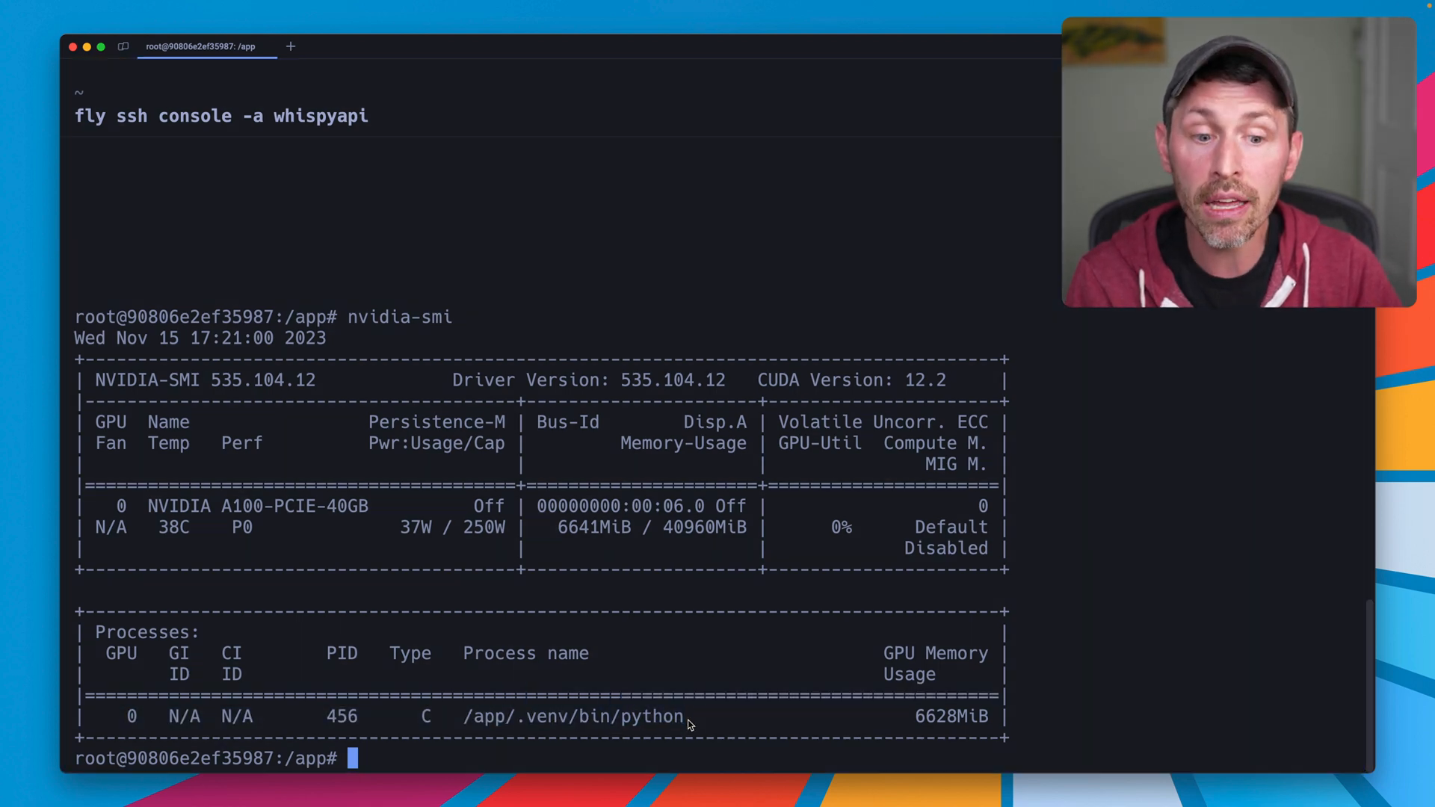
mouse_move(1078, 704)
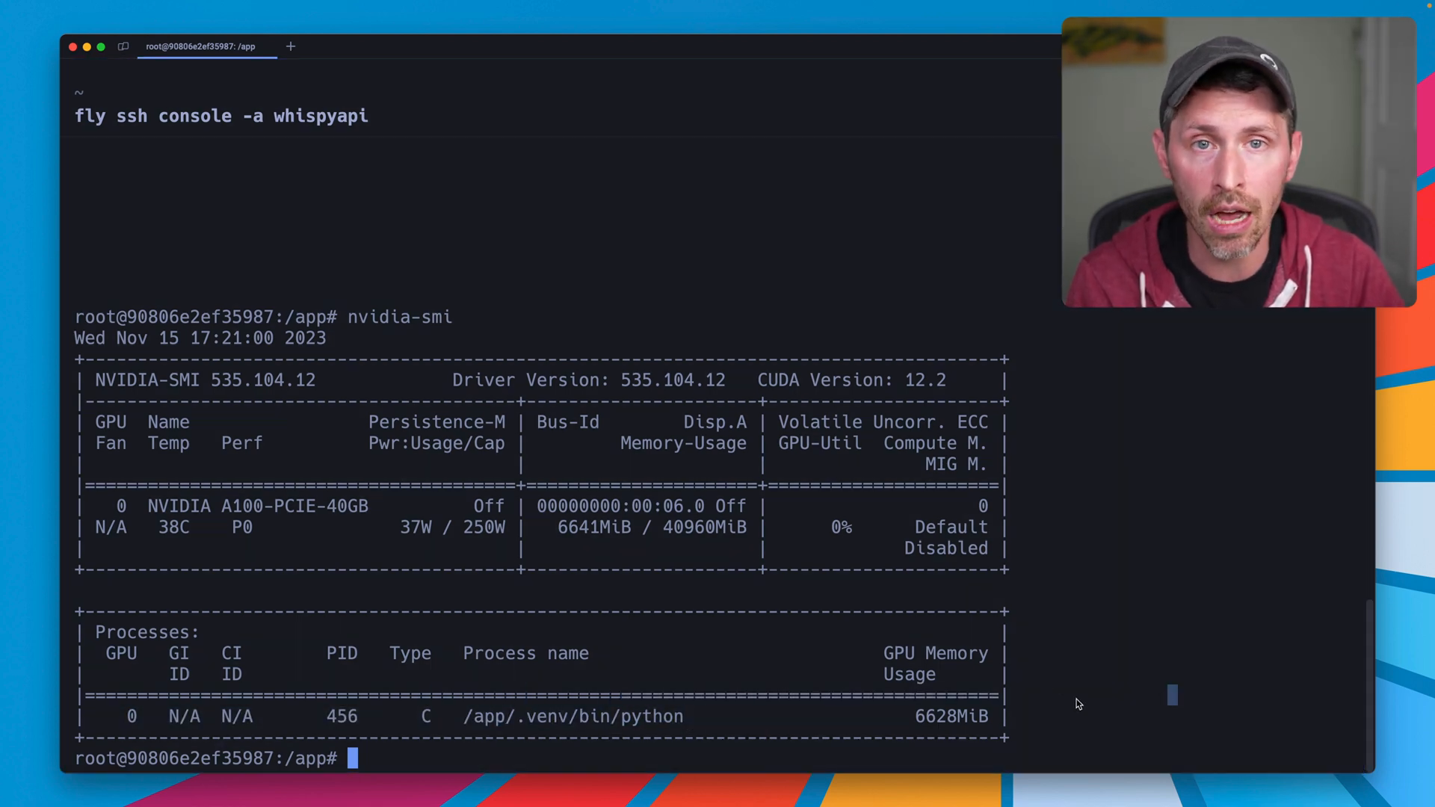
mouse_move(731, 680)
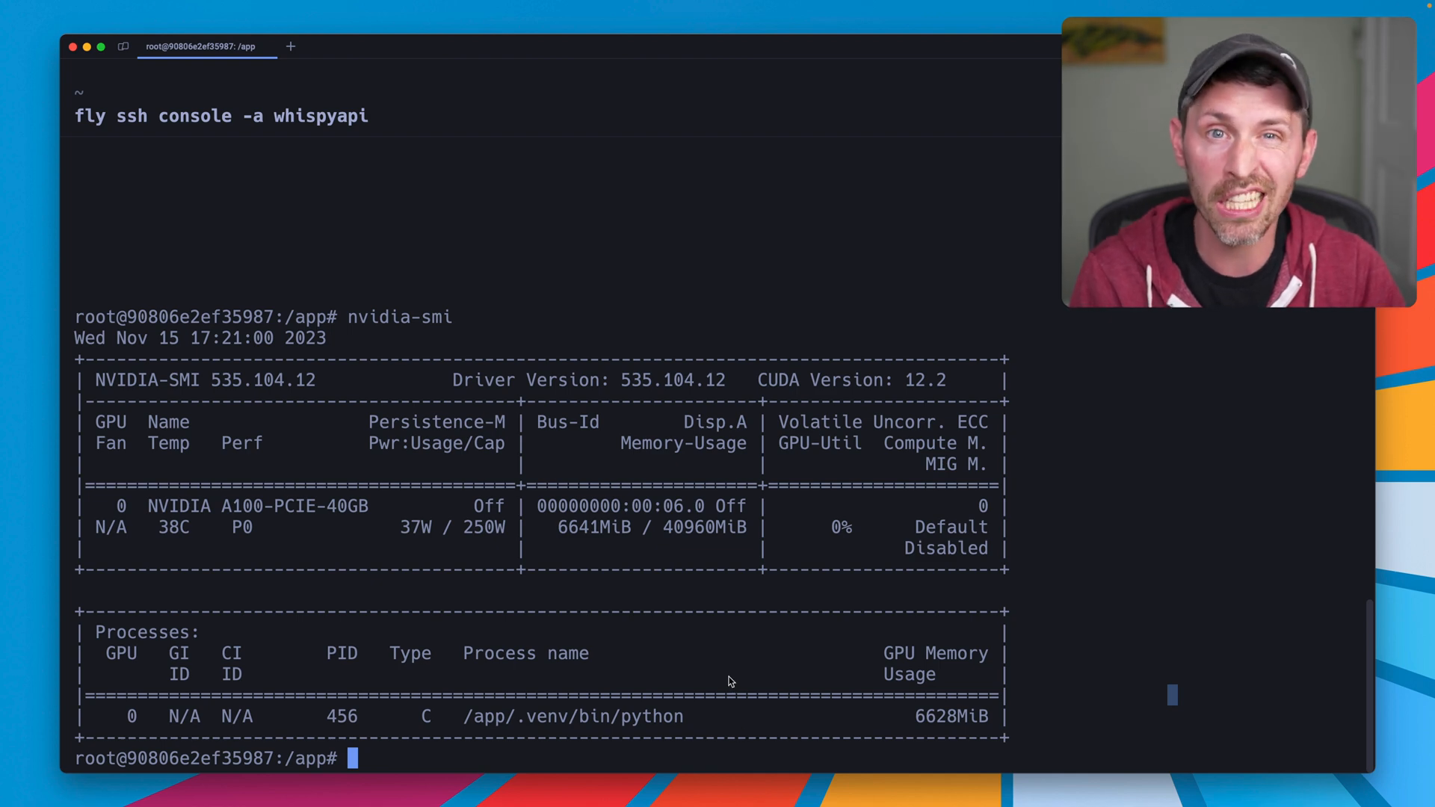
mouse_move(667, 690)
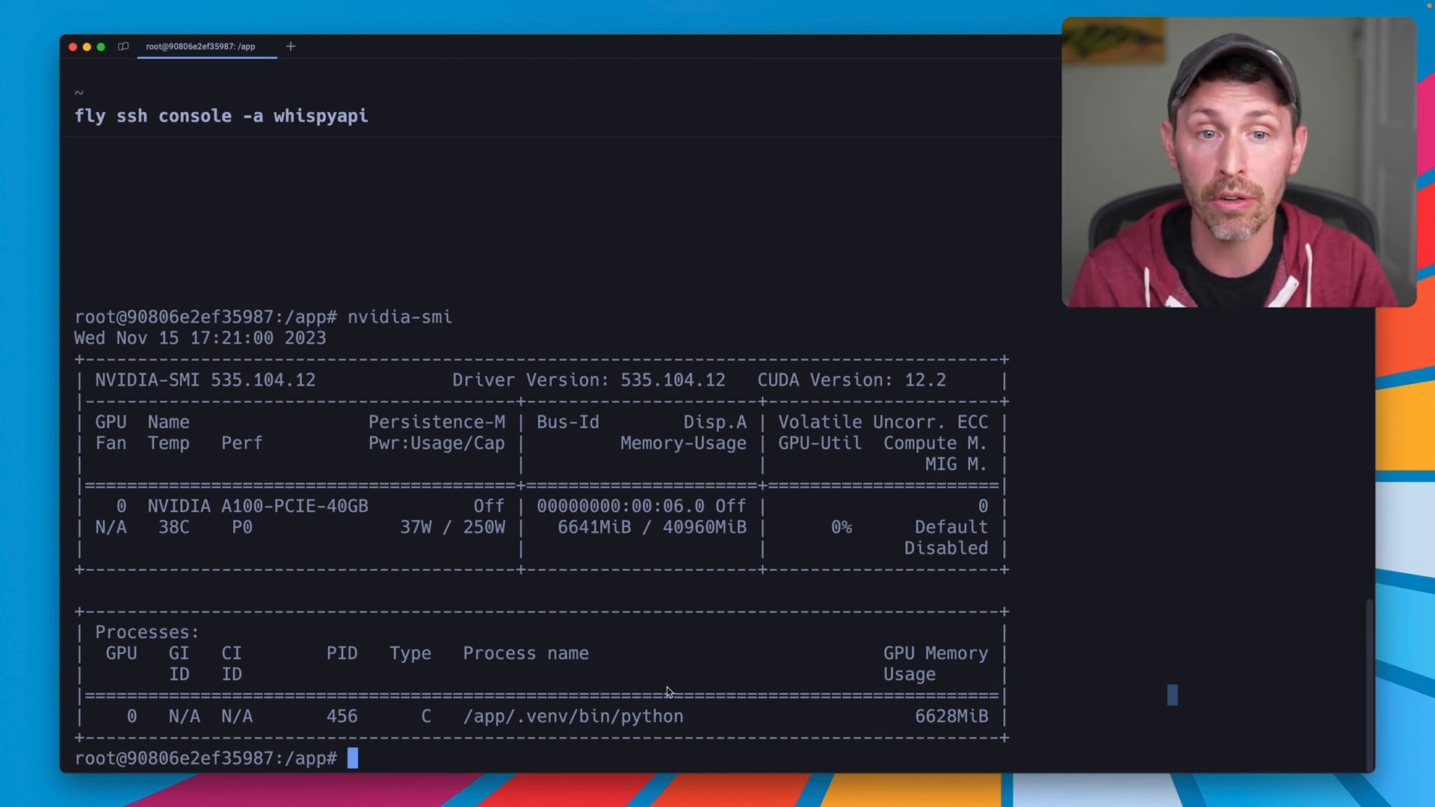
type("exit")
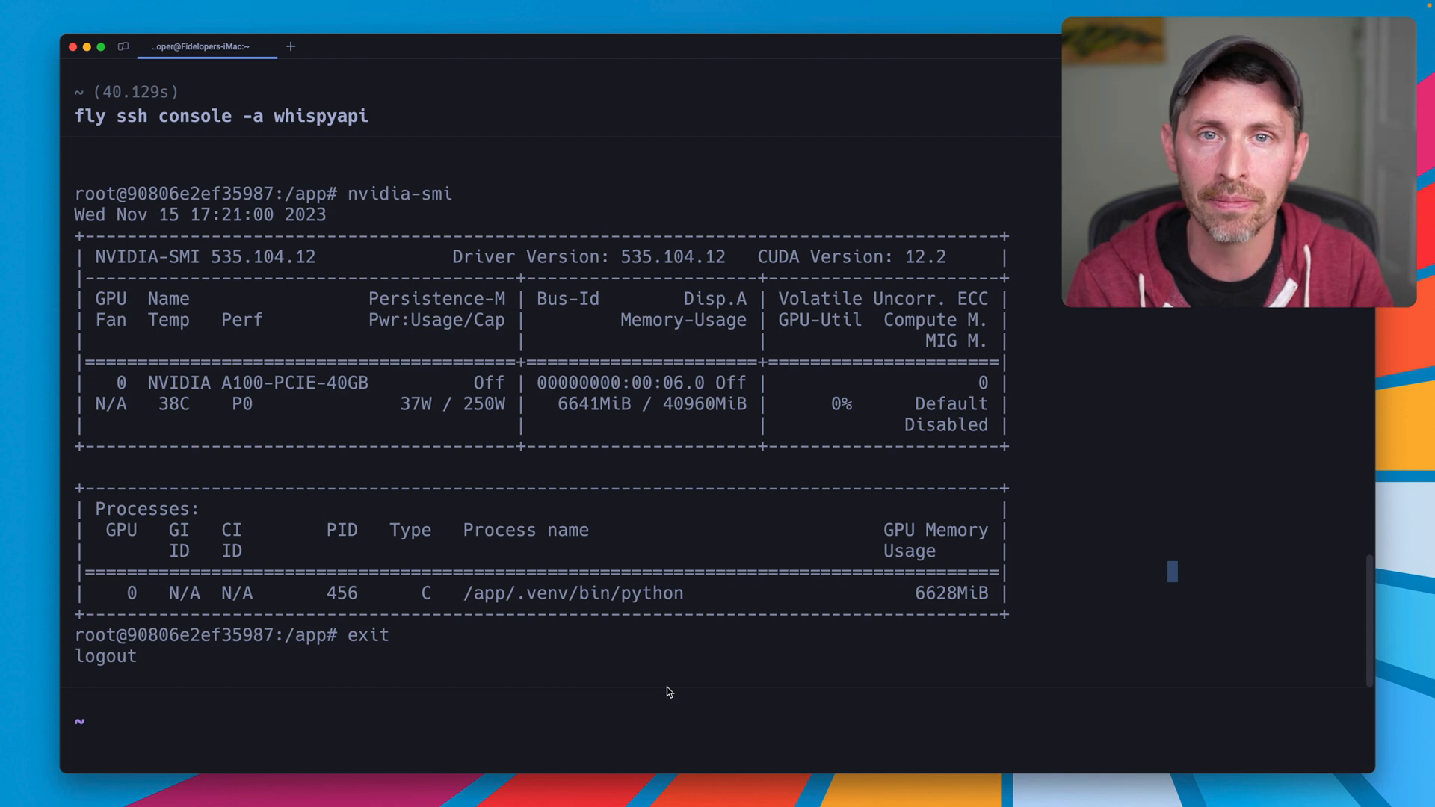
- In a new local tab, review the volume-create curl and highlight its a100-pcie-40gb GPU setting
left_click(341, 47)
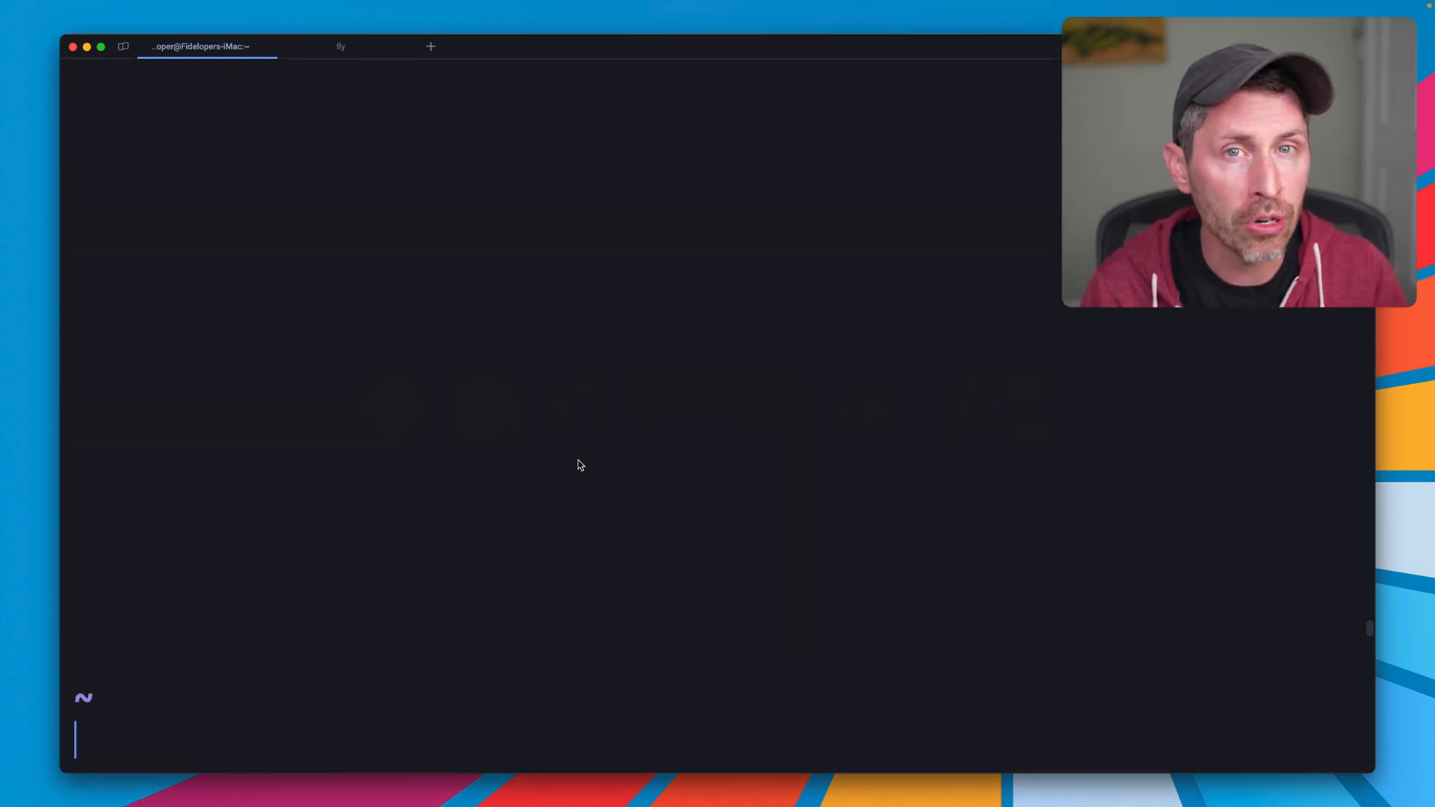
mouse_move(822, 285)
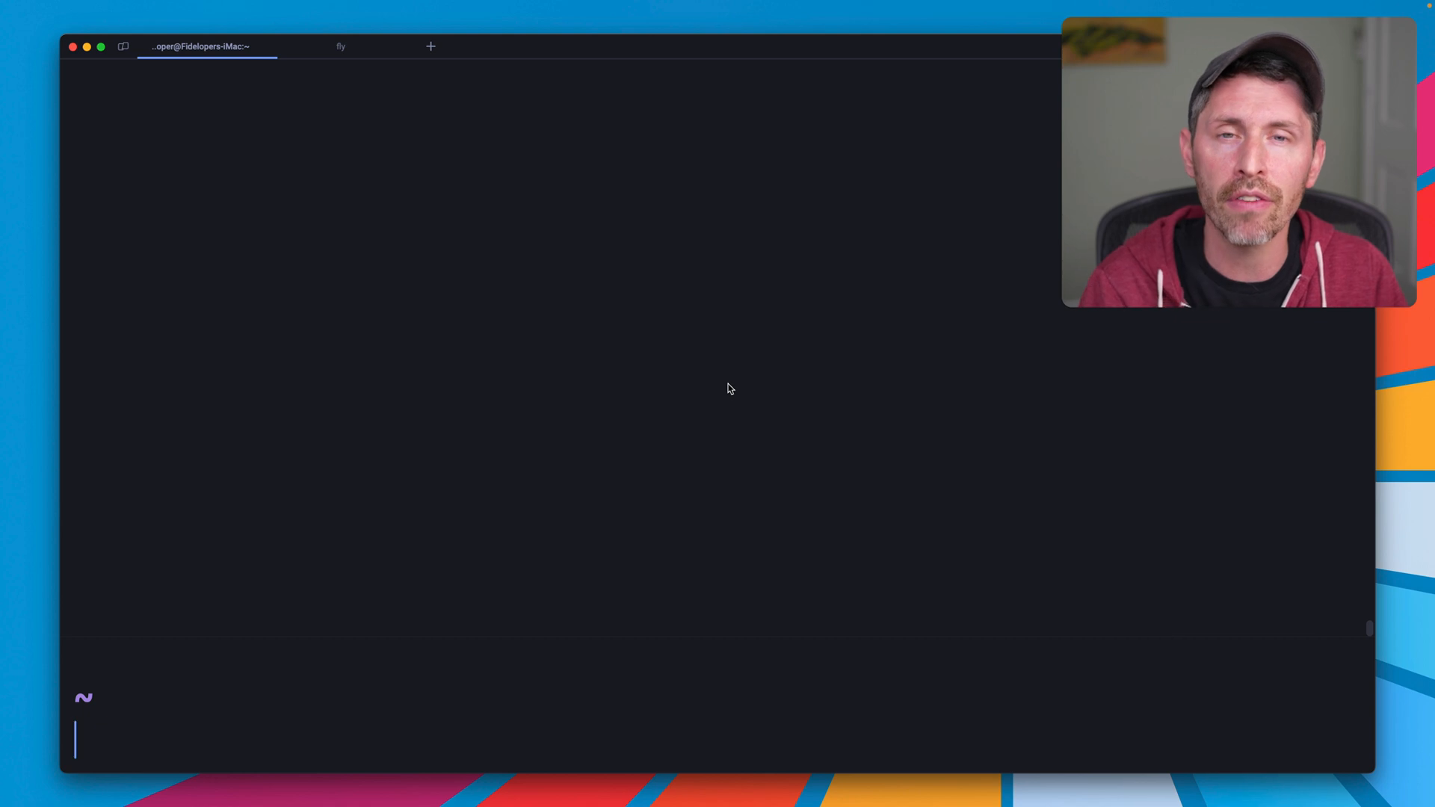
mouse_move(744, 374)
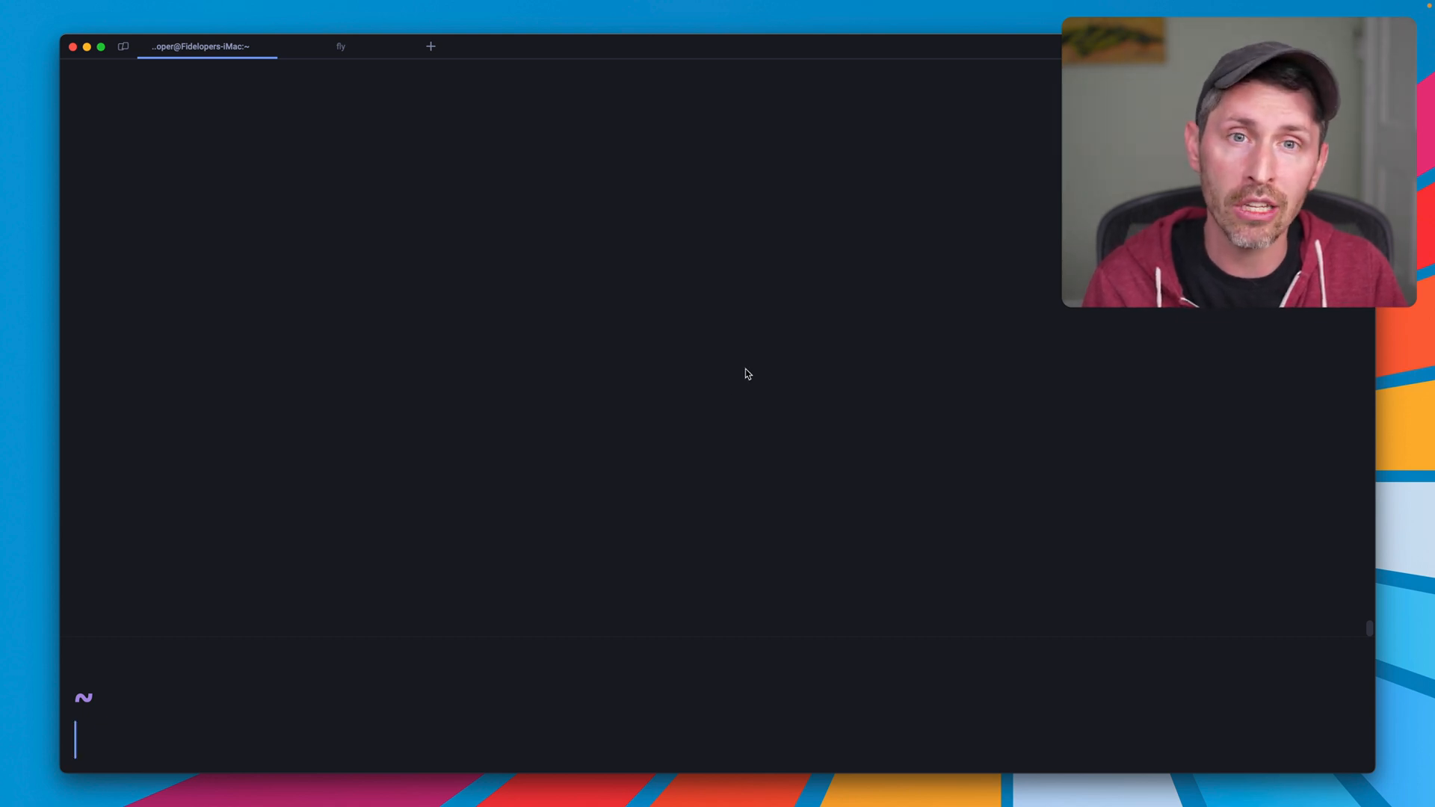
mouse_move(771, 377)
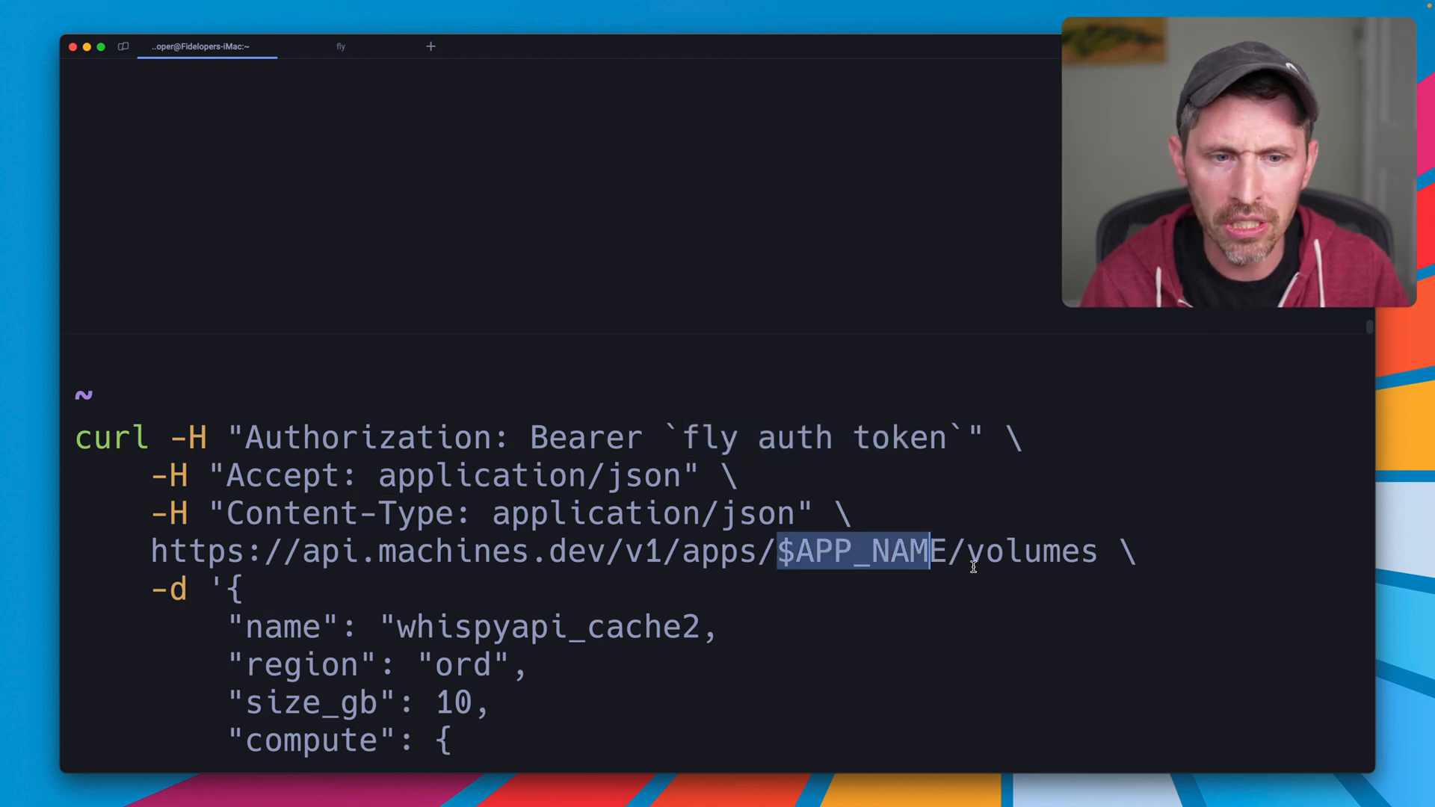
scroll("down", 3)
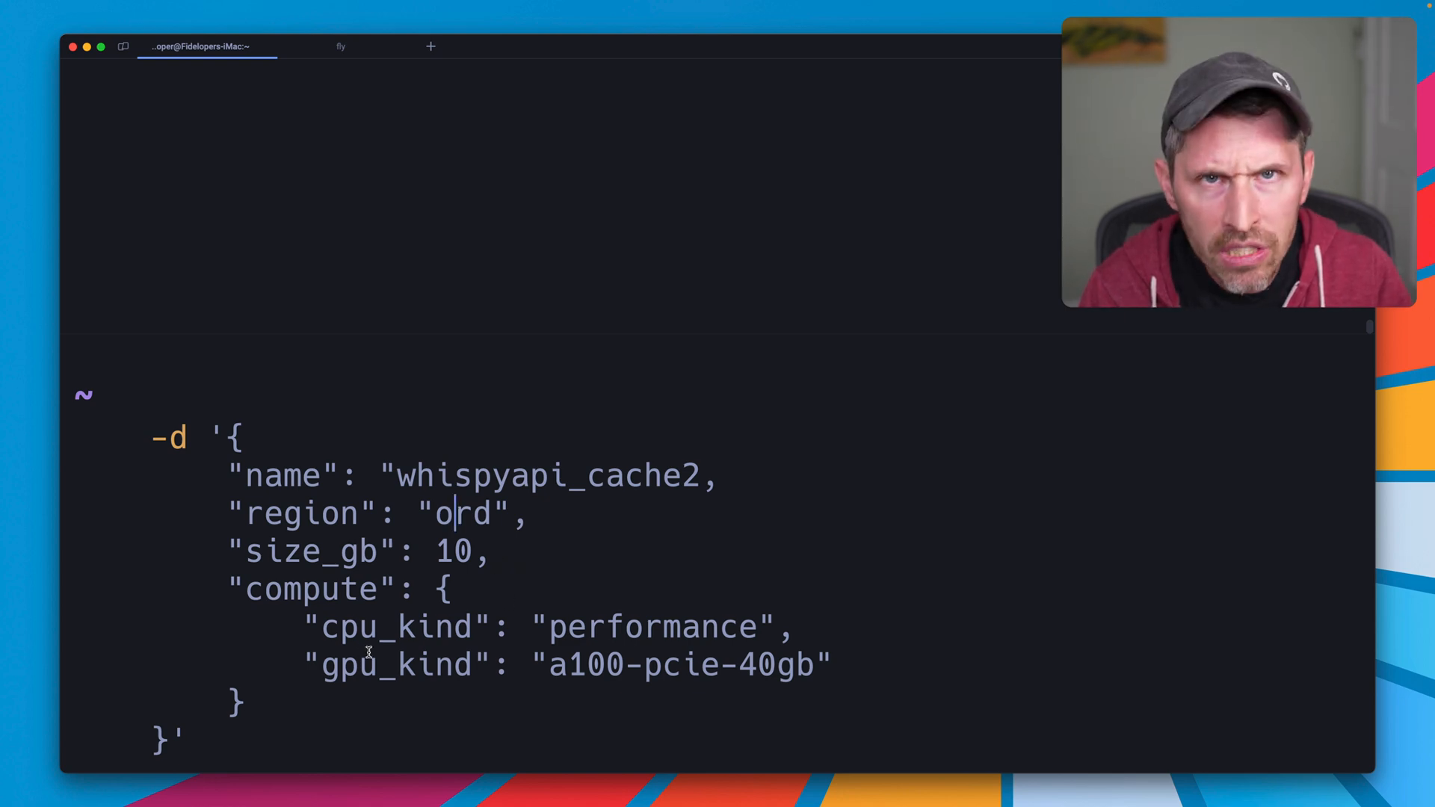
left_click_drag(243, 589, 246, 700)
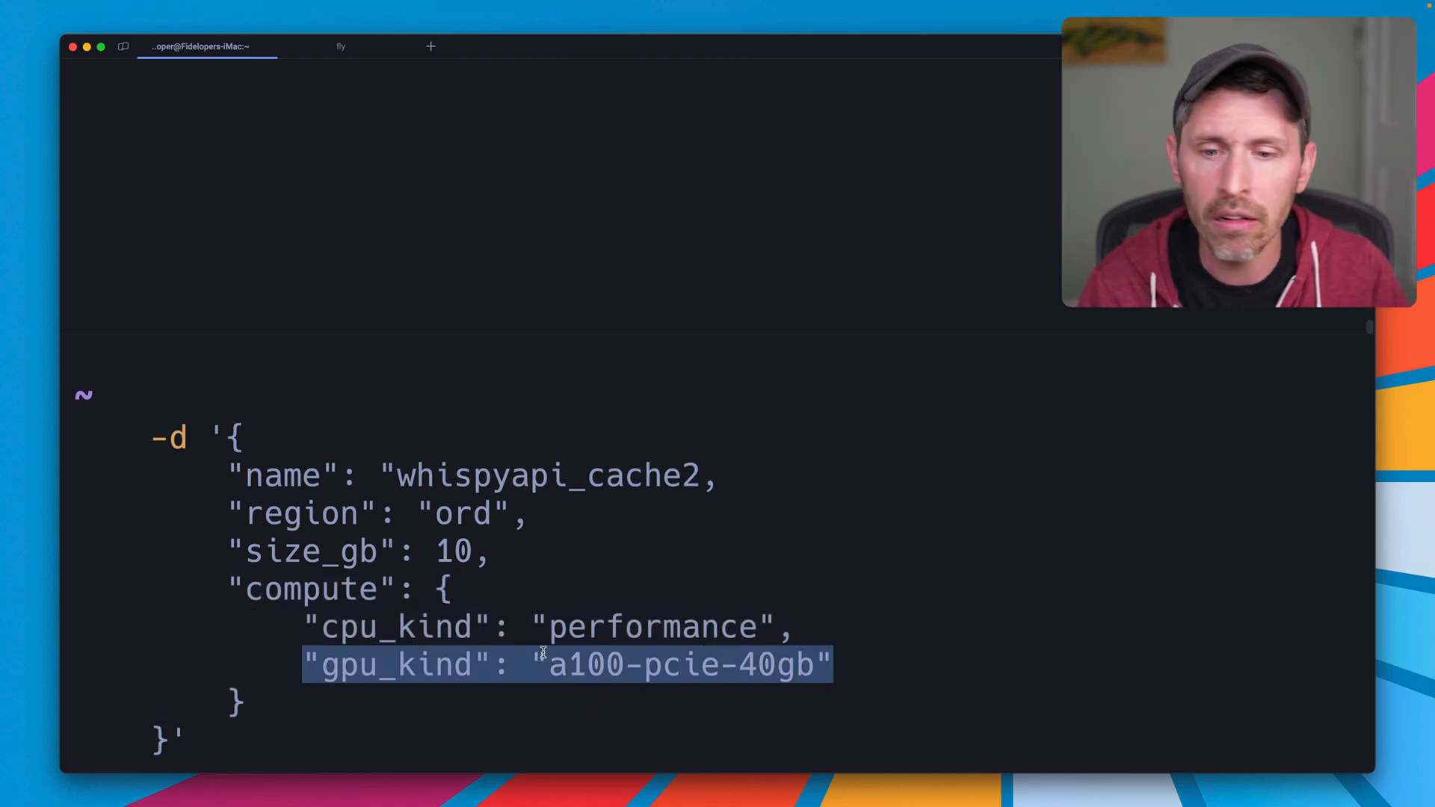
- Highlight the volume request's compute requirements: cpu_kind performance and gpu_kind a100-pcie-40gb
double_click(388, 626)
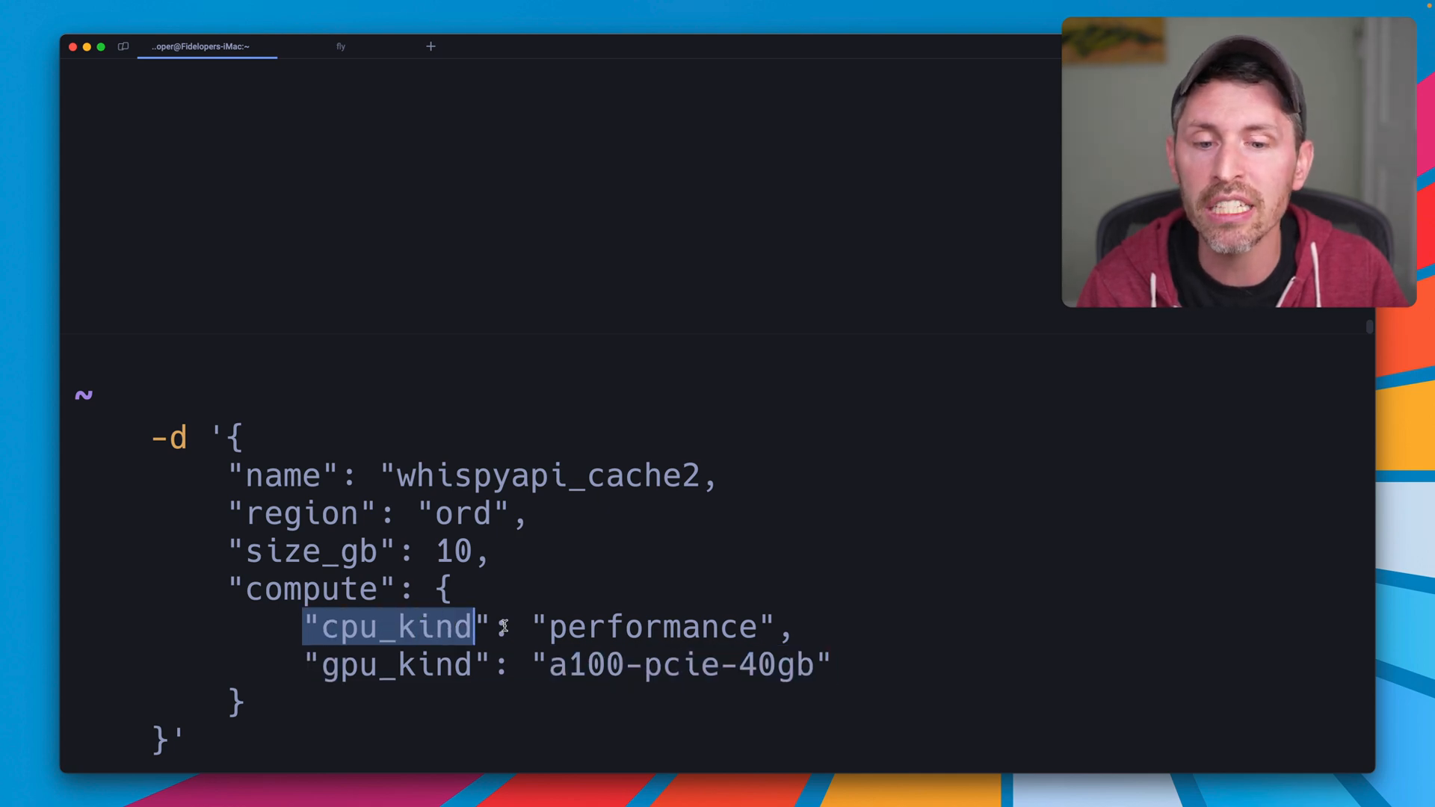
left_click_drag(466, 626, 773, 626)
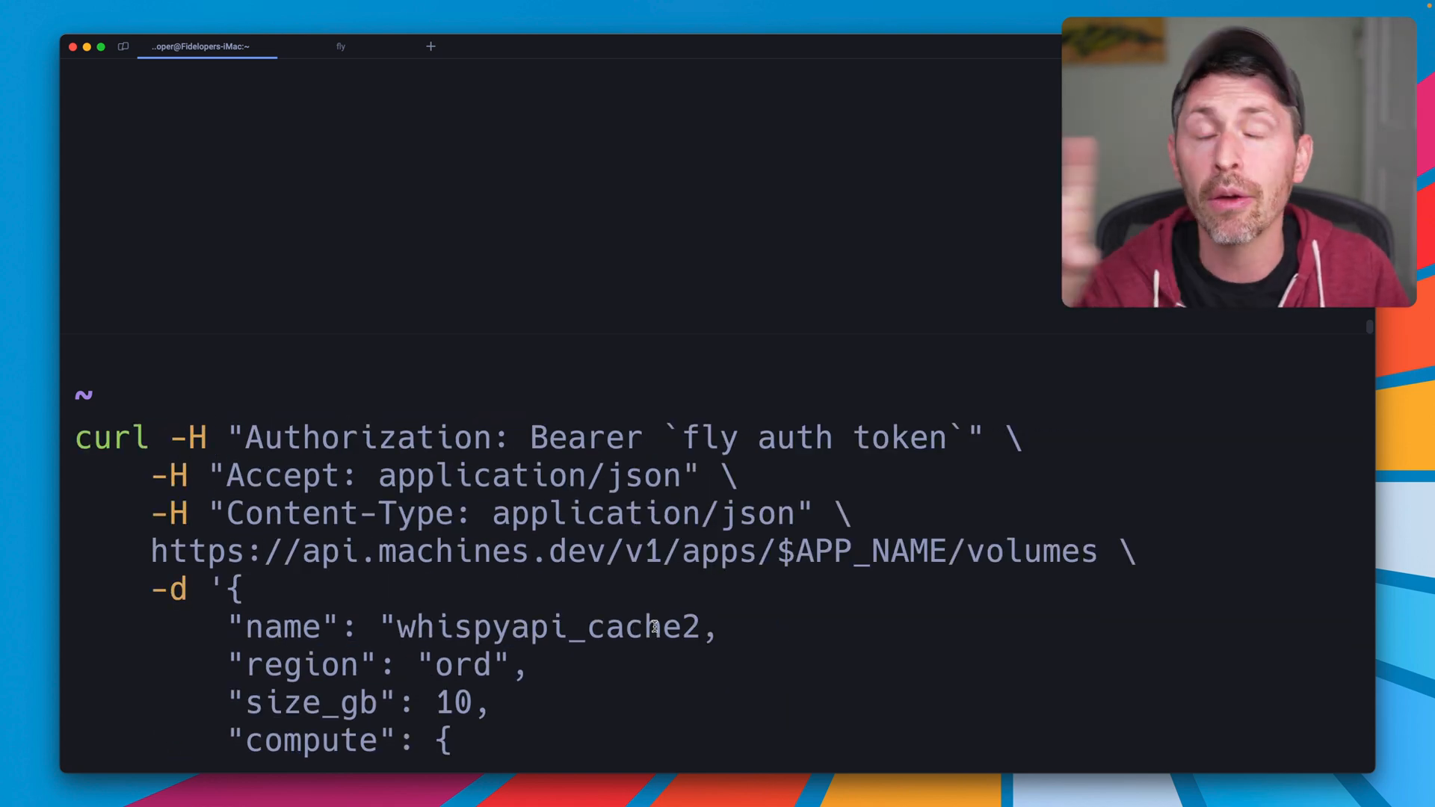
scroll("down", 3)
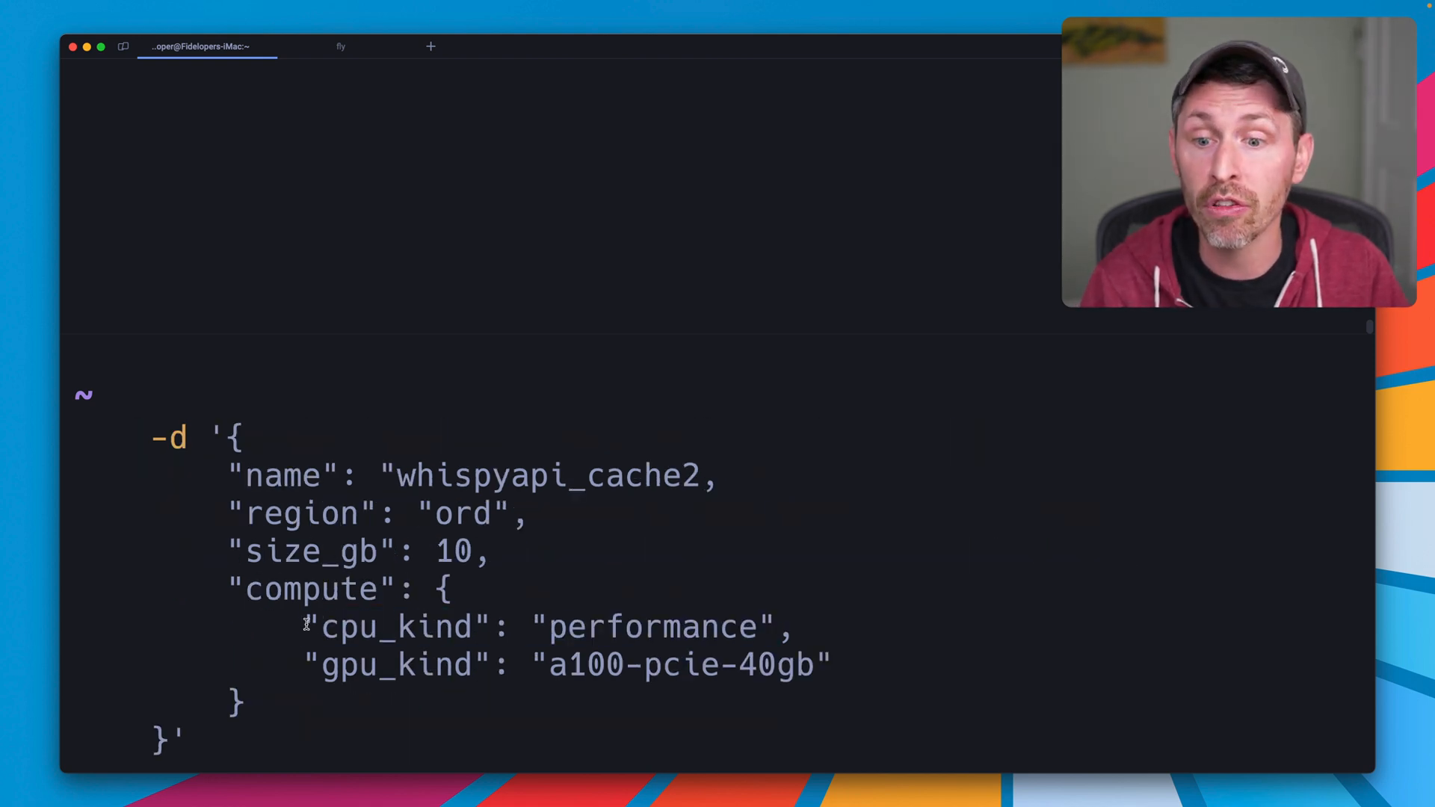
left_click_drag(307, 628, 796, 628)
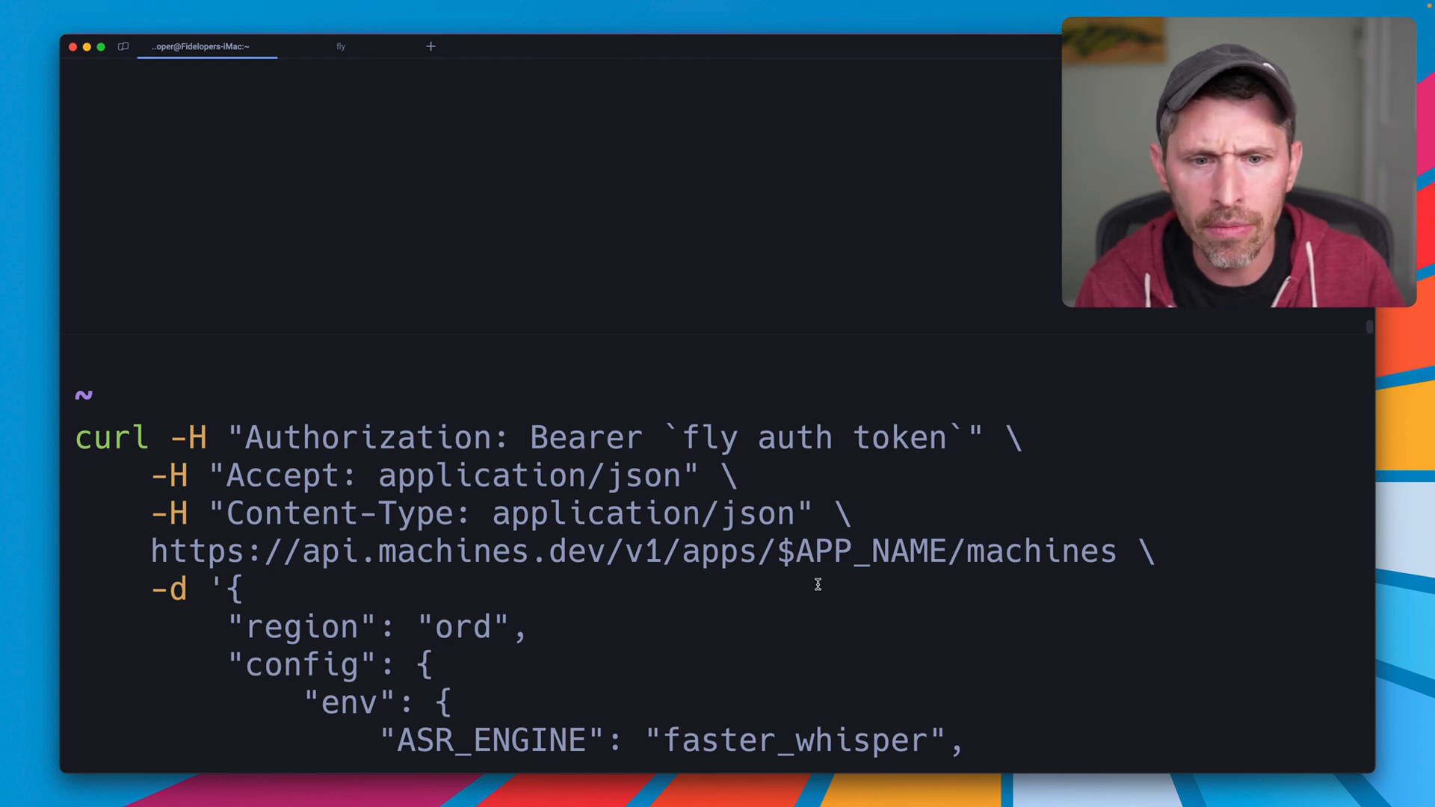
- Highlight the machines endpoint, then review the request's env, /root/.cache/whisper mount and tcp 9000 service on ports 80/443
double_click(1025, 547)
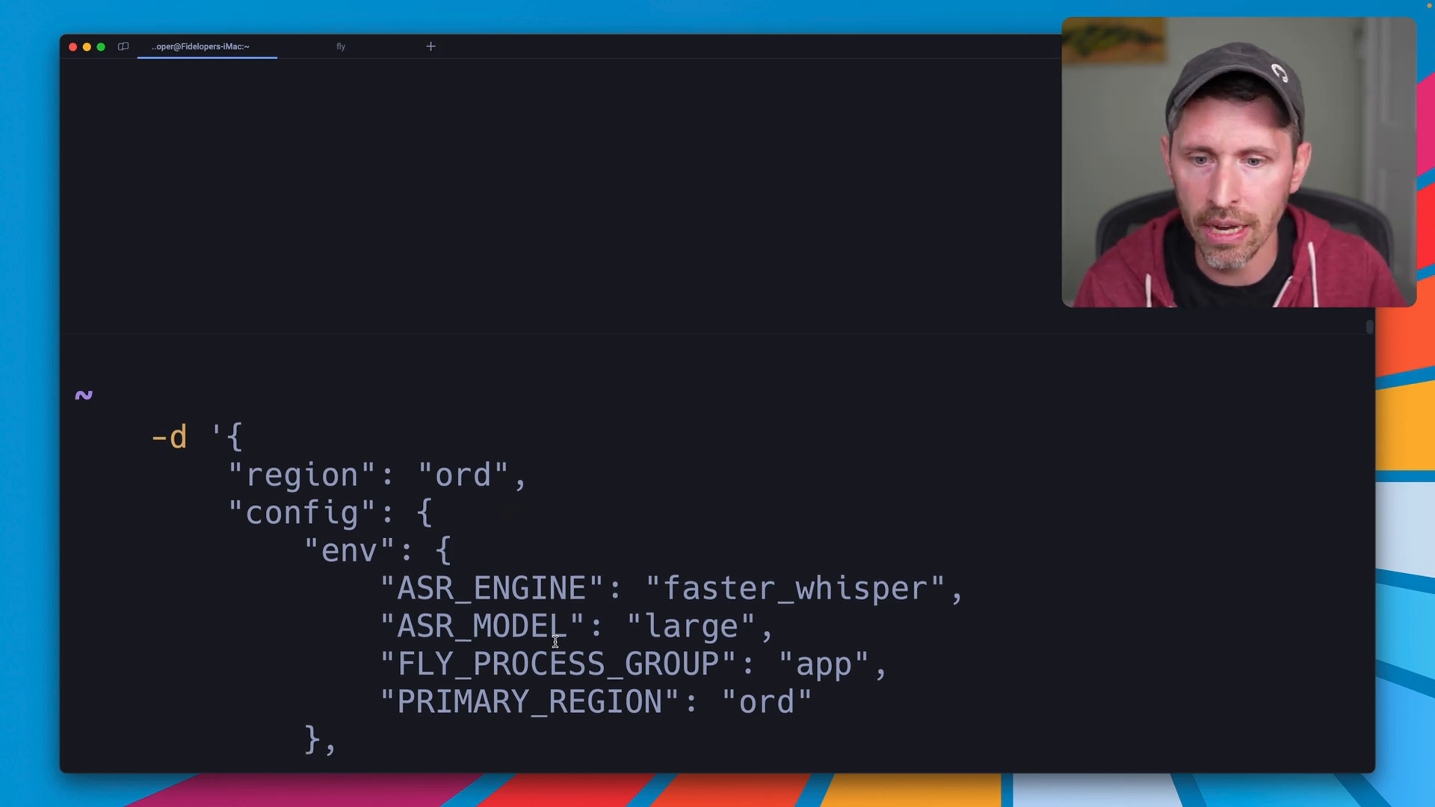
scroll("down", 3)
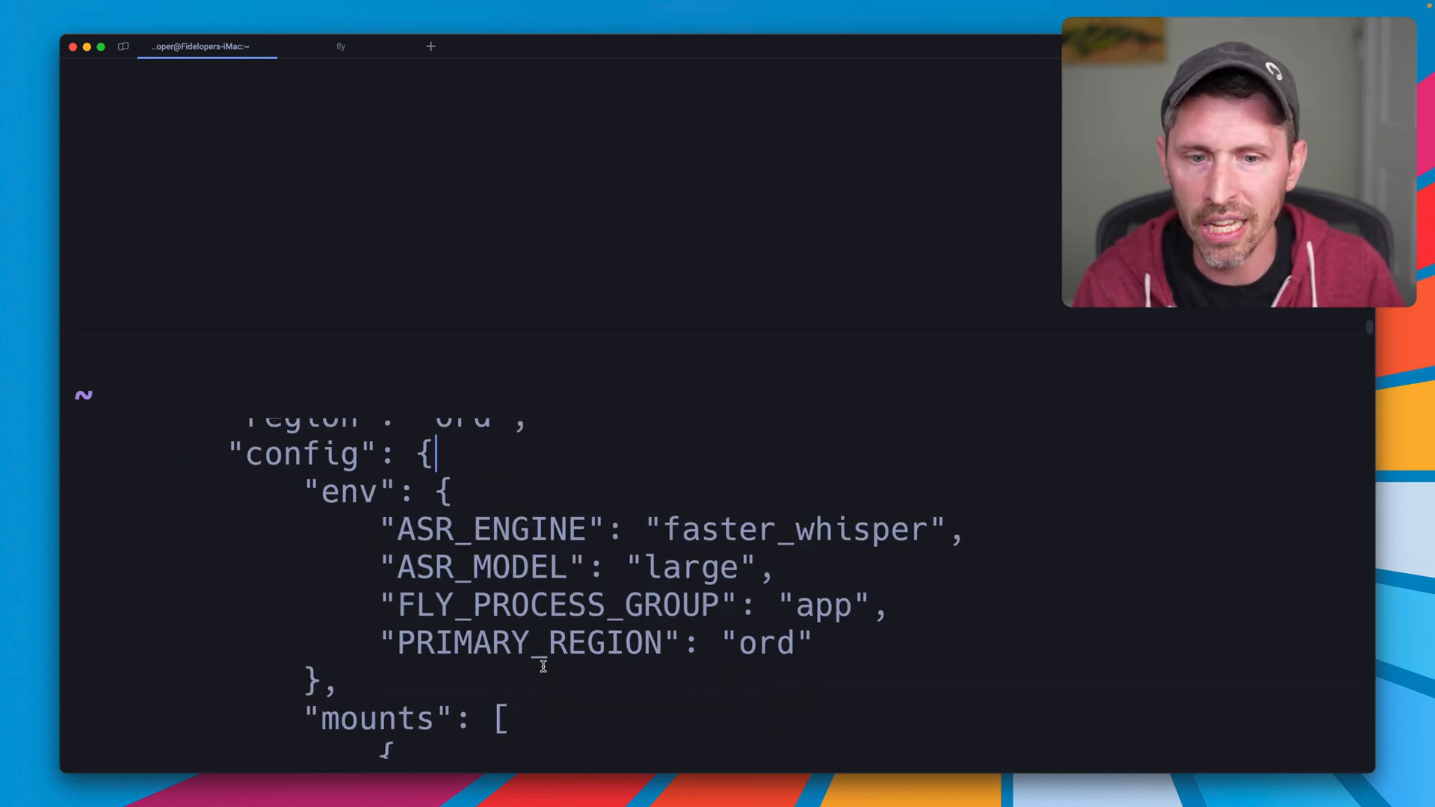
scroll("down", 3)
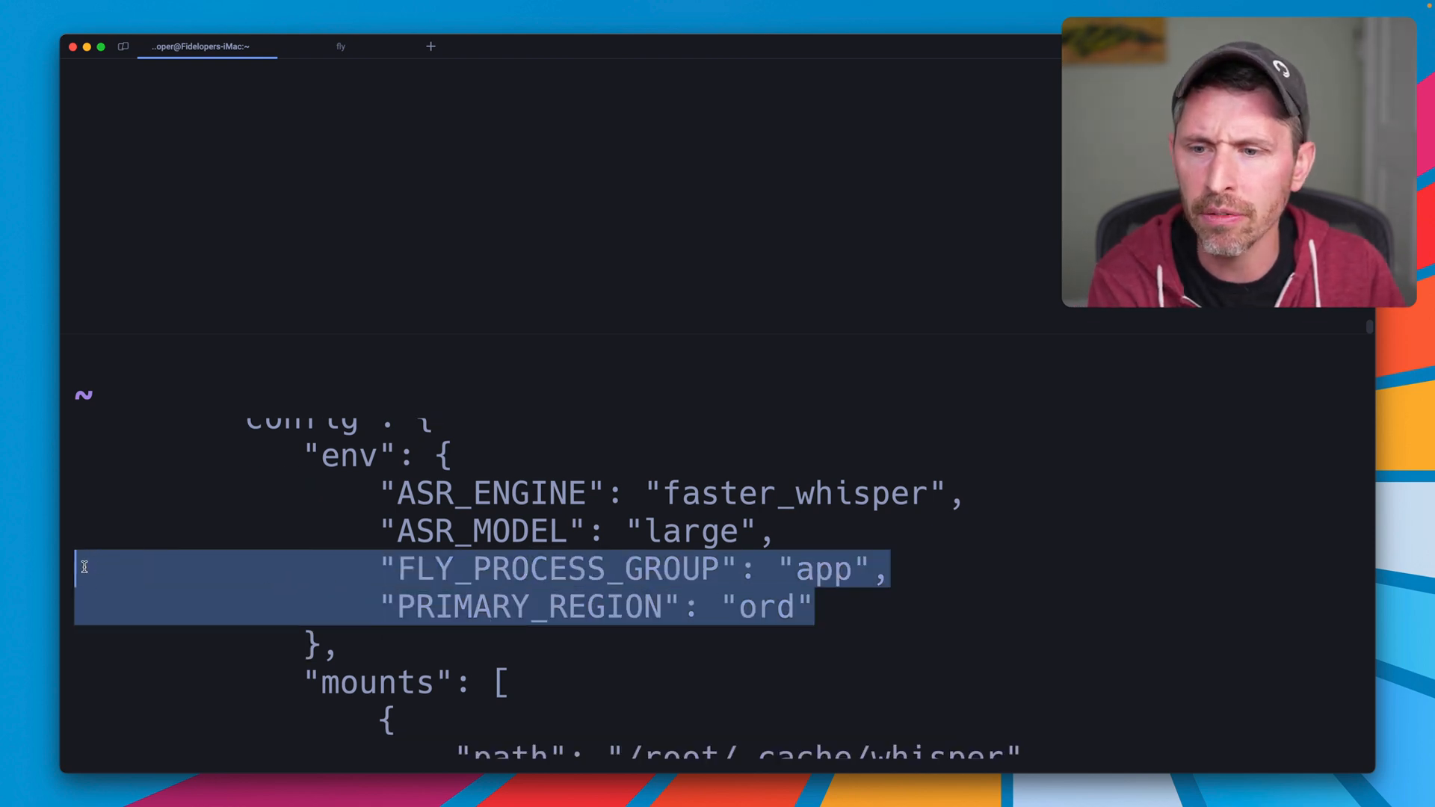
scroll("down", 3)
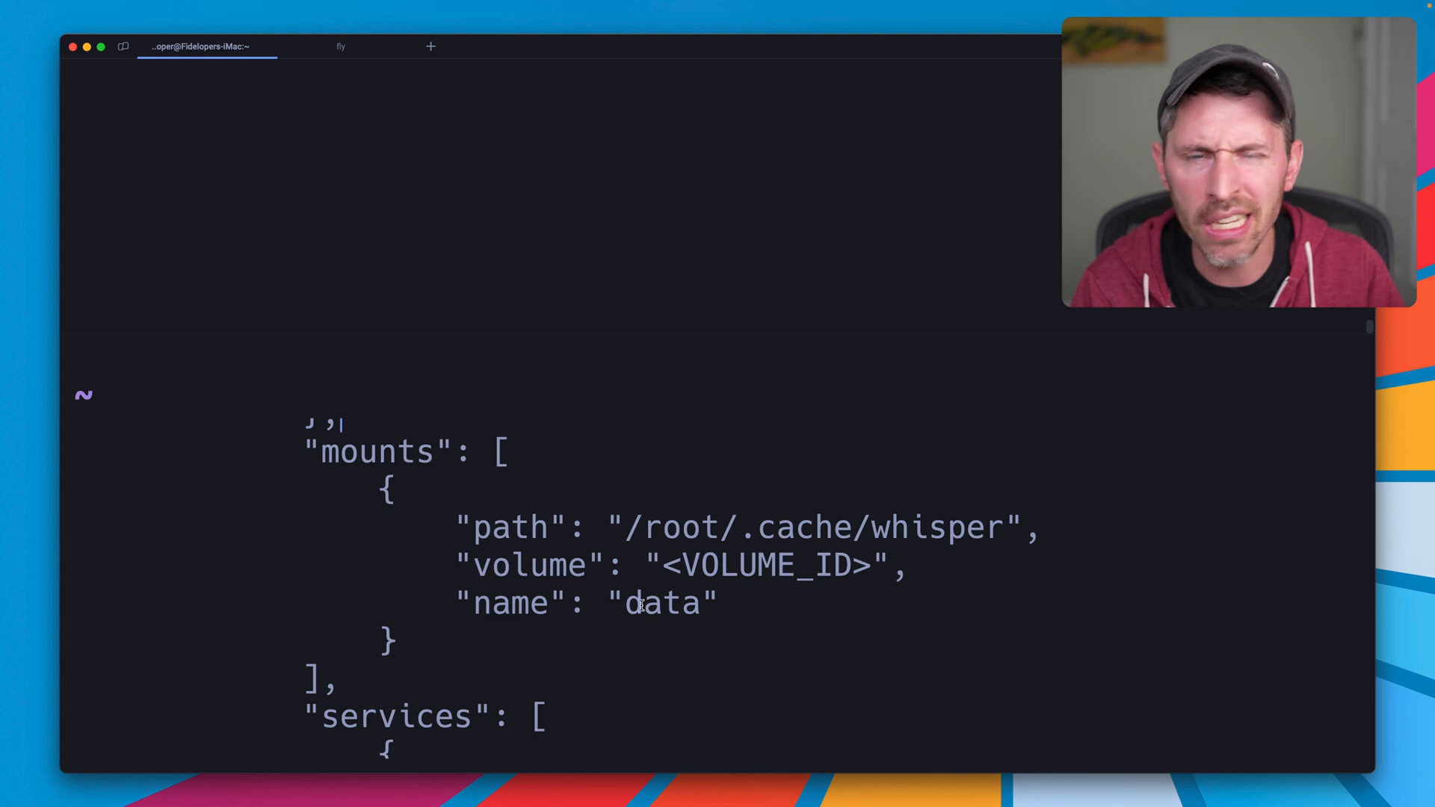
scroll("down", 3)
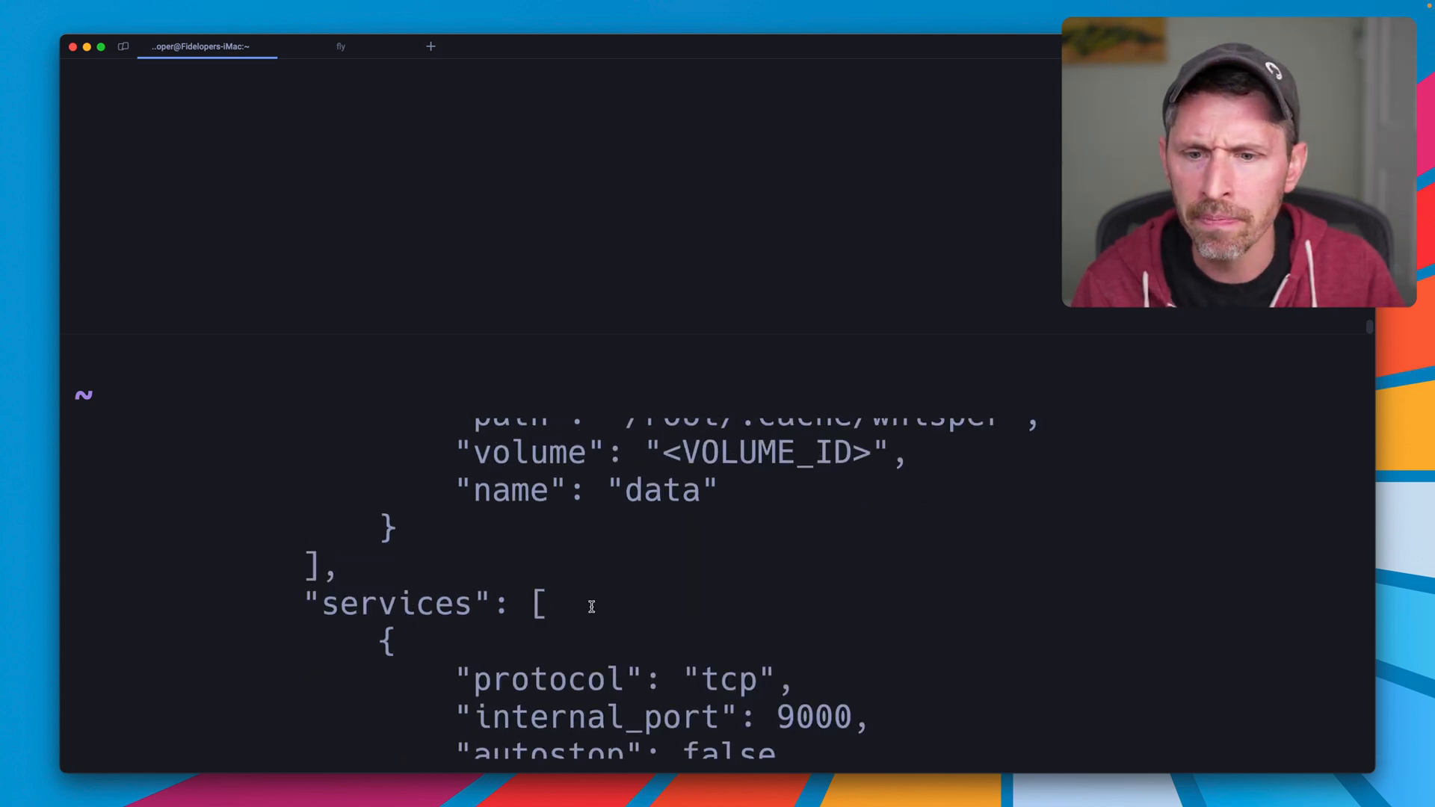
scroll("down", 3)
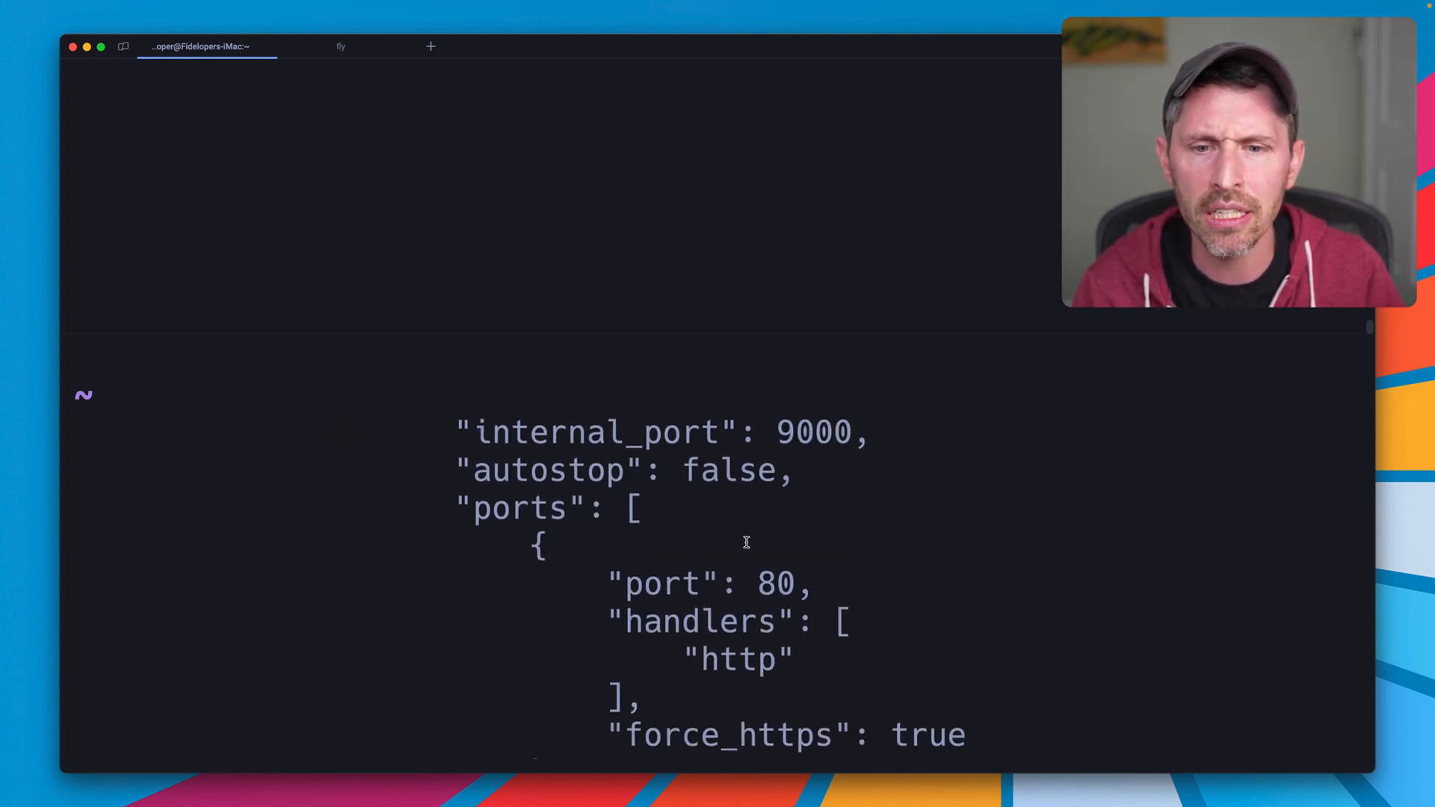
scroll("down", 3)
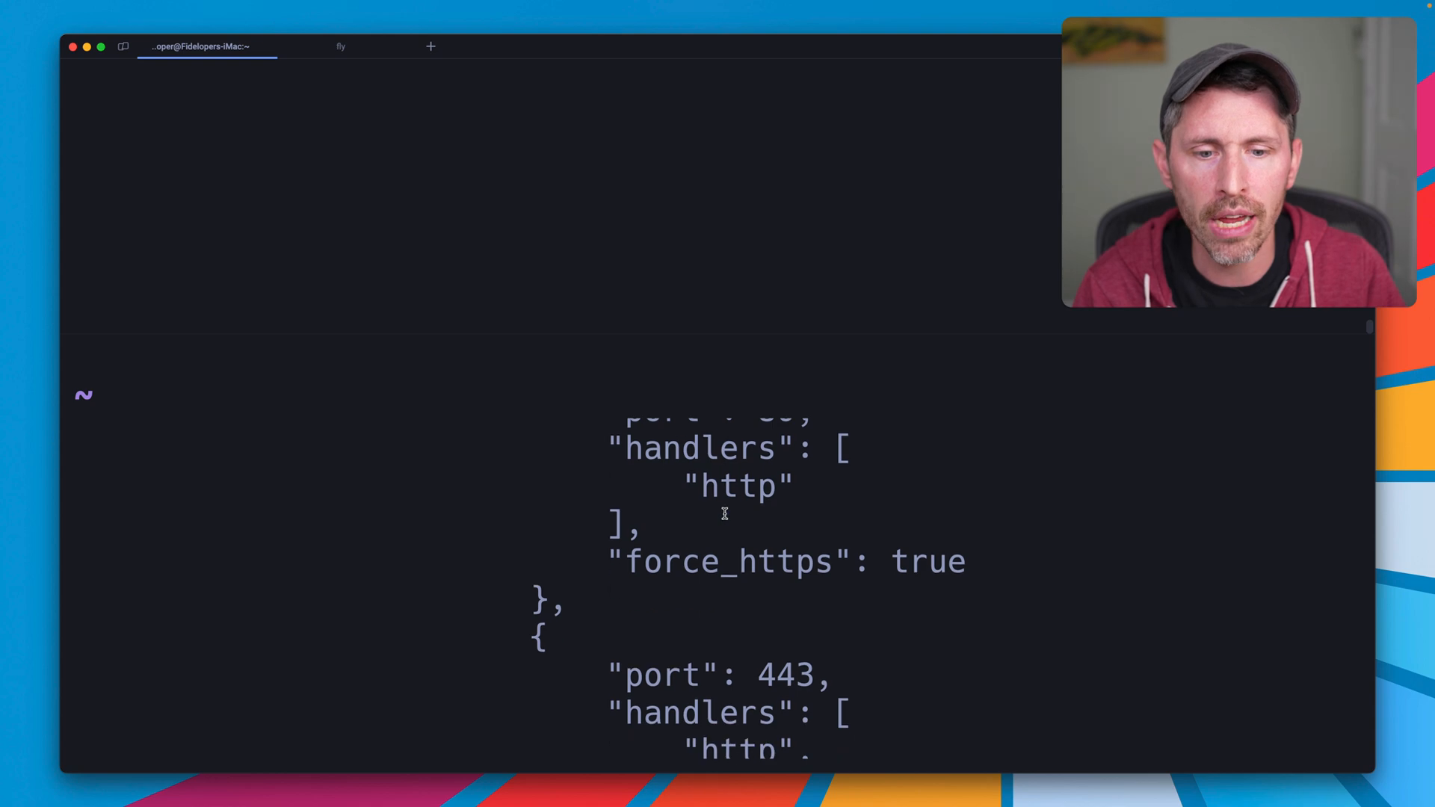